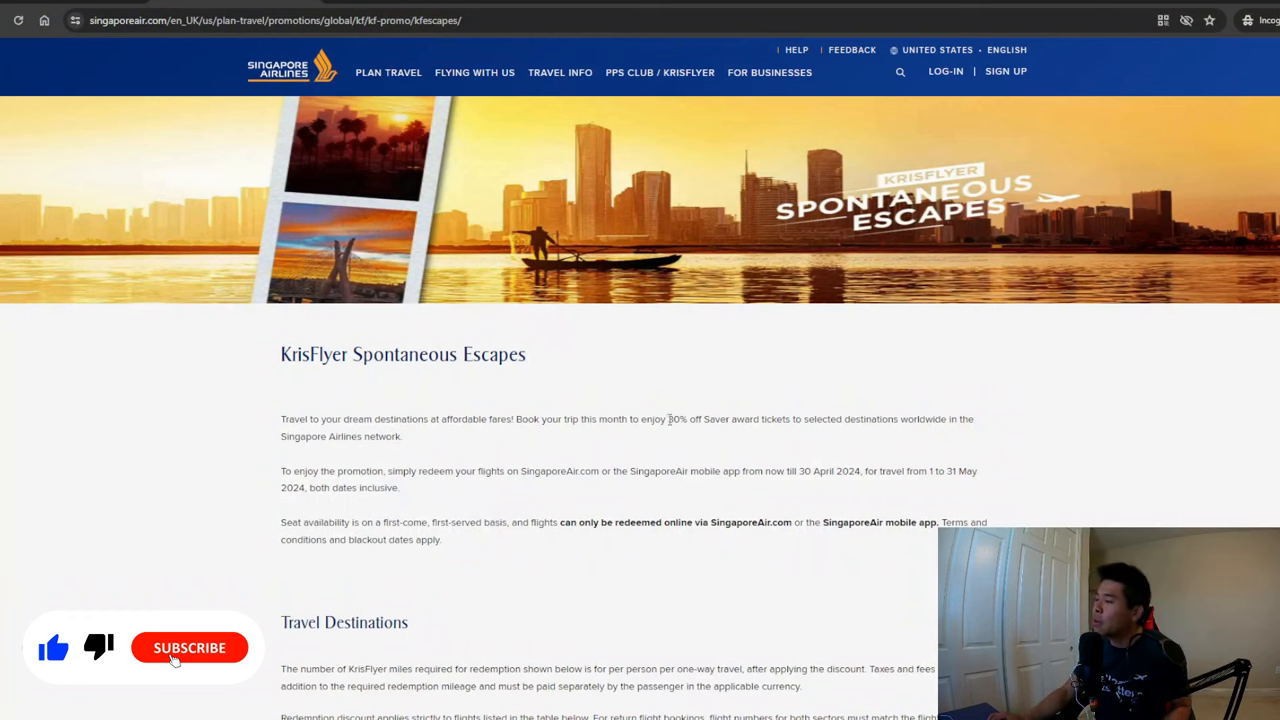
Highlight the 30% off Saver award discount wording and the 30 April 2024 booking deadline
double_click(684, 420)
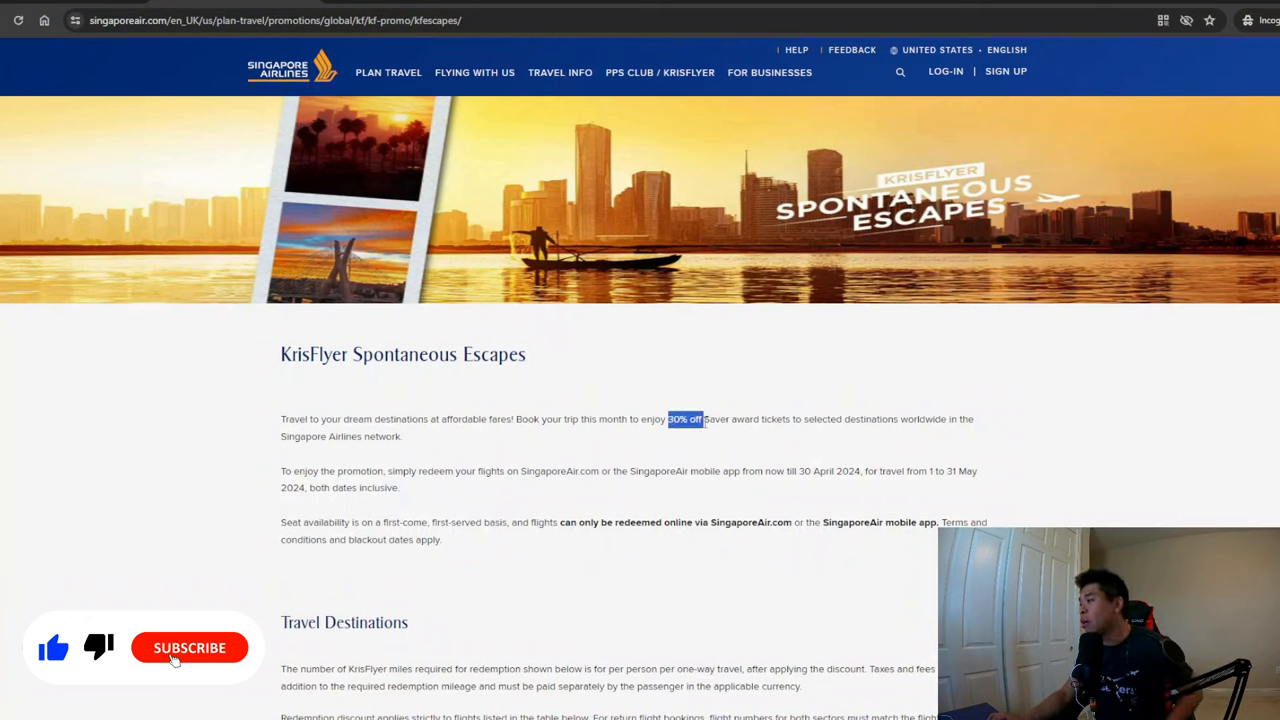
left_click_drag(668, 420, 850, 420)
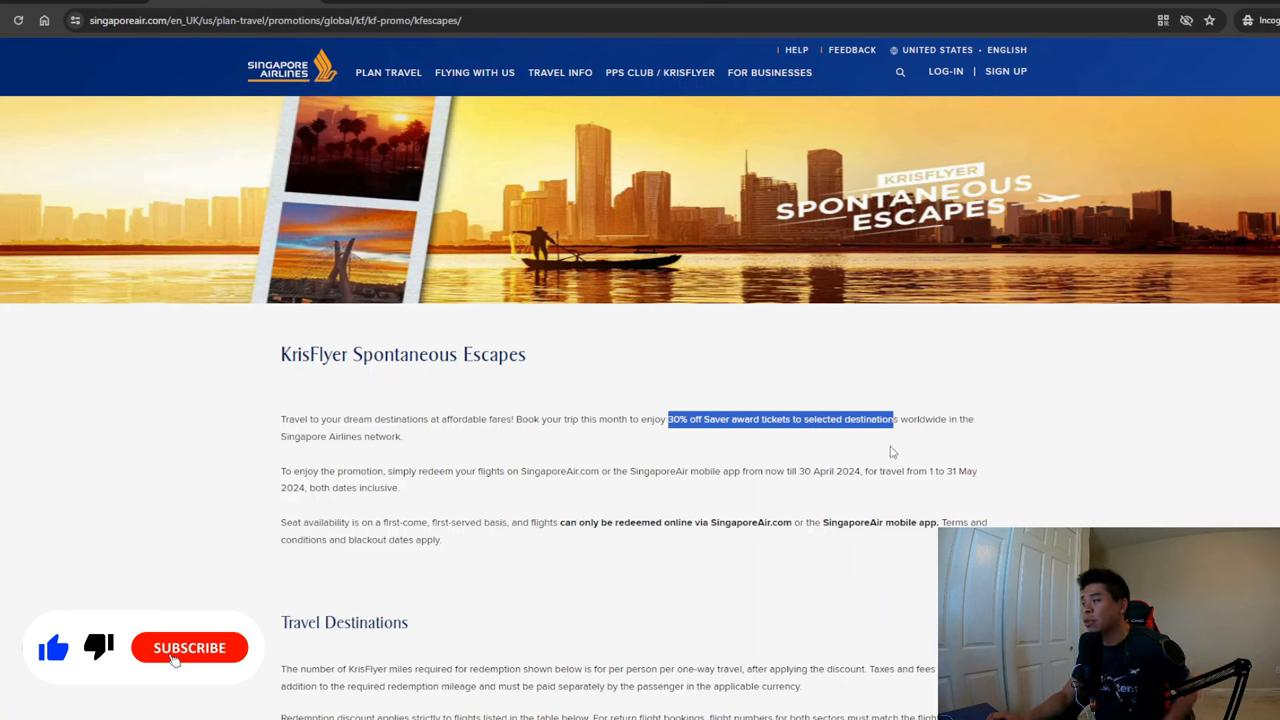
left_click(792, 504)
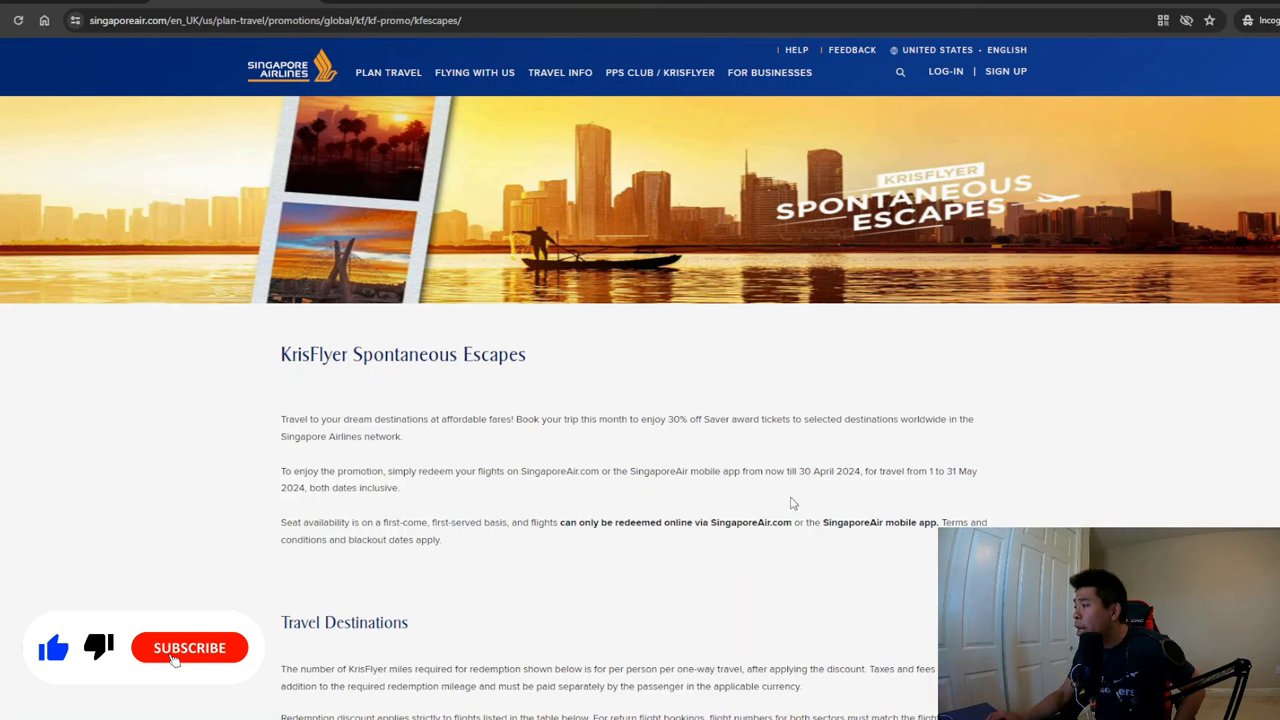
double_click(804, 472)
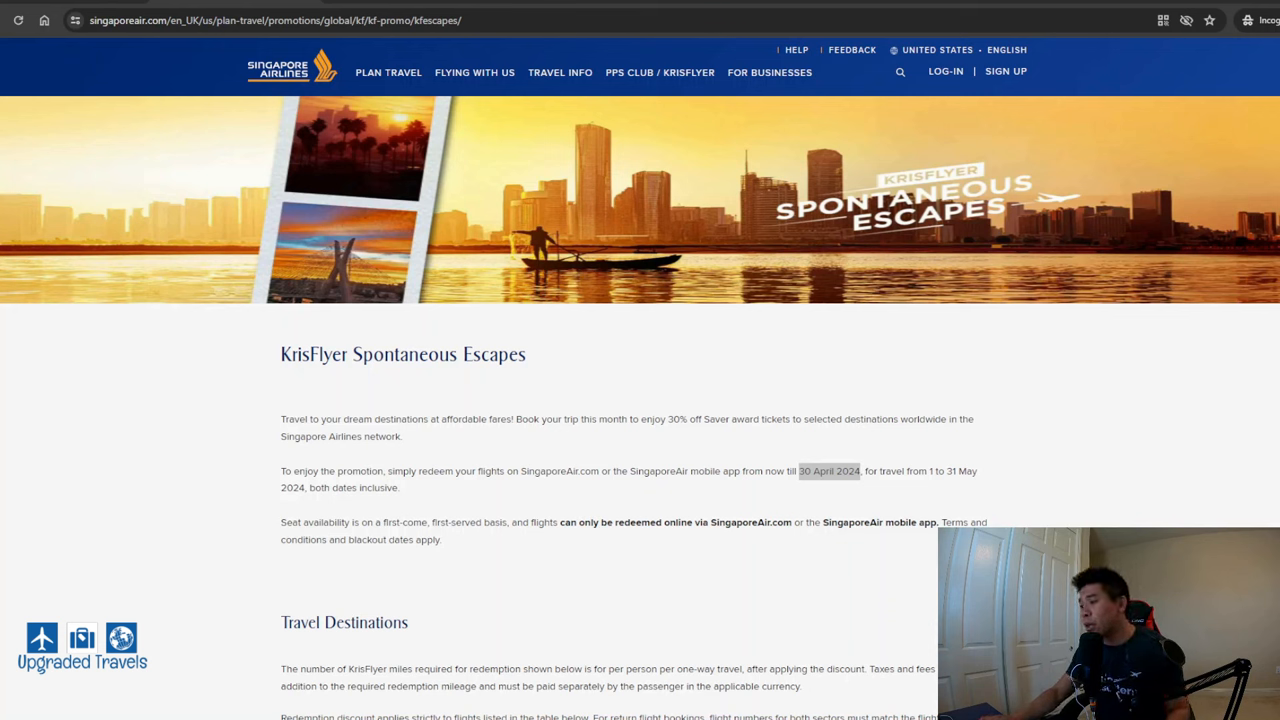
Browse the promotional award routes list, highlighting the Frankfurt to New York route
scroll("down", 3)
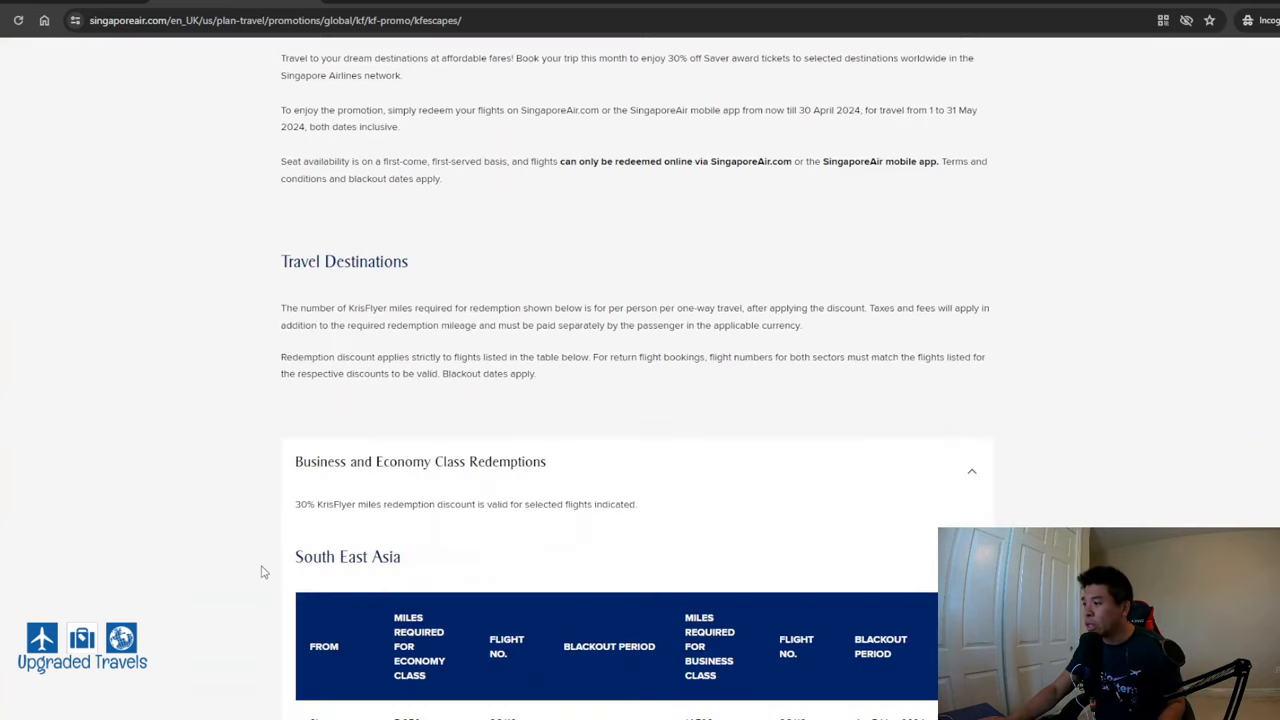
scroll("down", 3)
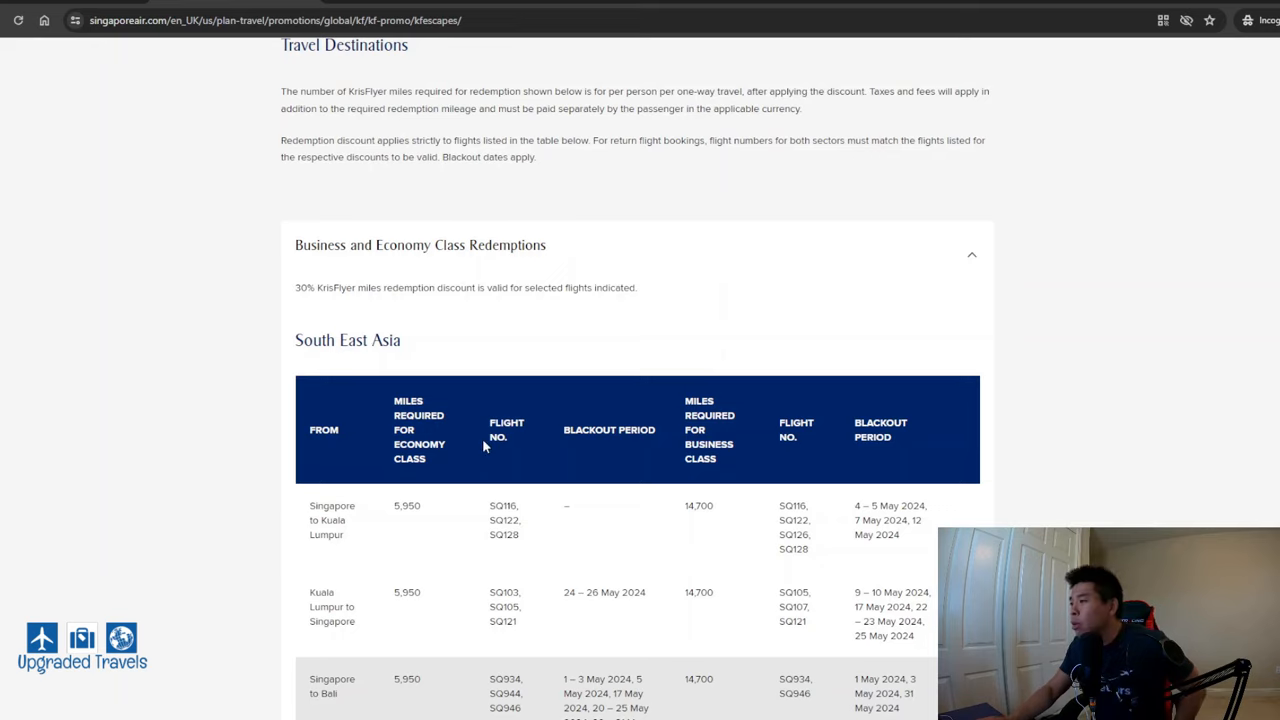
scroll("down", 3)
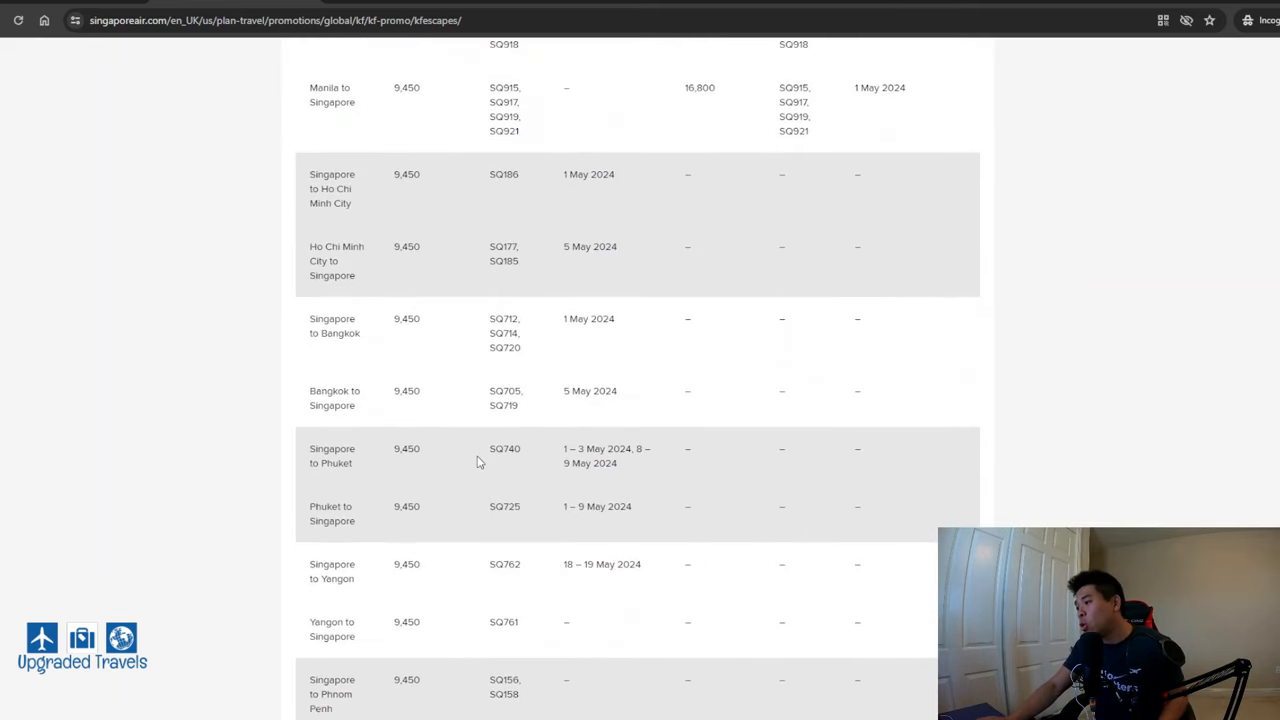
scroll("down", 3)
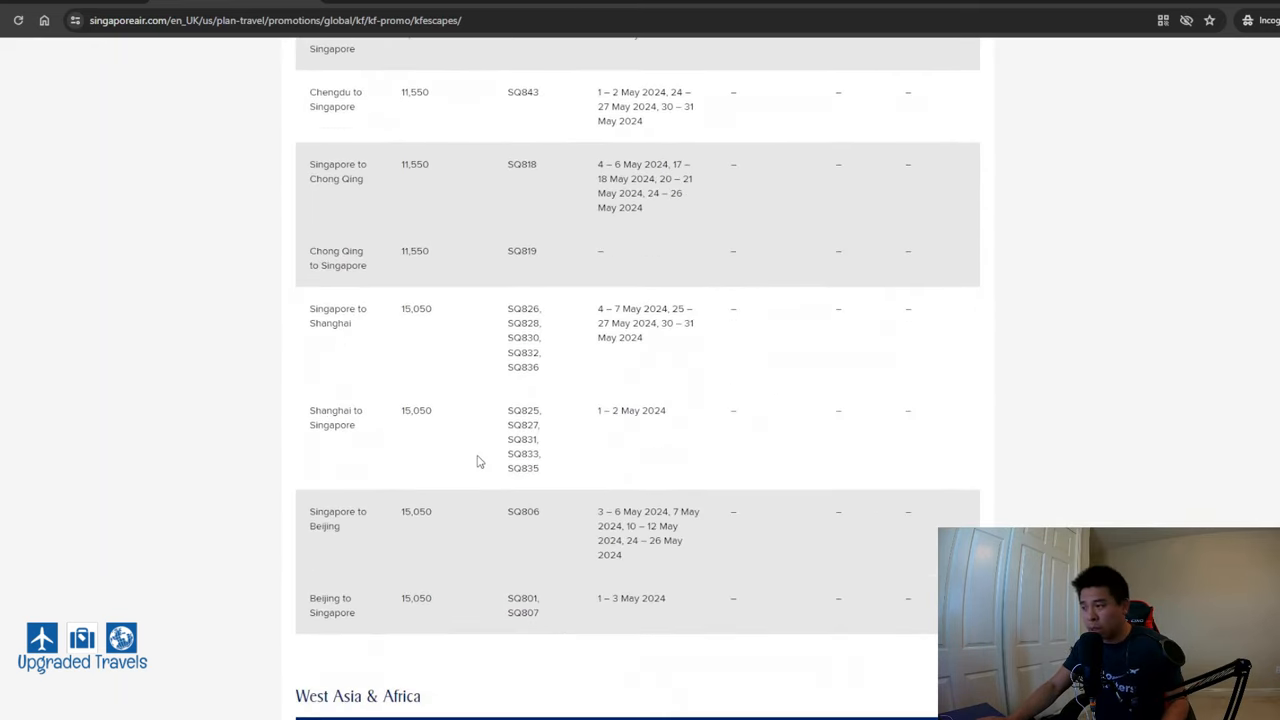
scroll("down", 3)
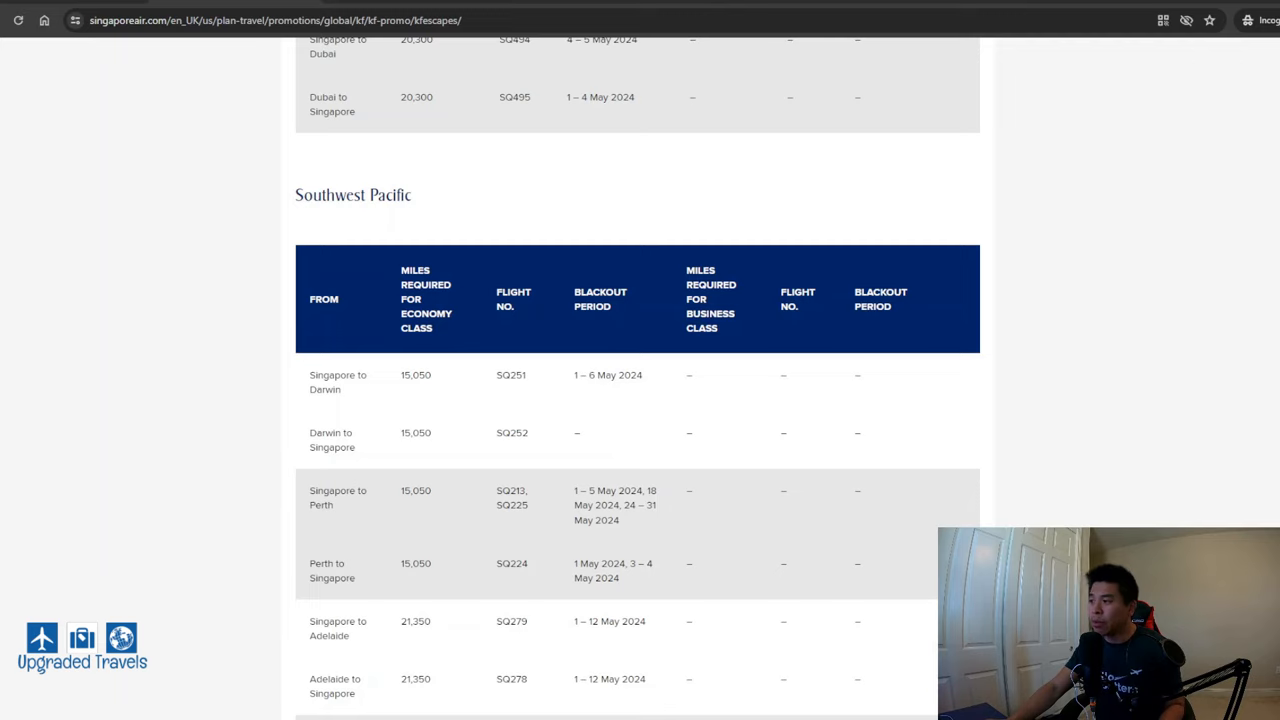
scroll("down", 3)
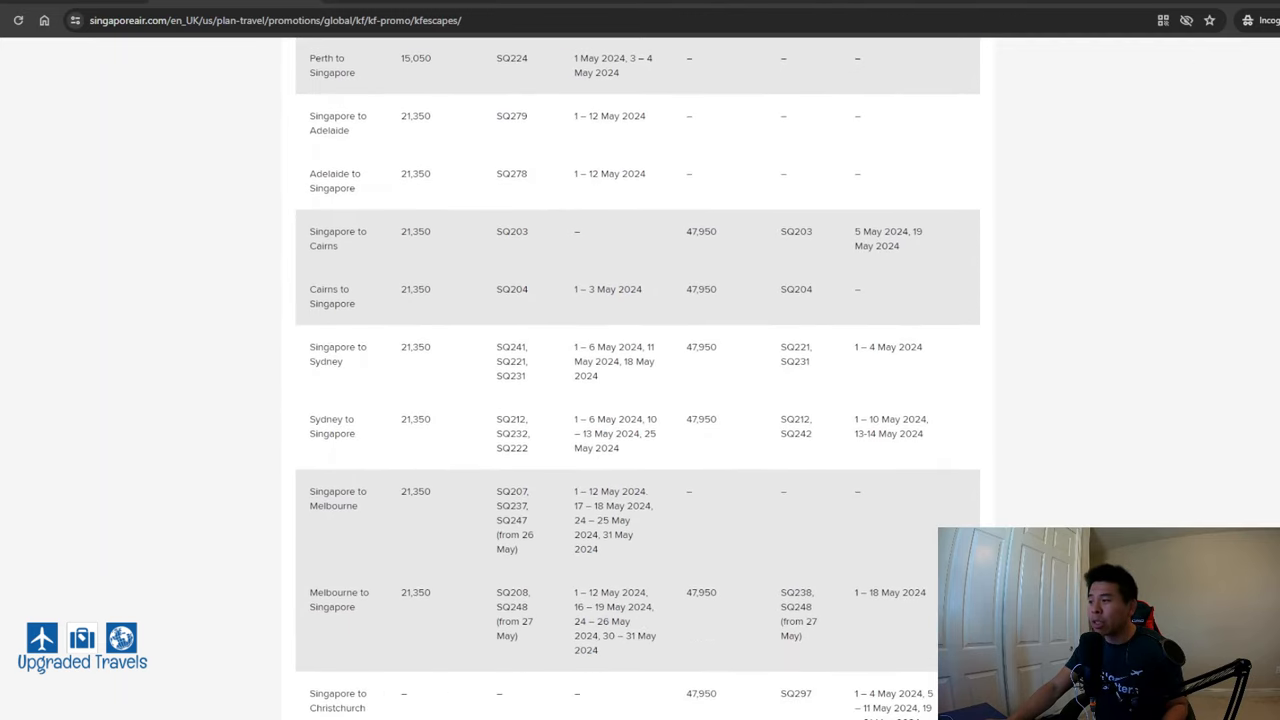
scroll("down", 3)
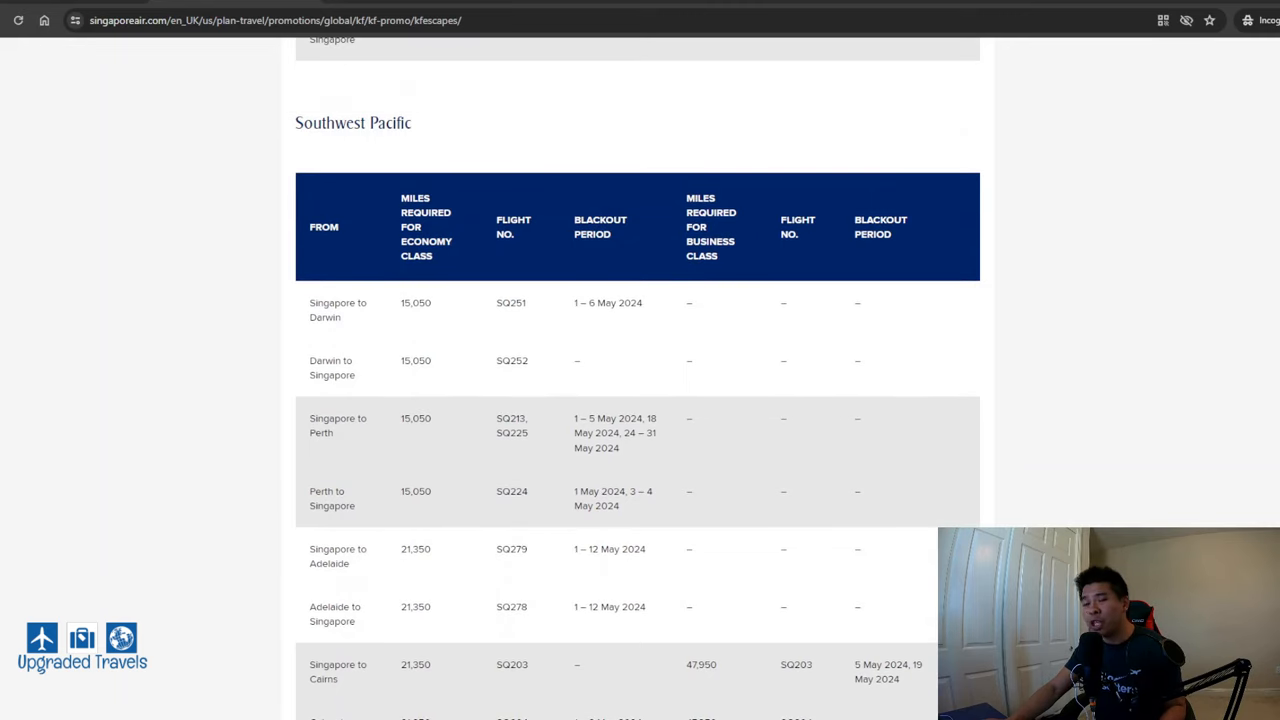
scroll("down", 3)
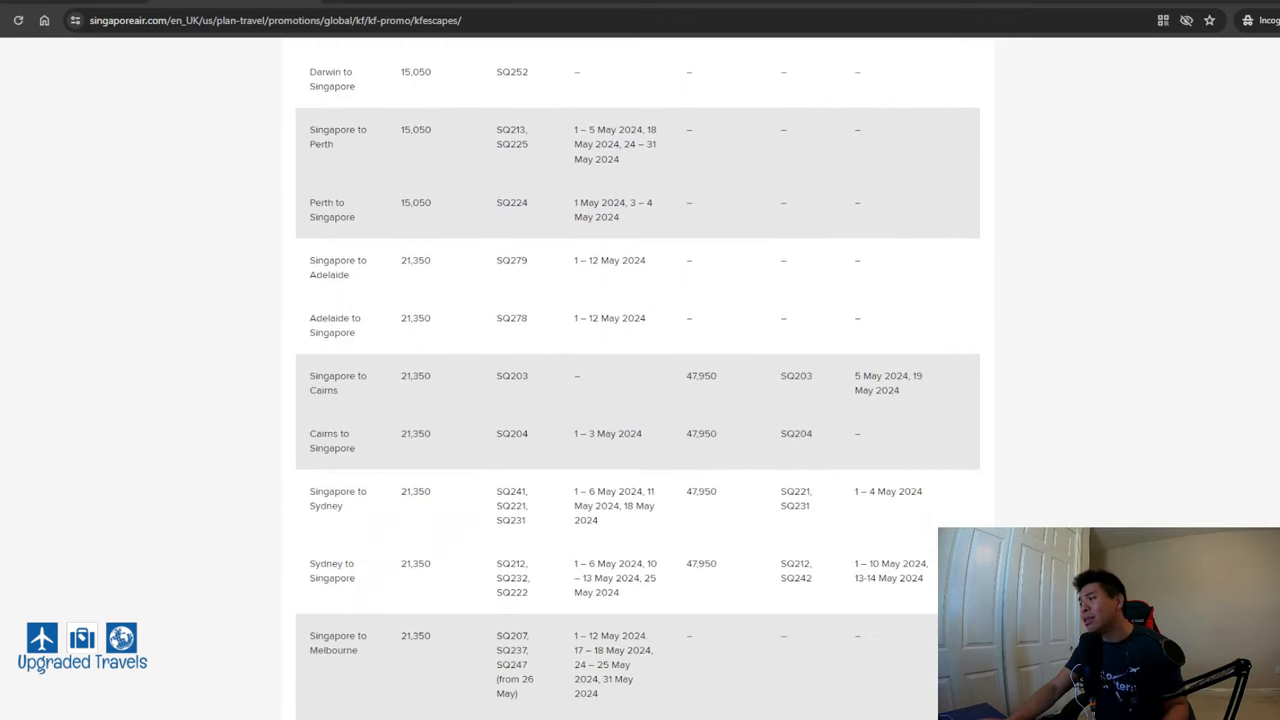
scroll("down", 3)
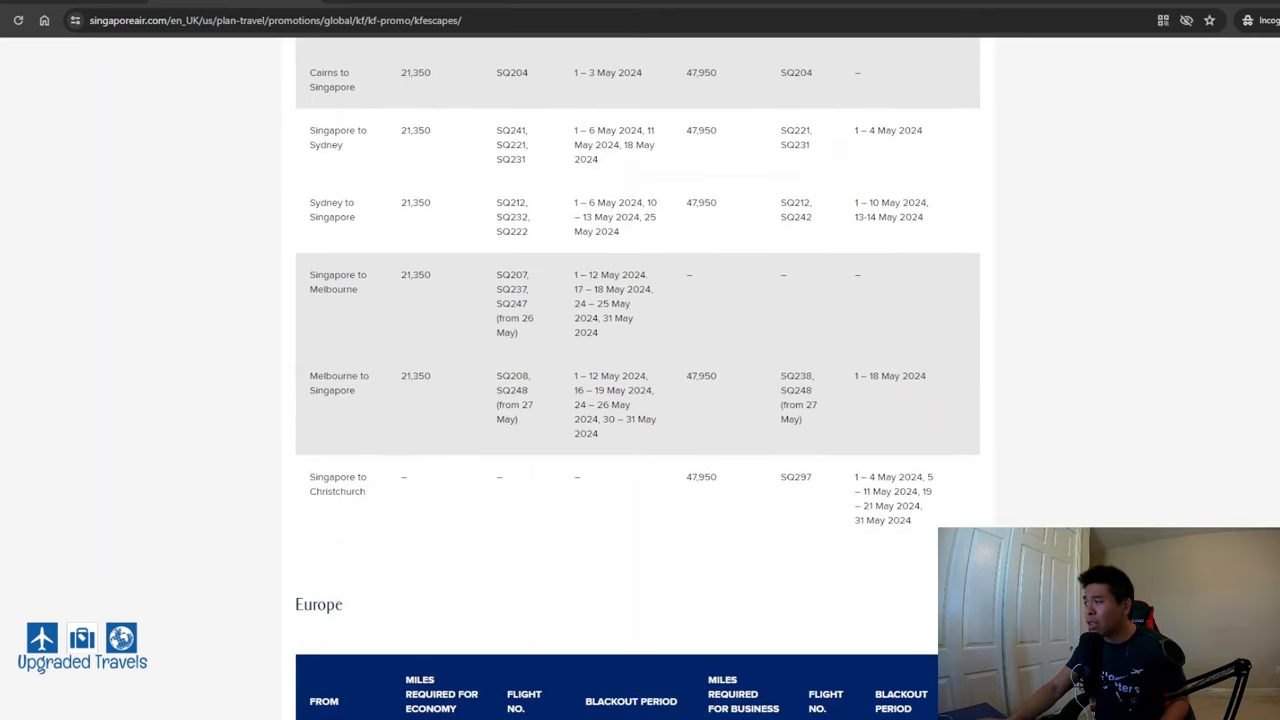
scroll("up", 3)
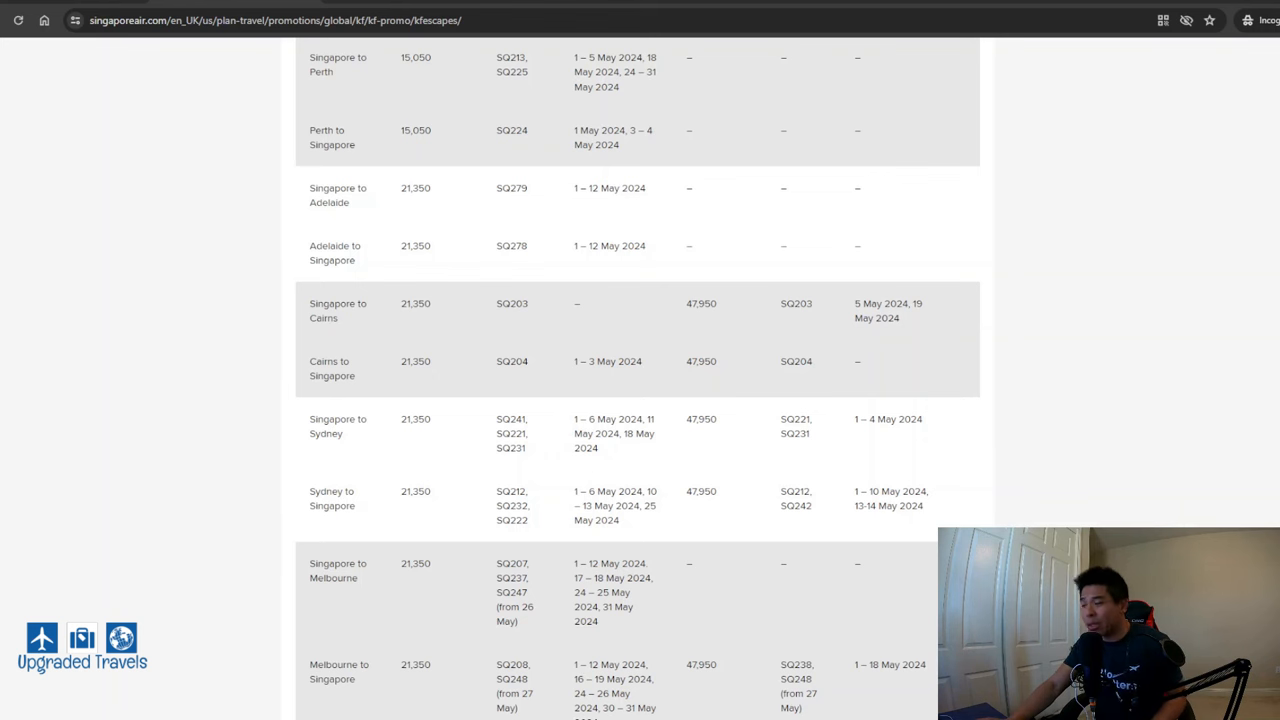
scroll("down", 3)
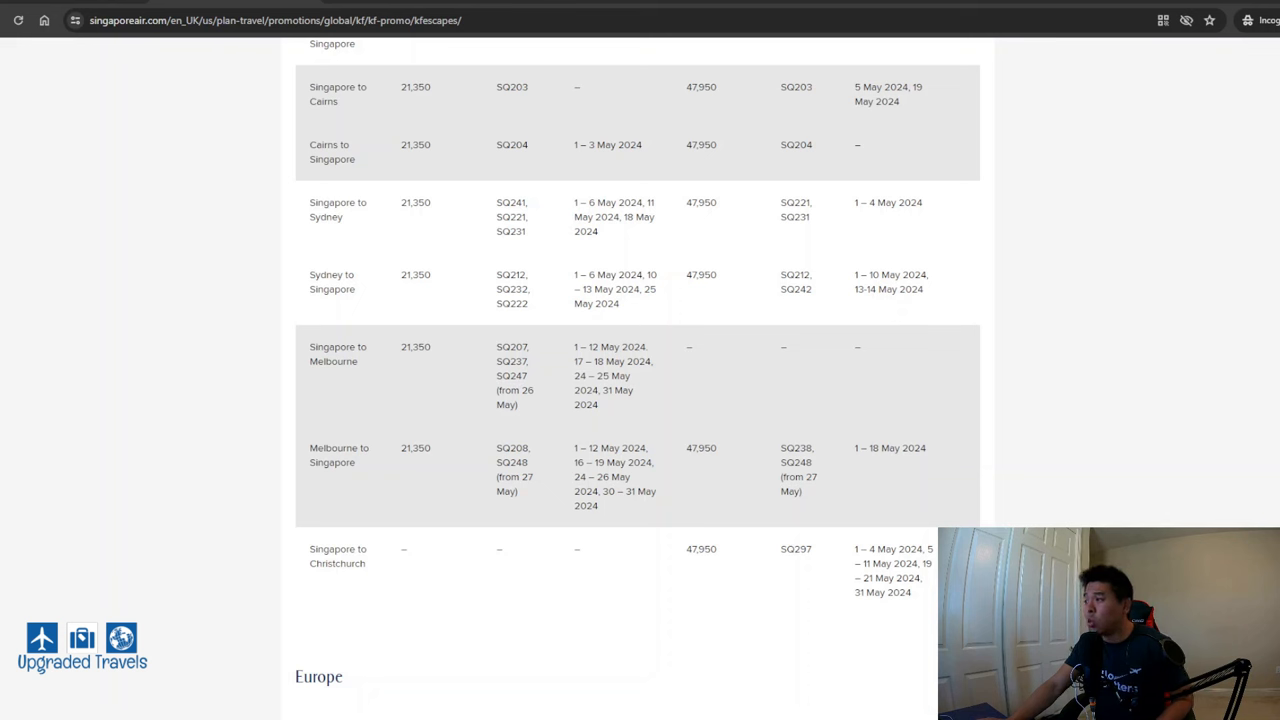
mouse_move(384, 596)
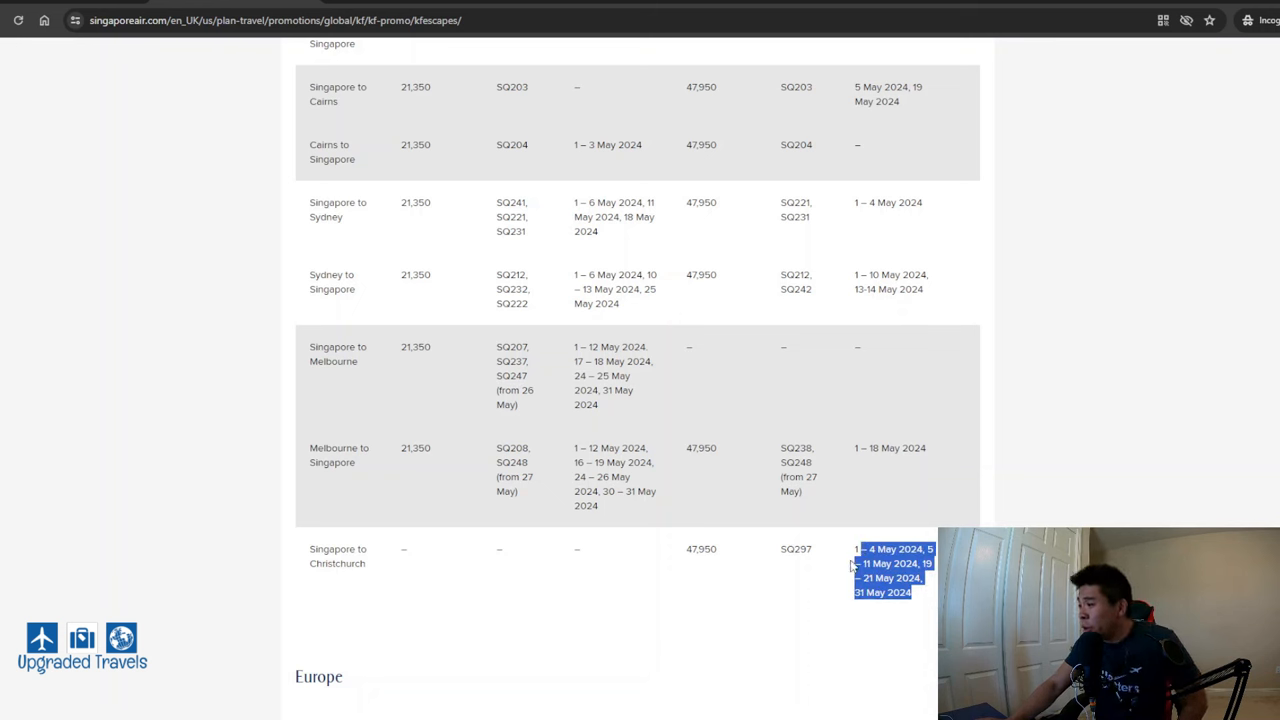
mouse_move(832, 560)
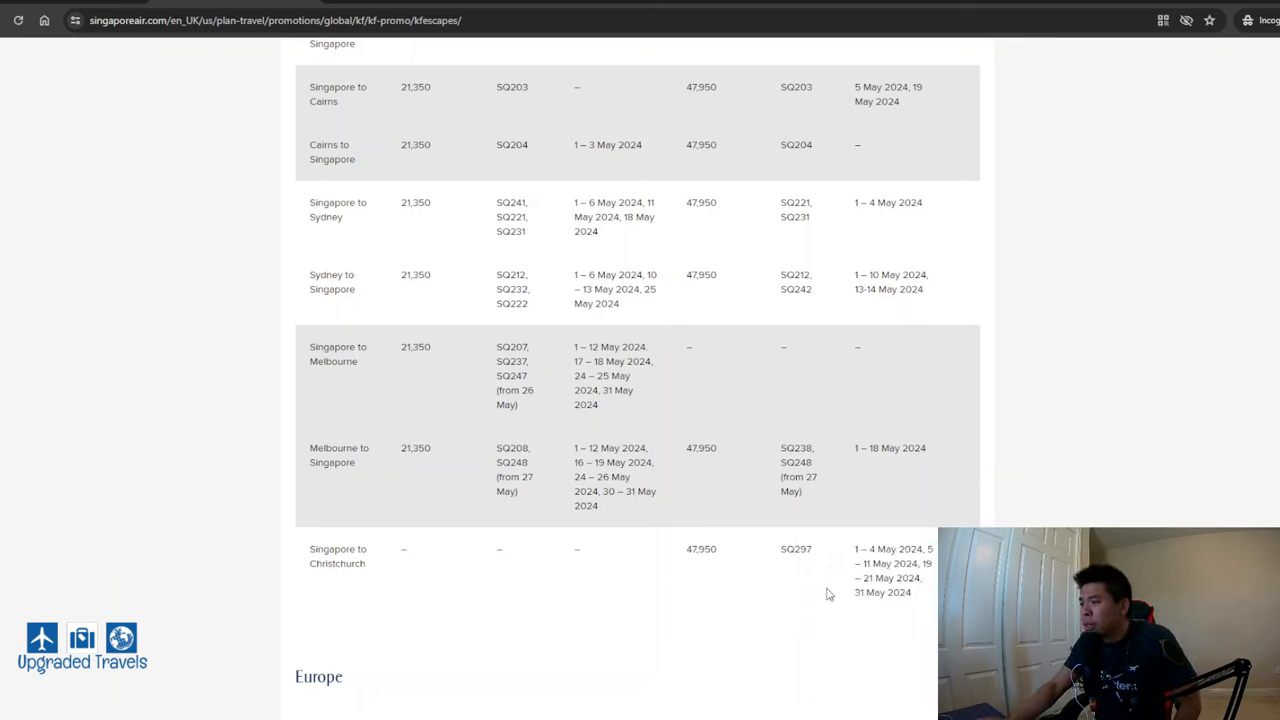
scroll("down", 3)
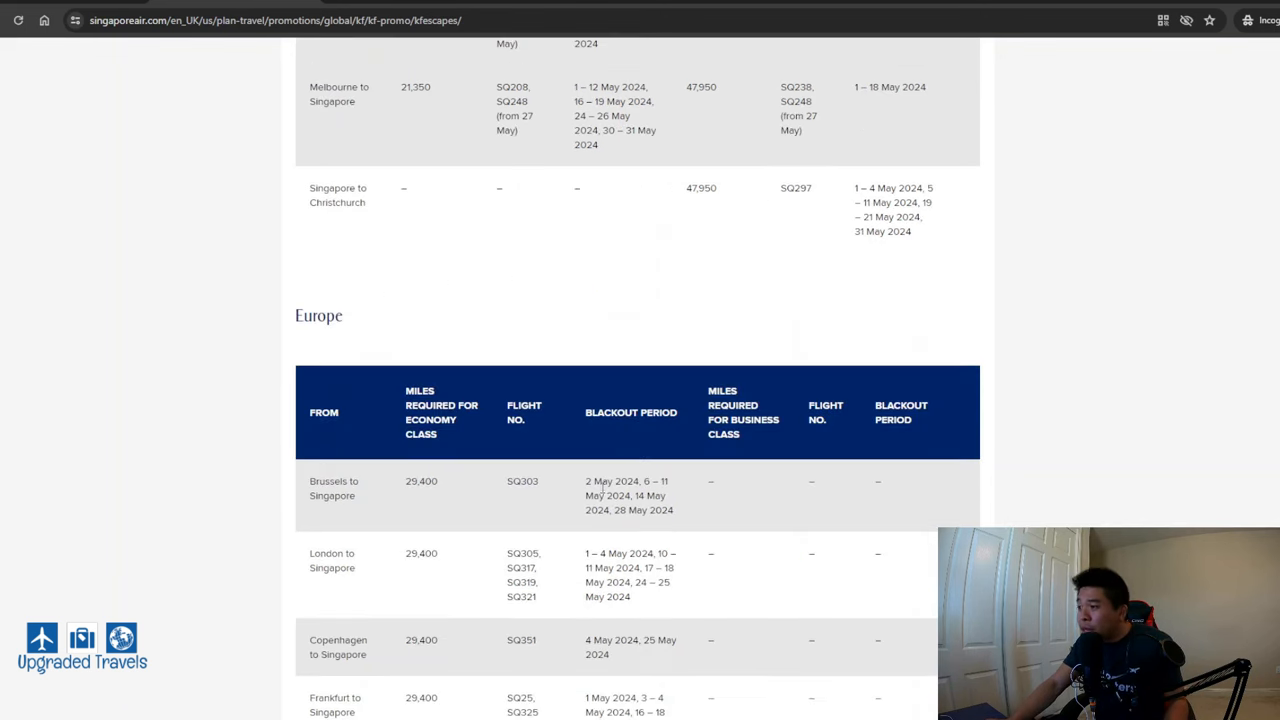
scroll("down", 3)
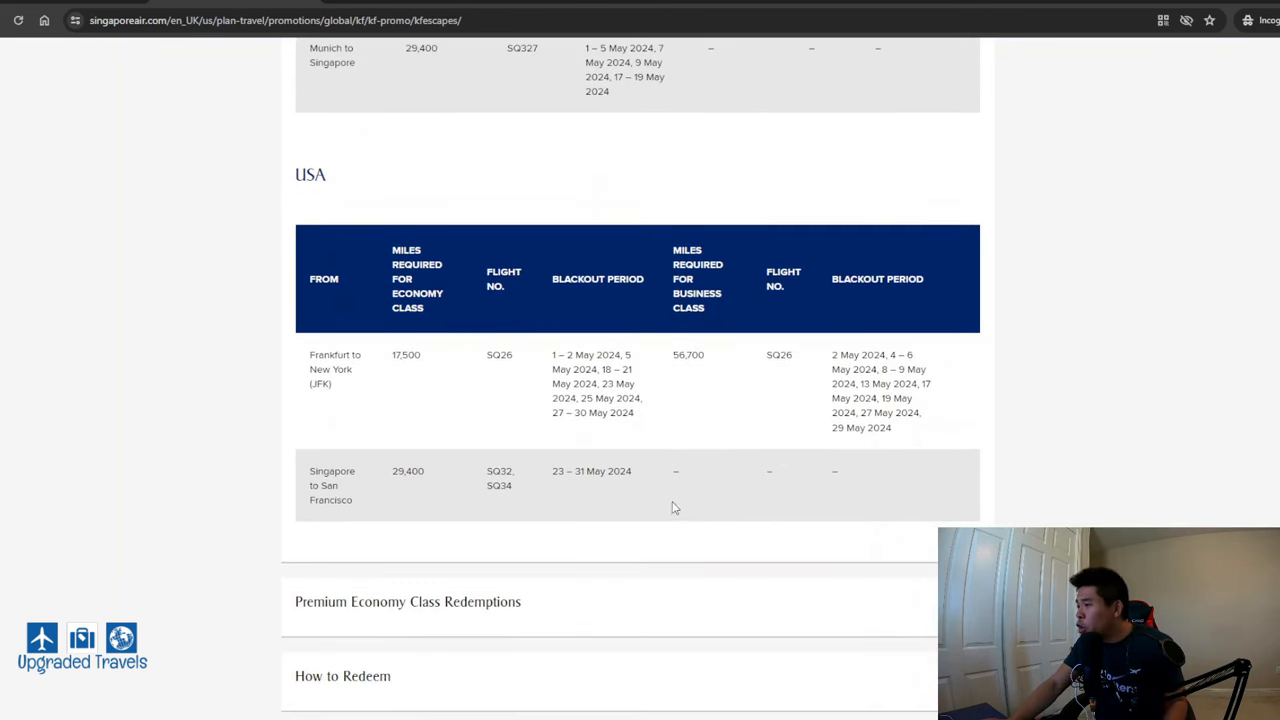
double_click(336, 362)
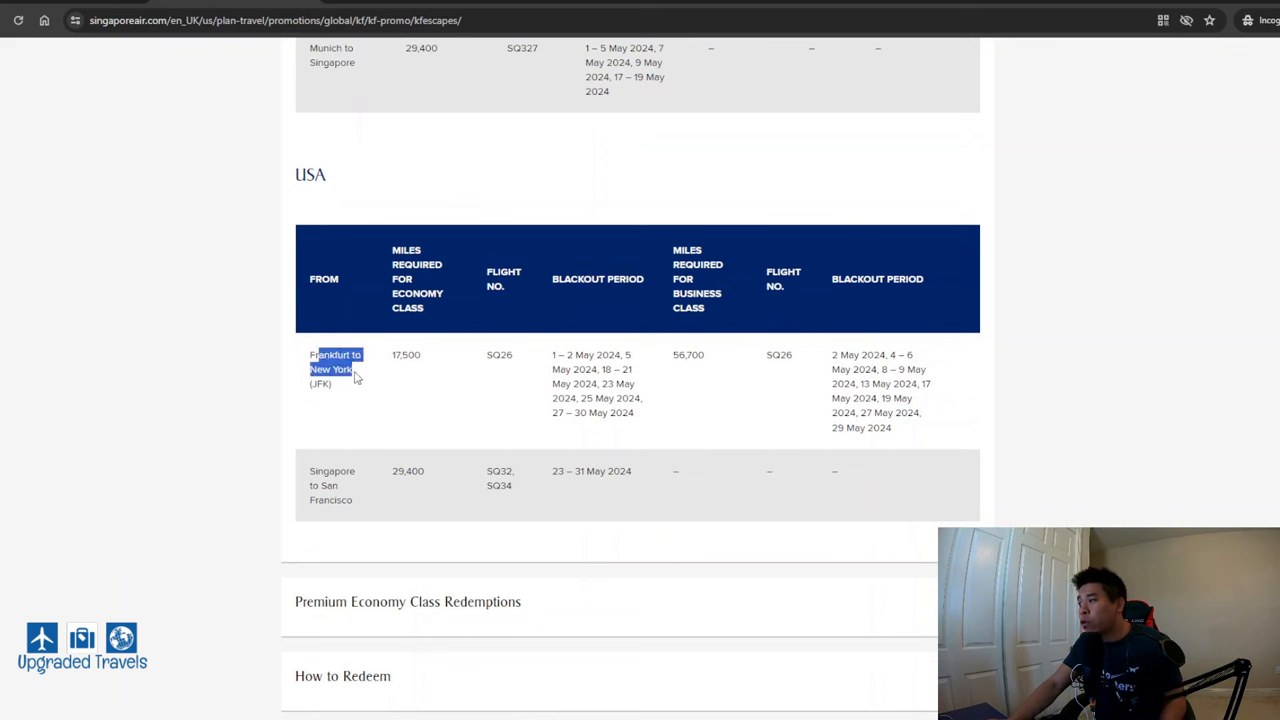
double_click(688, 354)
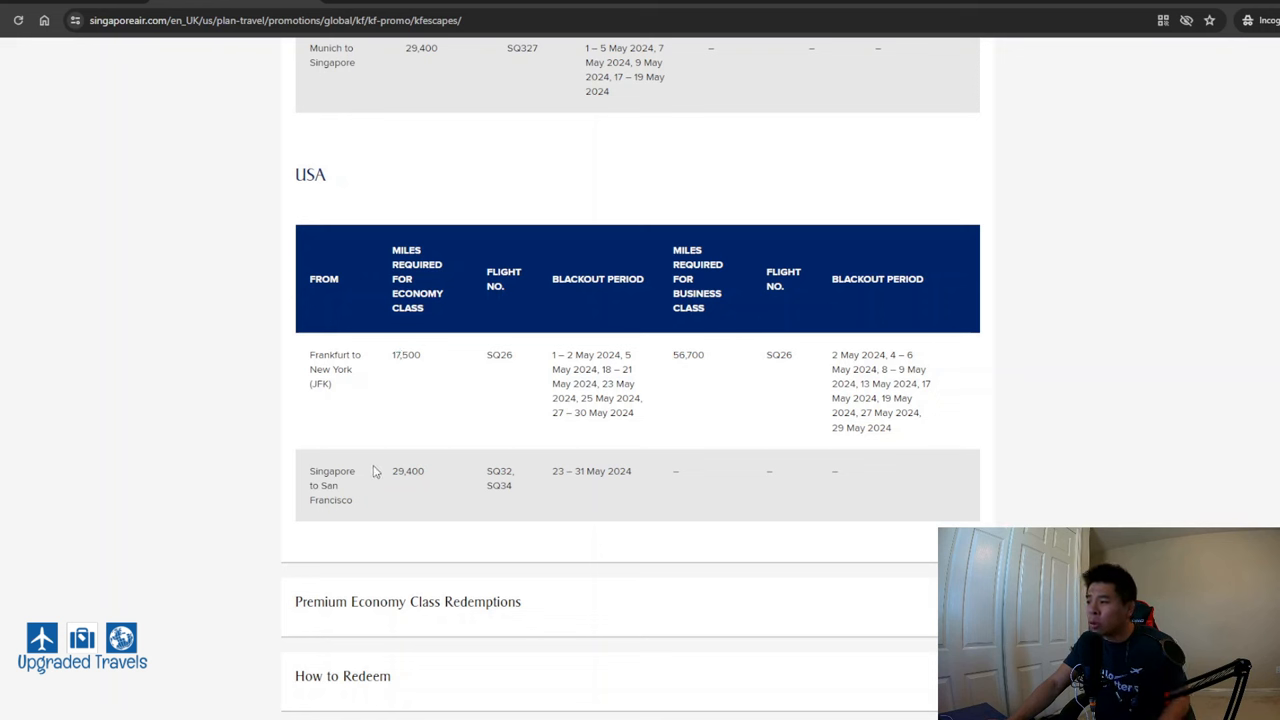
mouse_move(390, 476)
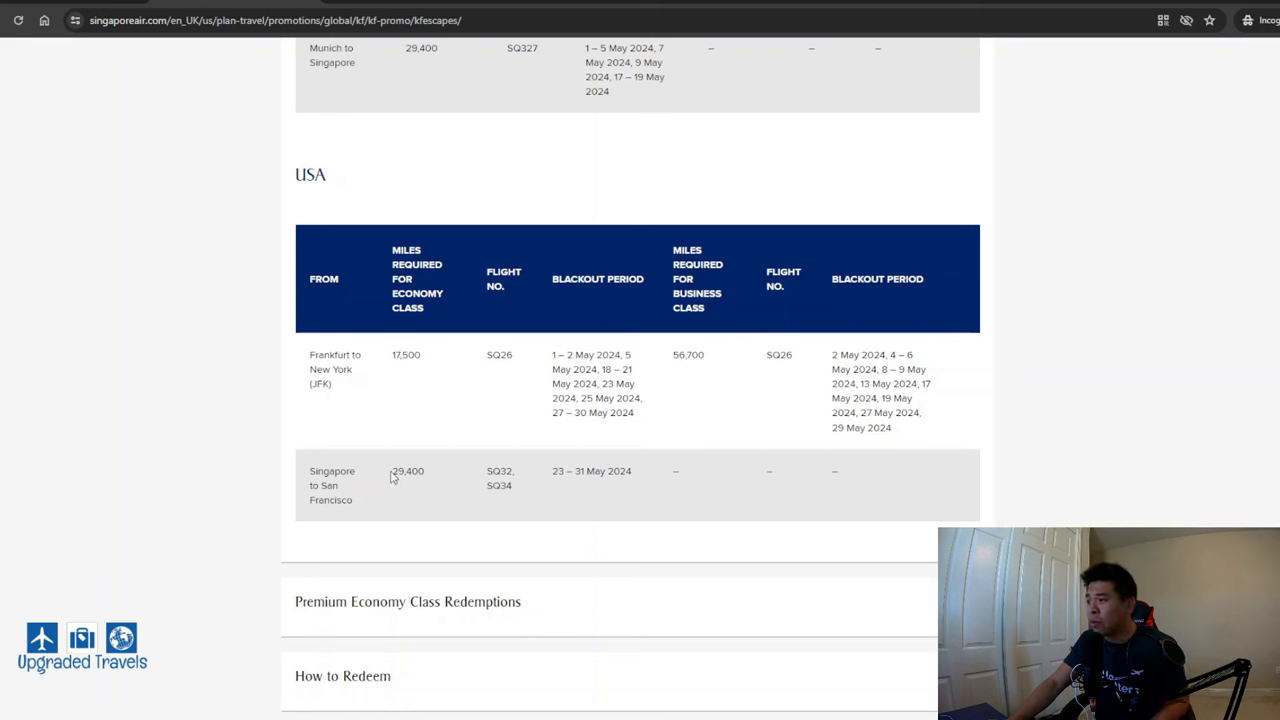
scroll("down", 3)
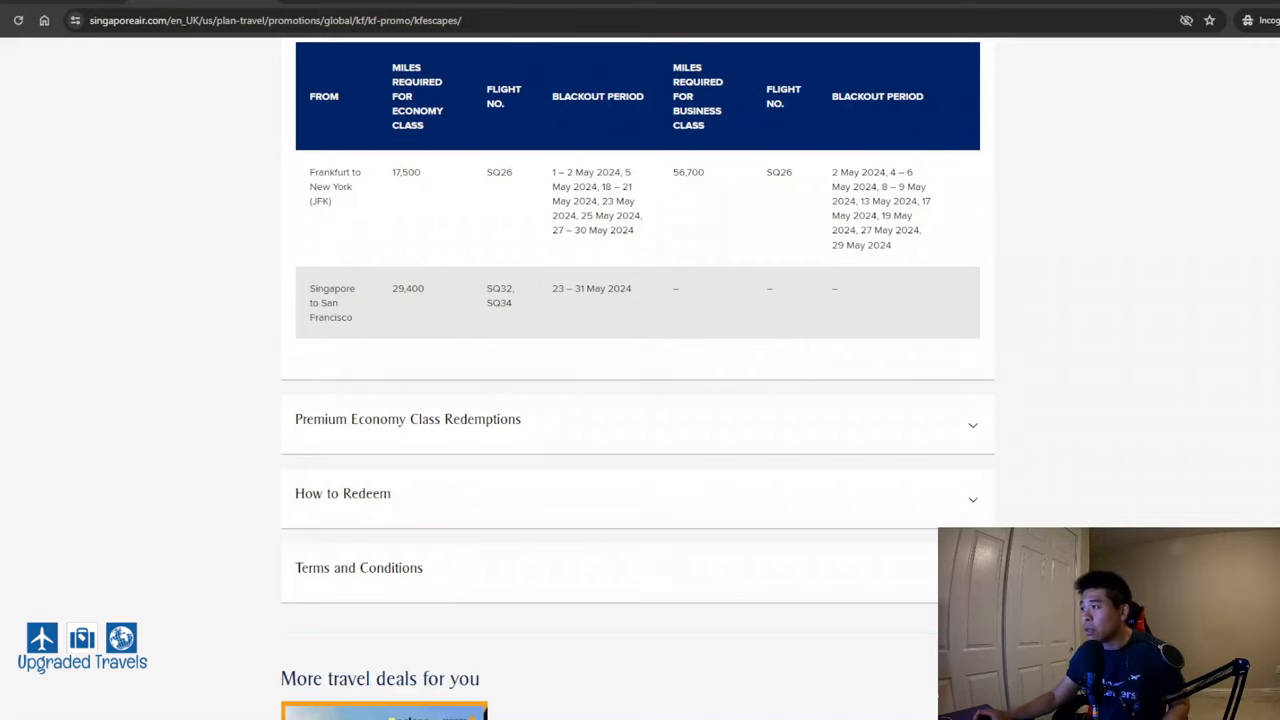
scroll("up", 3)
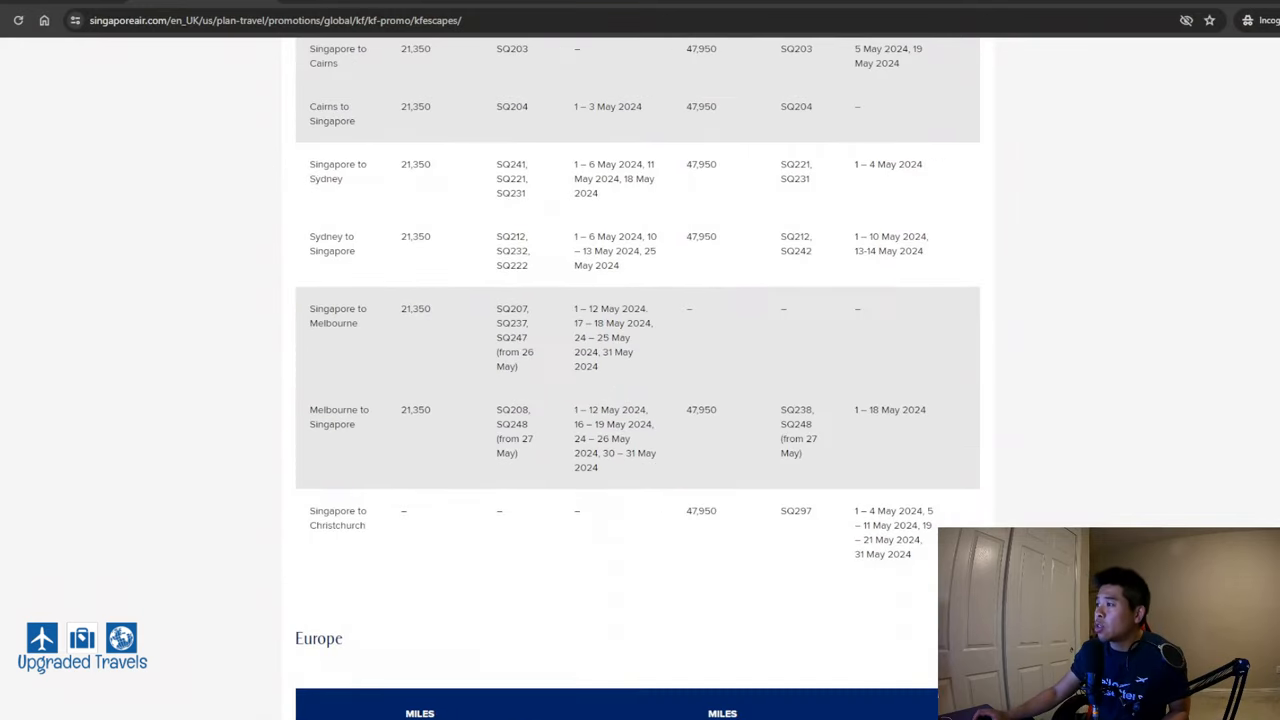
scroll("up", 3)
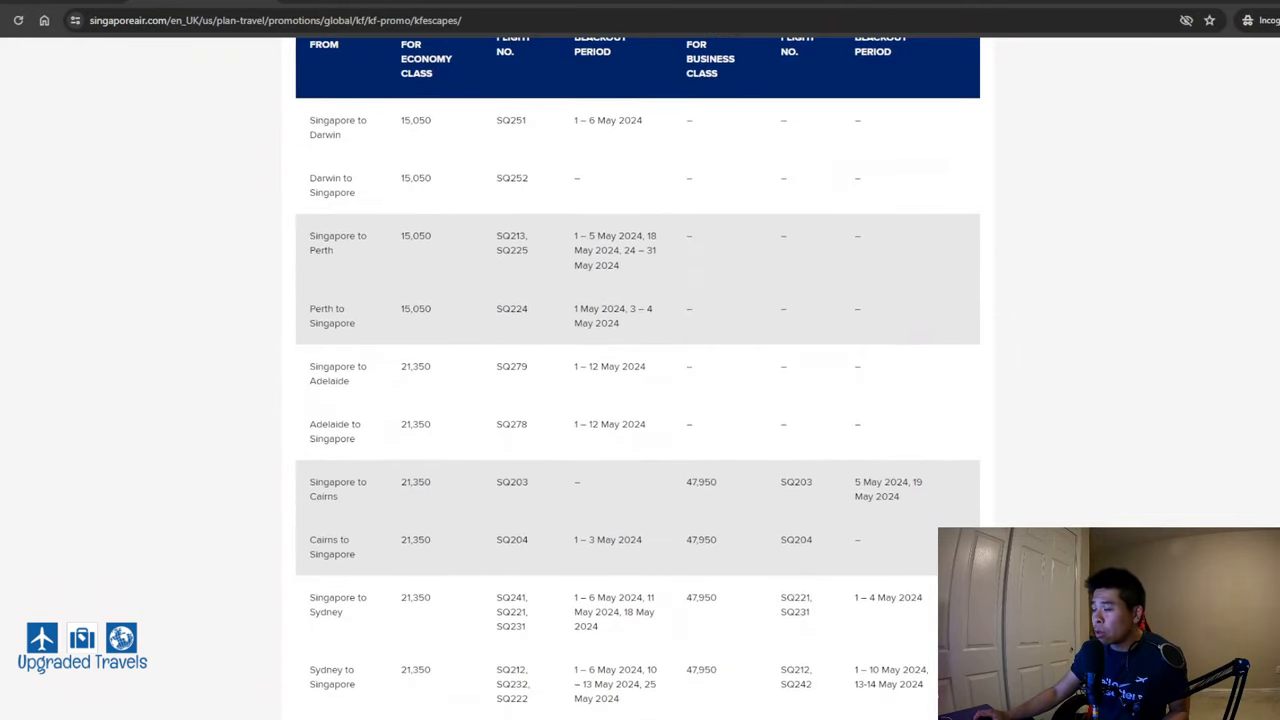
scroll("down", 3)
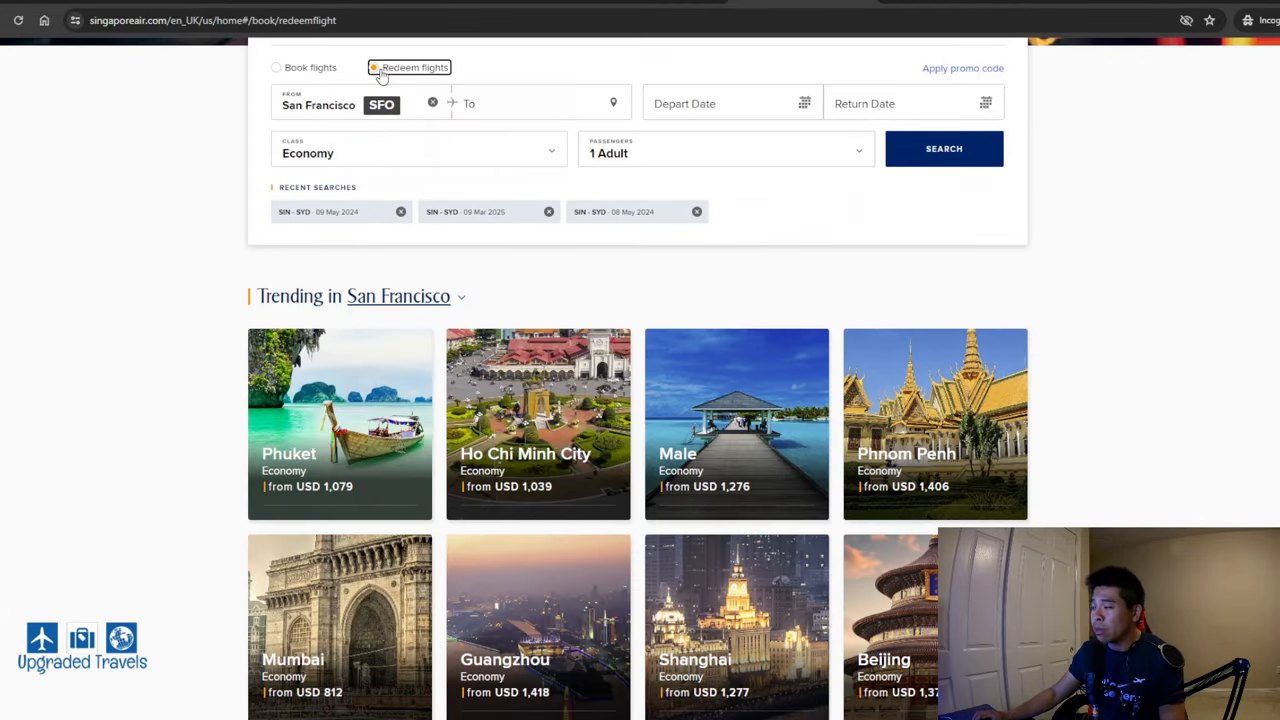
Replace the San Francisco origin with Singapore (SIN) and set the destination to Sydney (SYD)
left_click(432, 104)
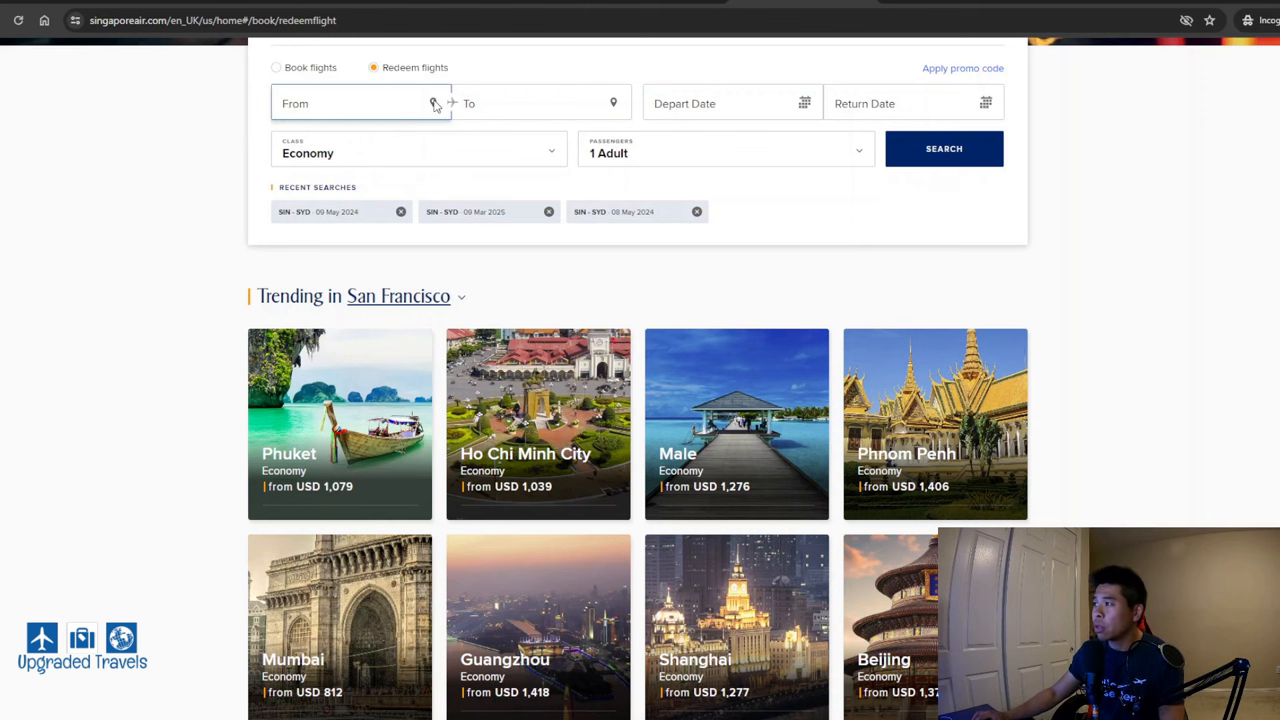
left_click(360, 110)
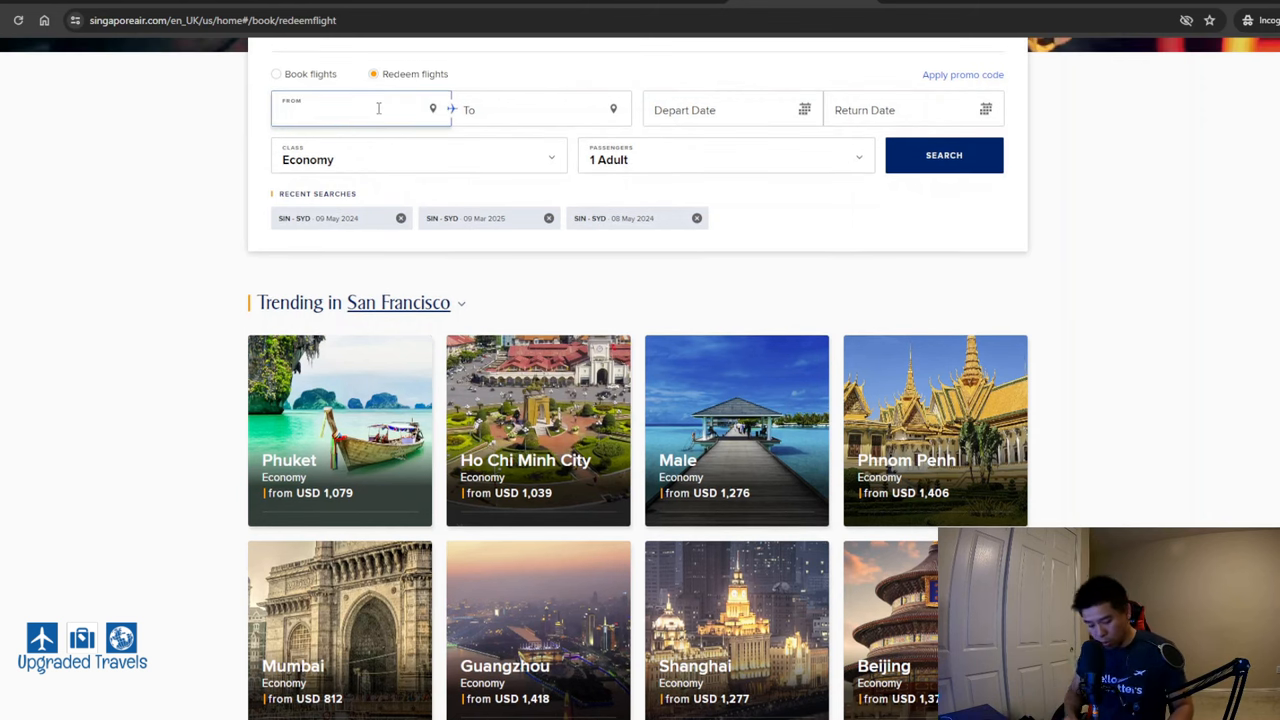
type("sin")
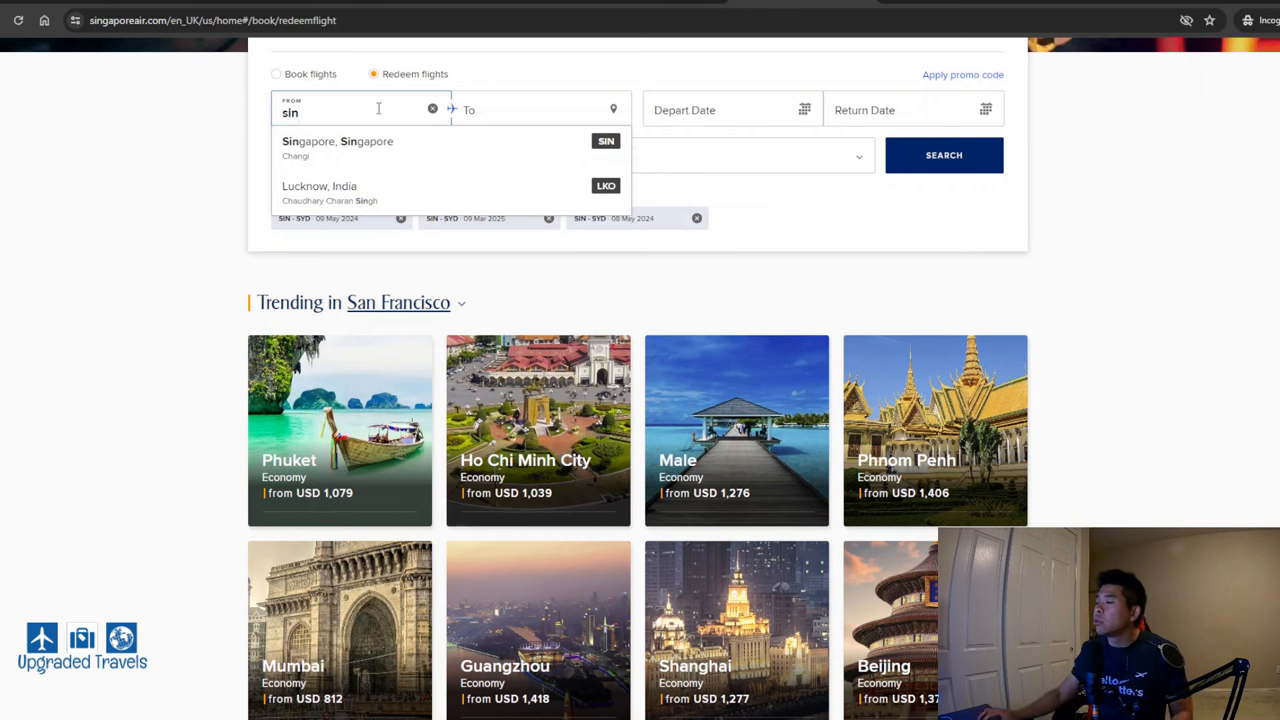
left_click(336, 140)
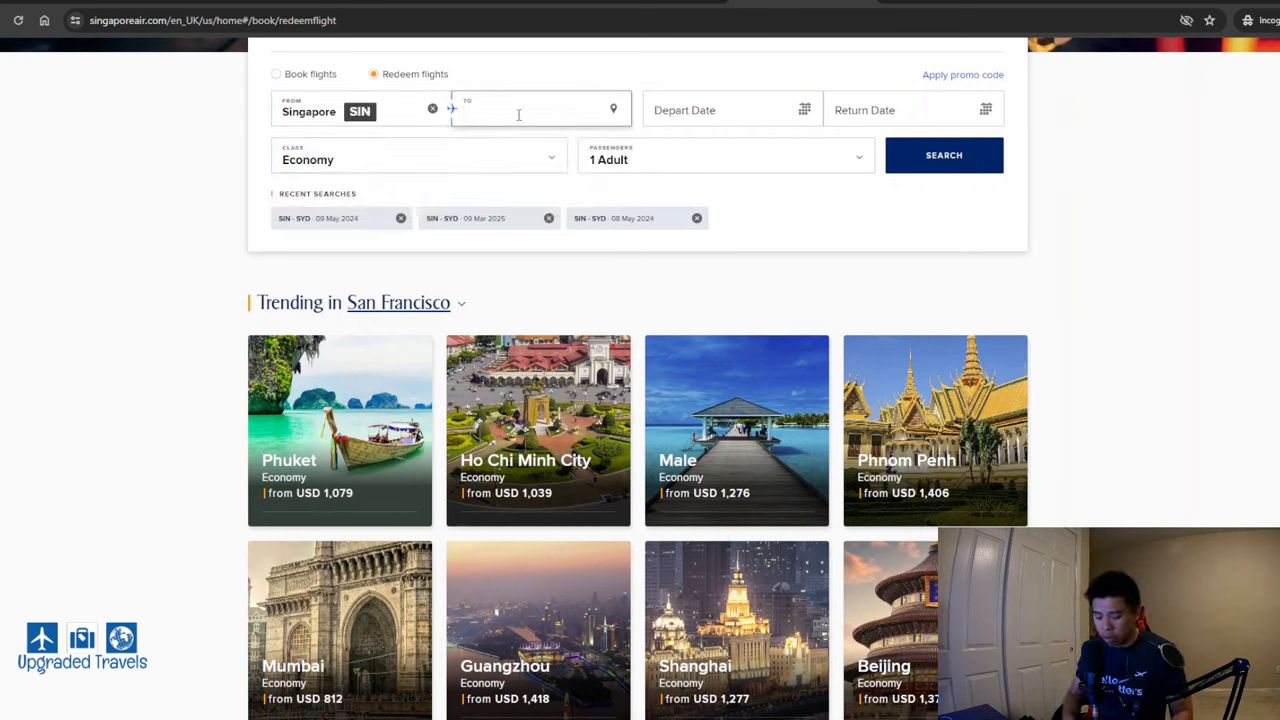
type("syd")
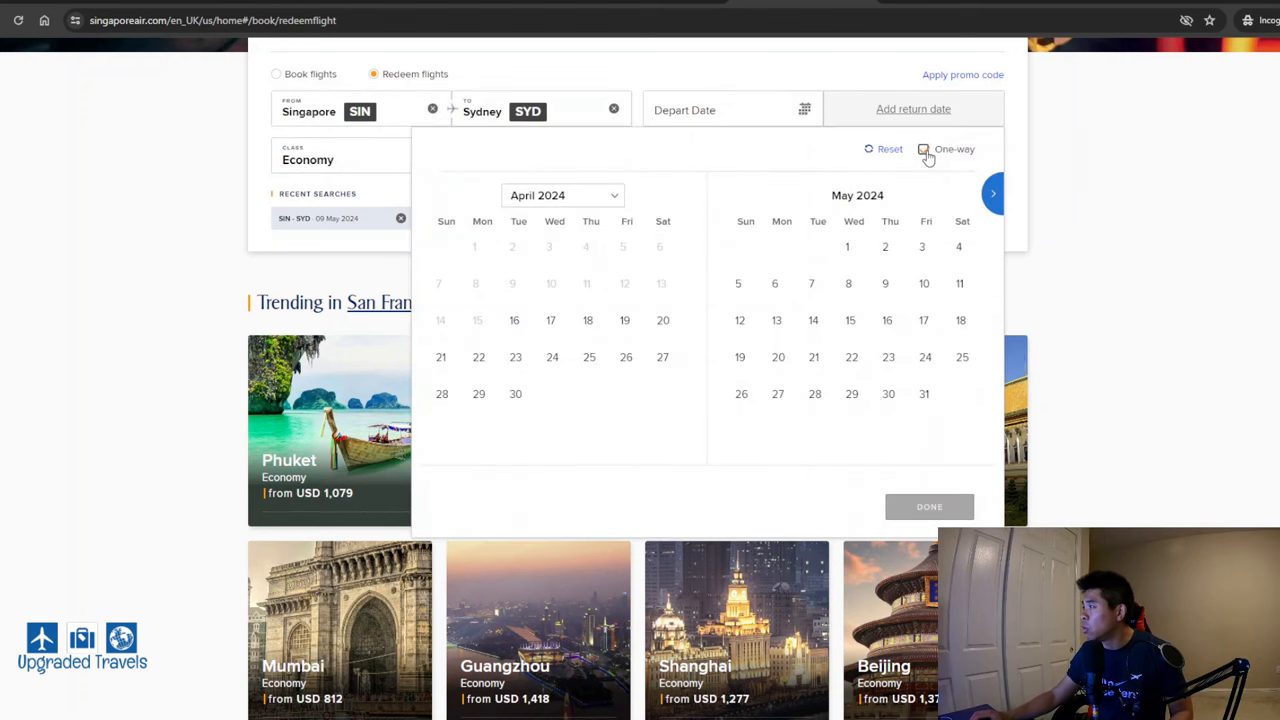
mouse_move(884, 284)
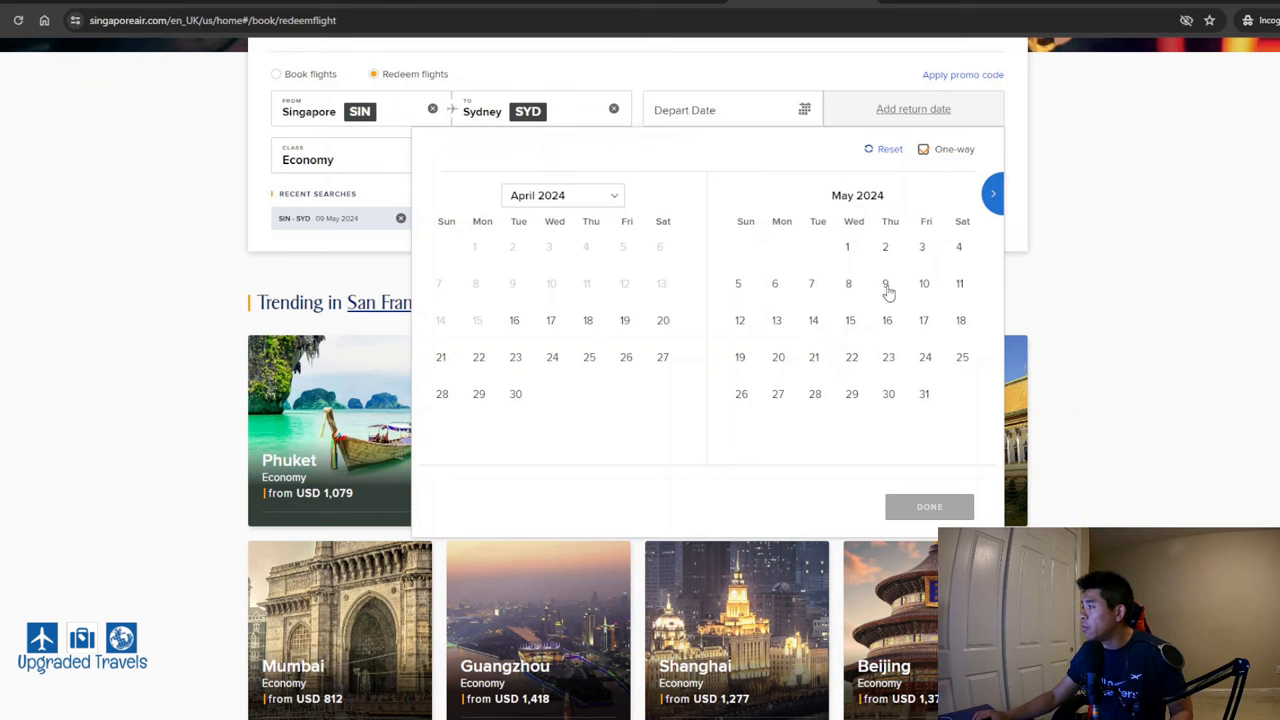
Set departure 9 May one-way in Business class and run the award flight search
left_click(884, 284)
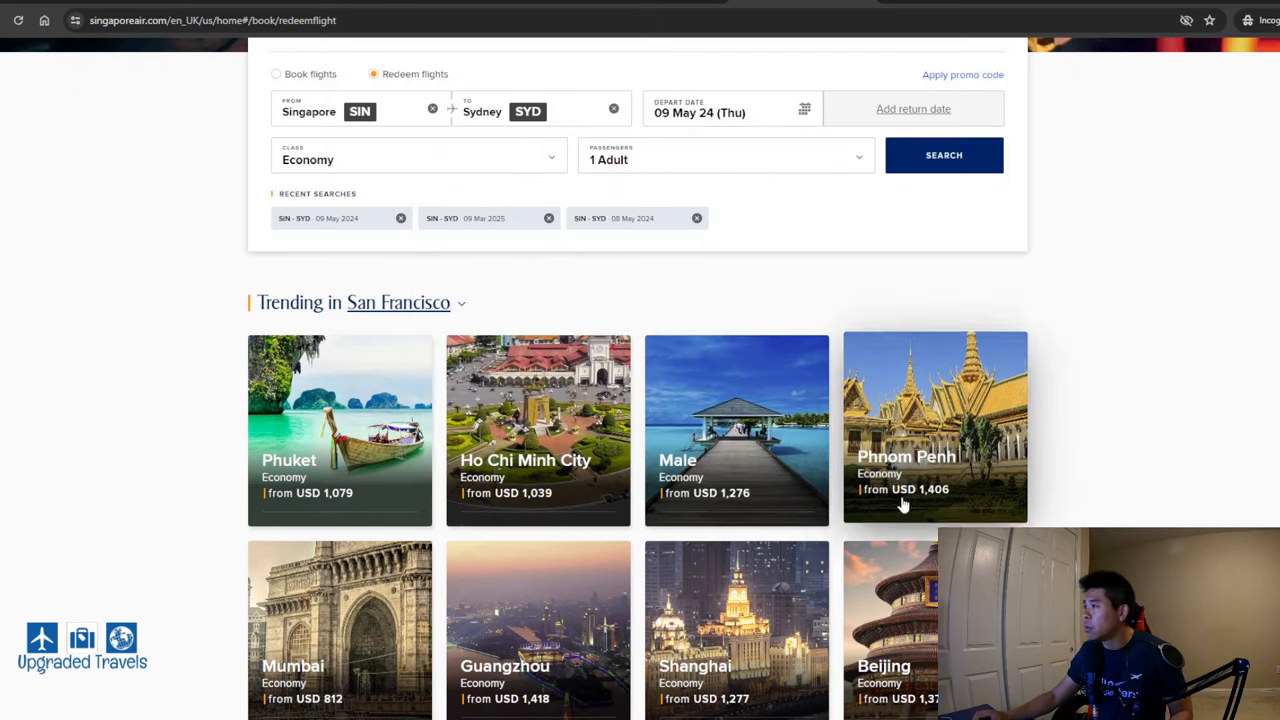
left_click(416, 160)
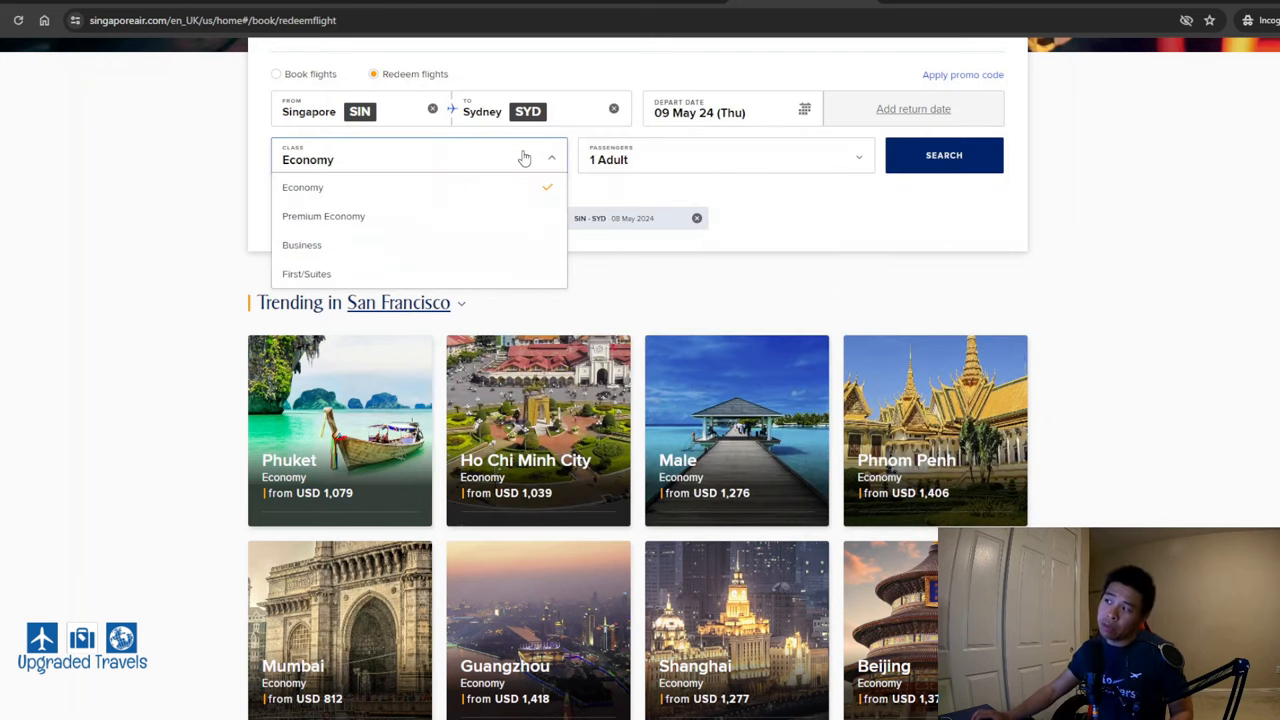
mouse_move(324, 244)
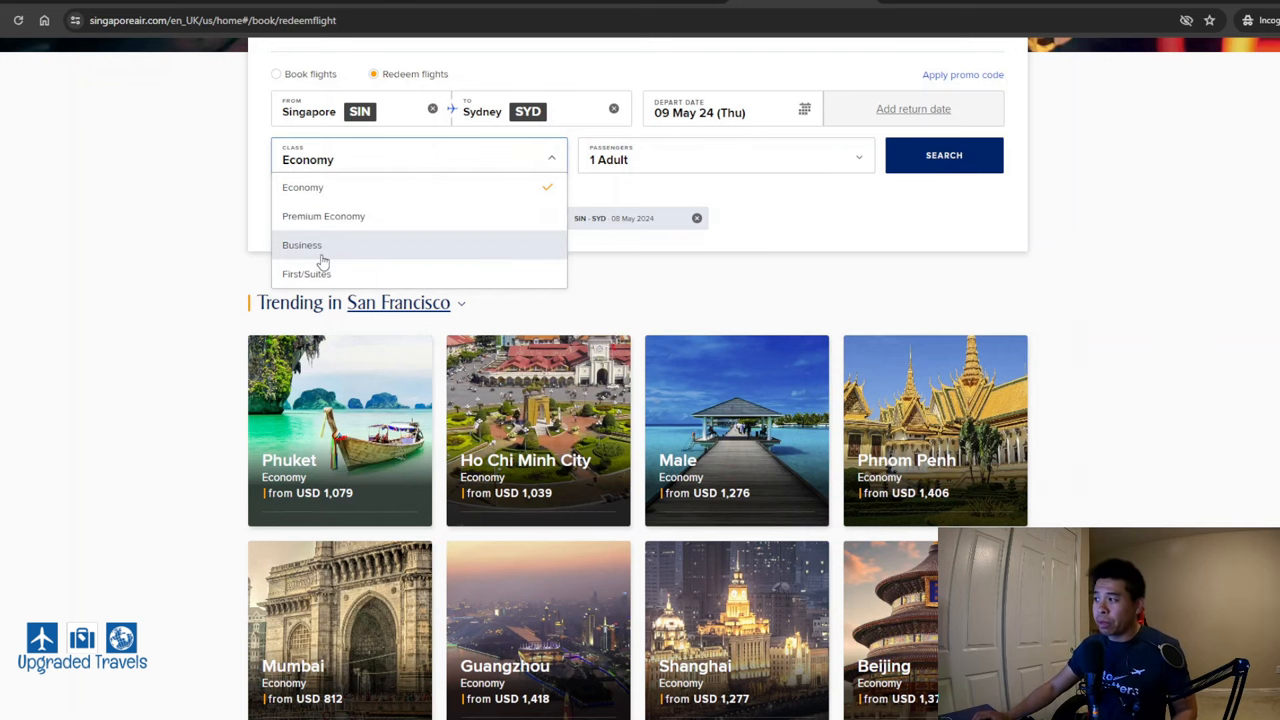
left_click(302, 244)
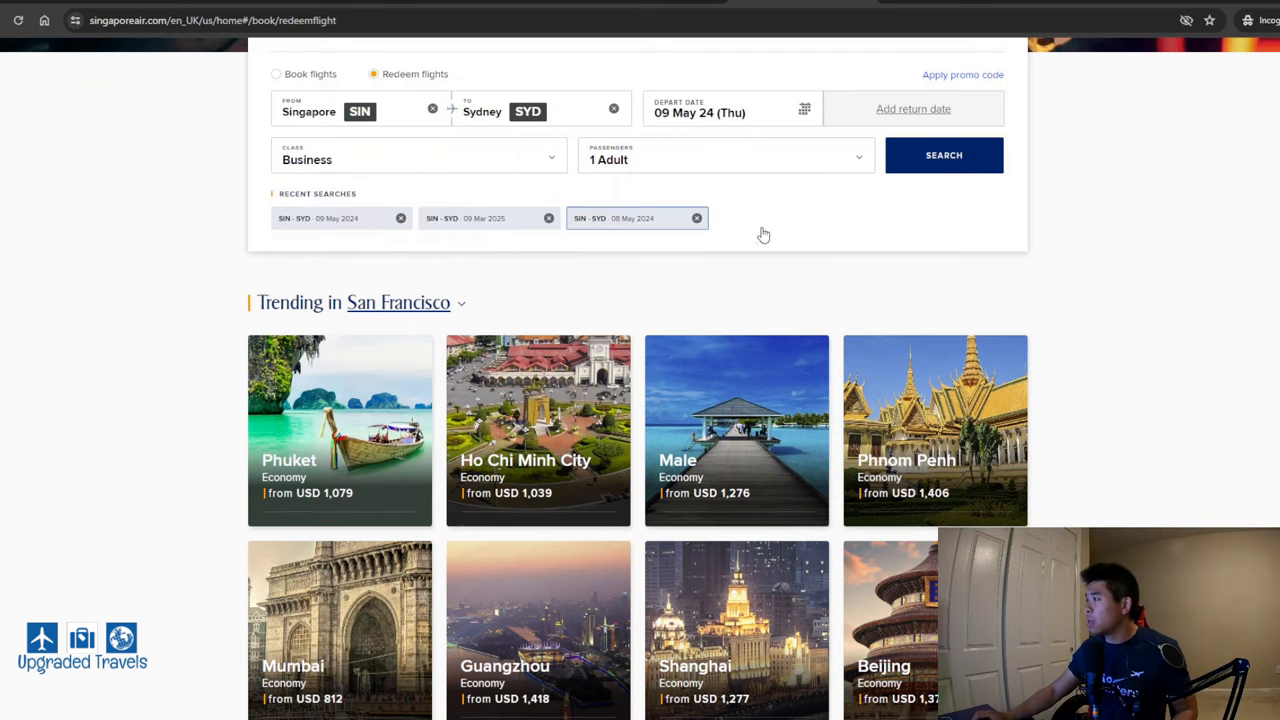
left_click(944, 156)
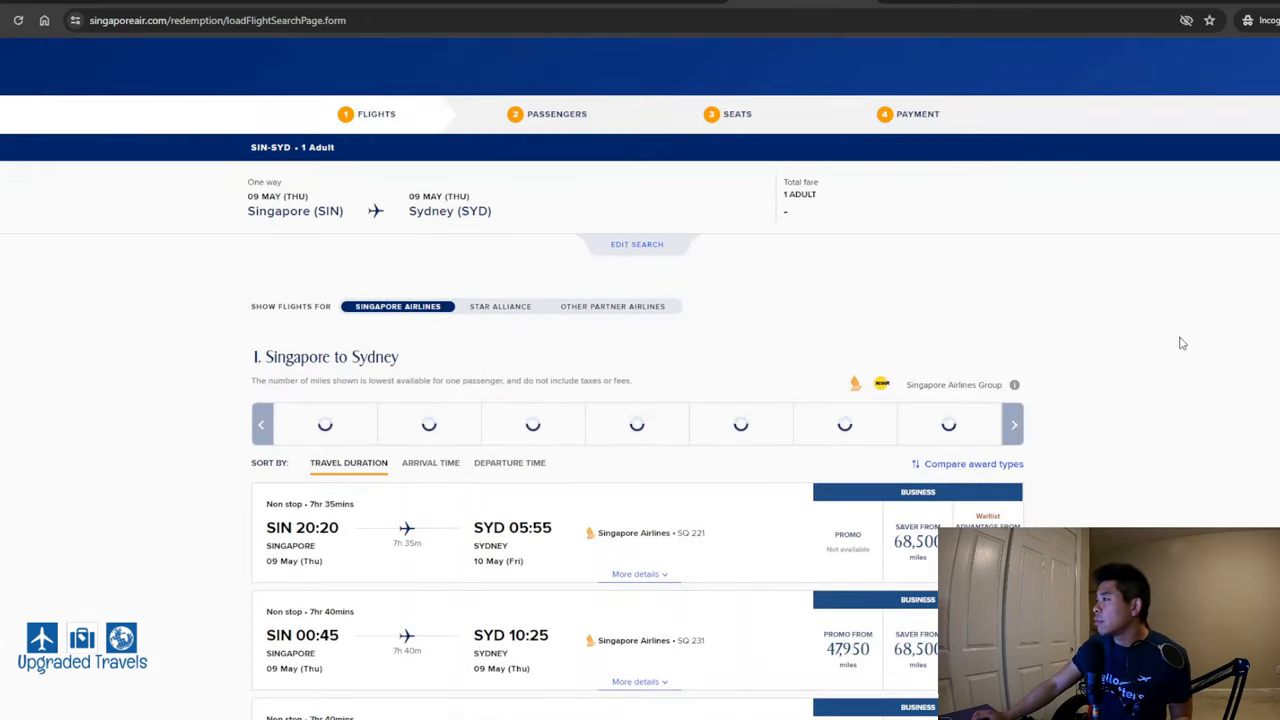
Select the 47,950-mile Promo award on the 00:45 SQ231 flight and highlight the SGD 104.10 taxes
scroll("down", 3)
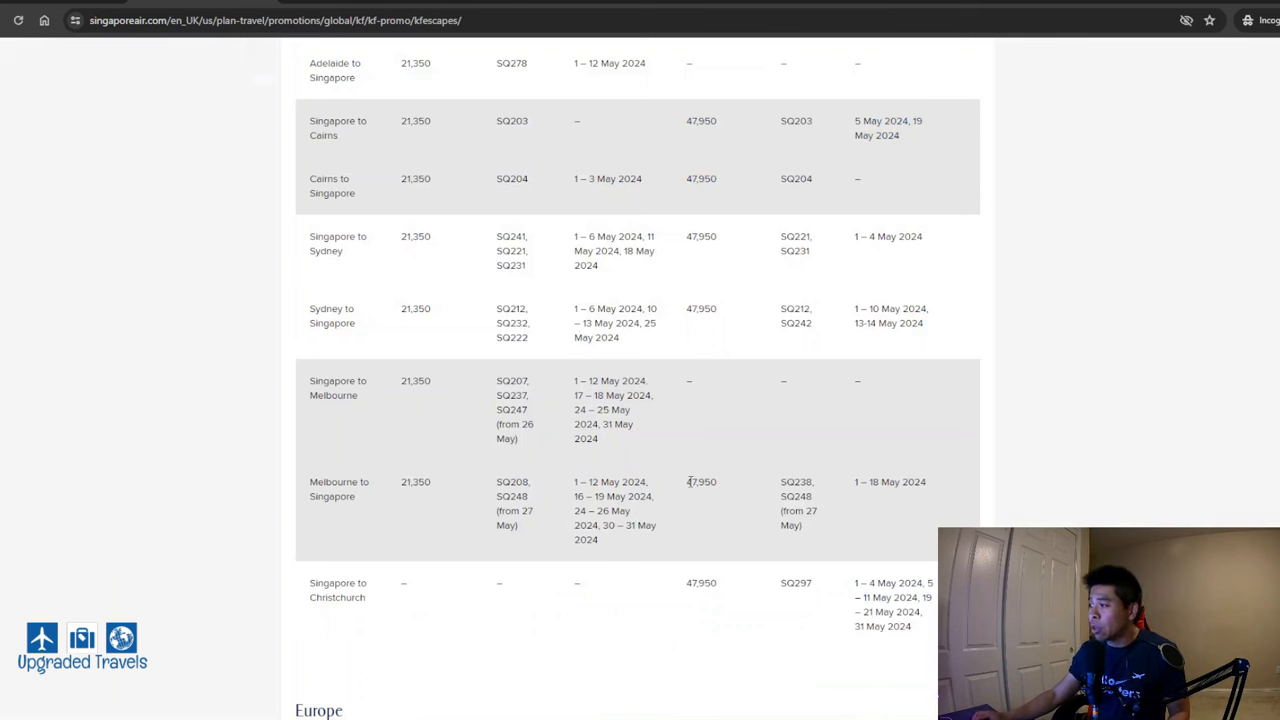
double_click(700, 480)
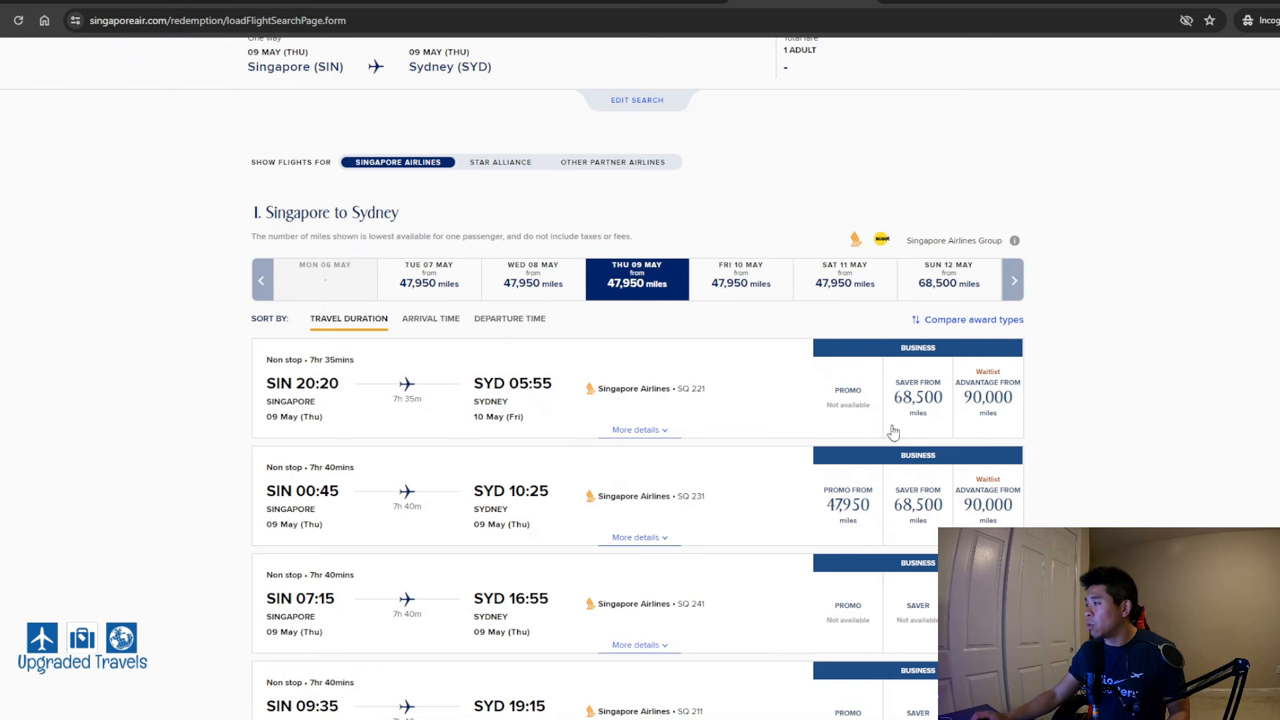
scroll("down", 3)
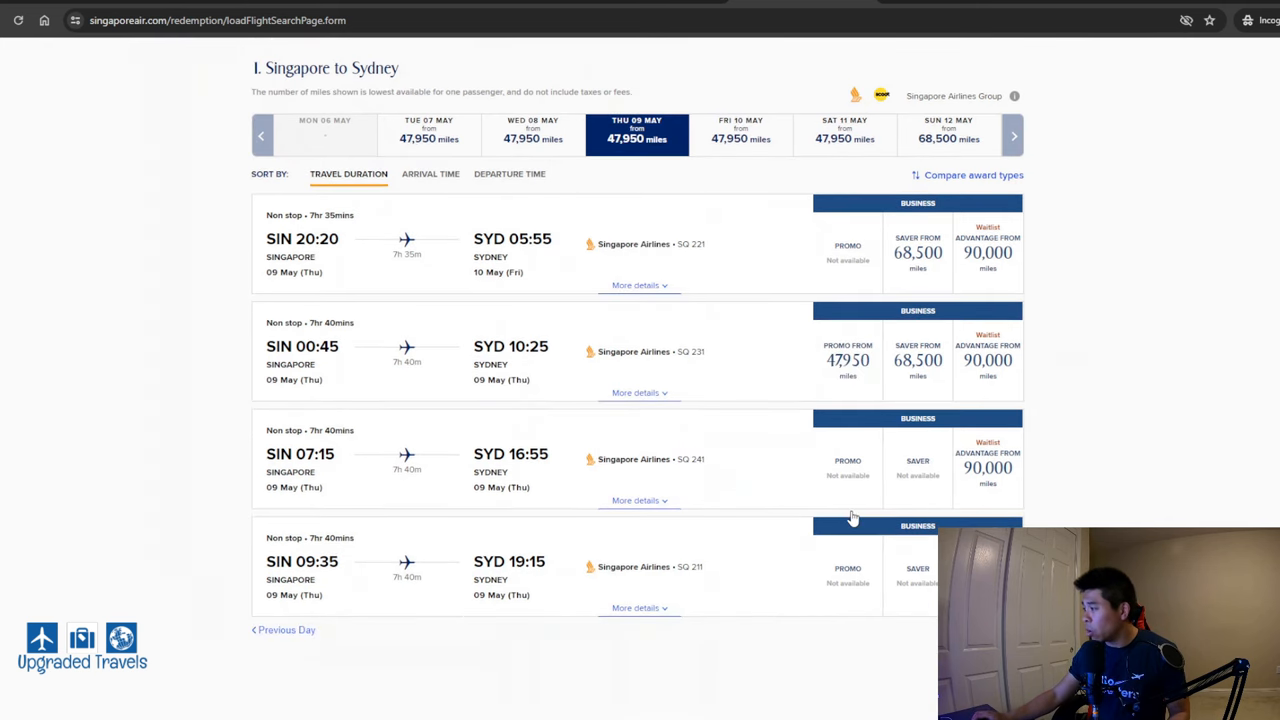
scroll("up", 3)
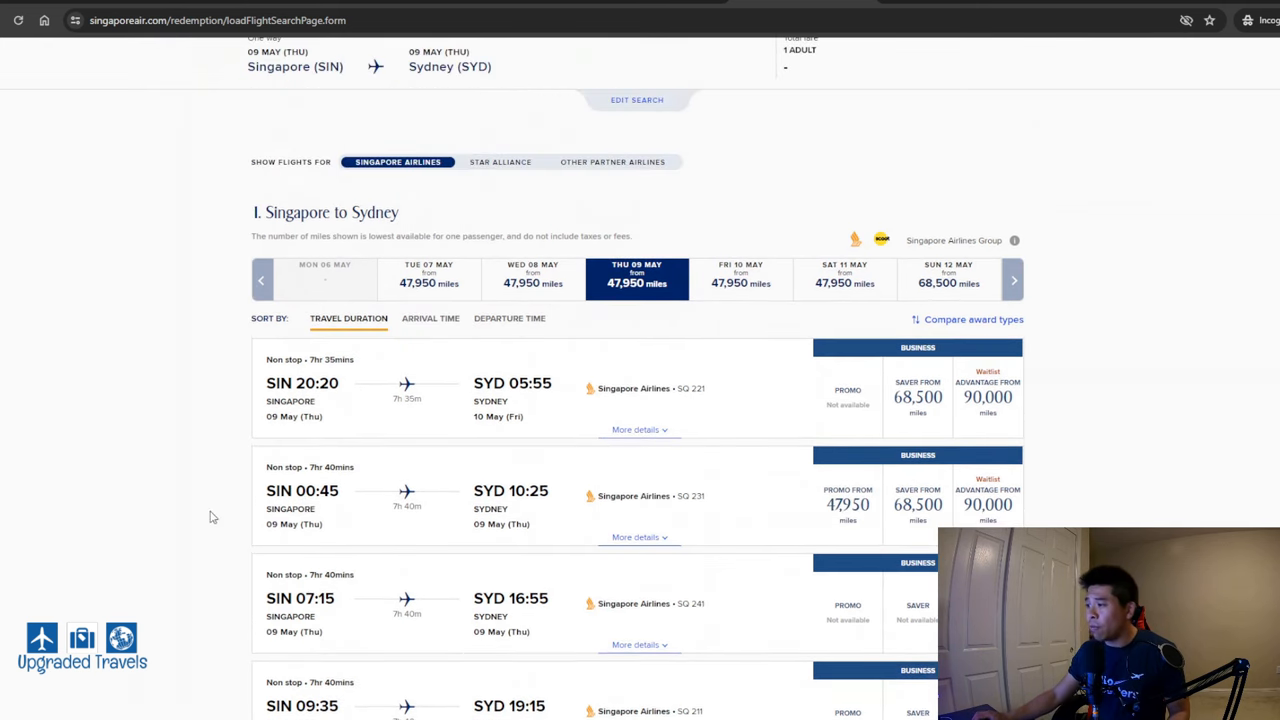
left_click(848, 504)
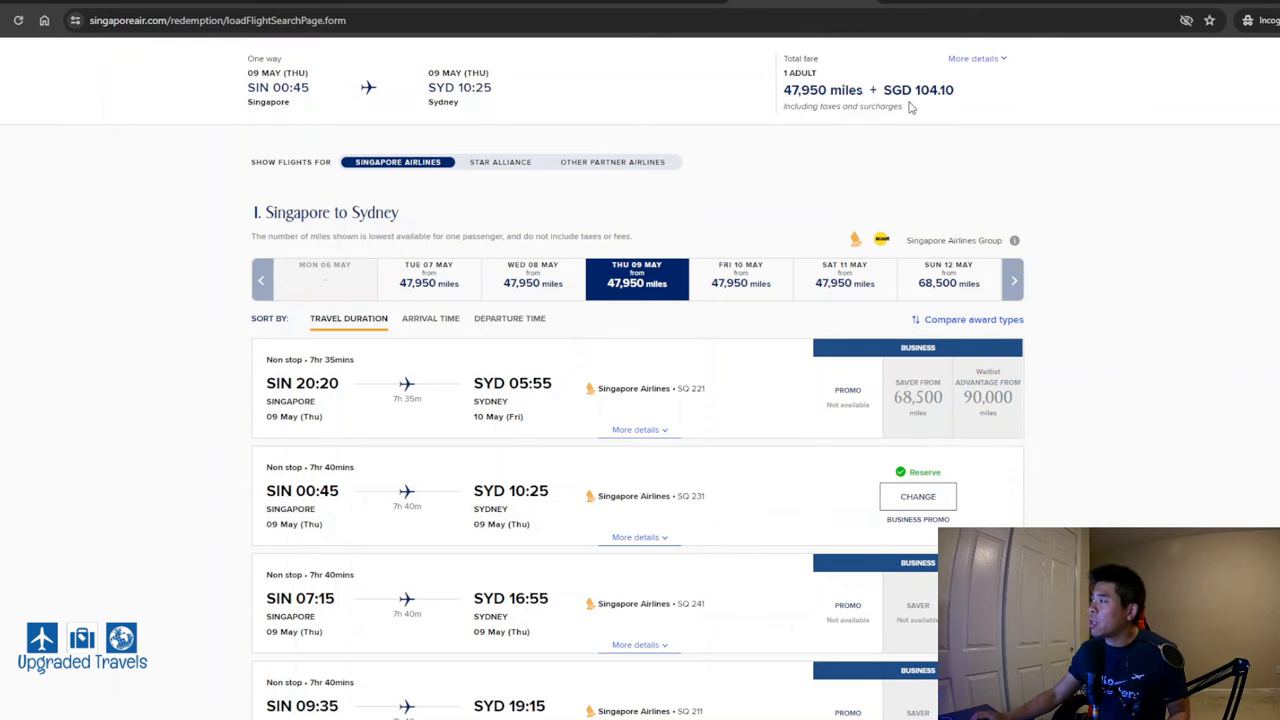
double_click(932, 90)
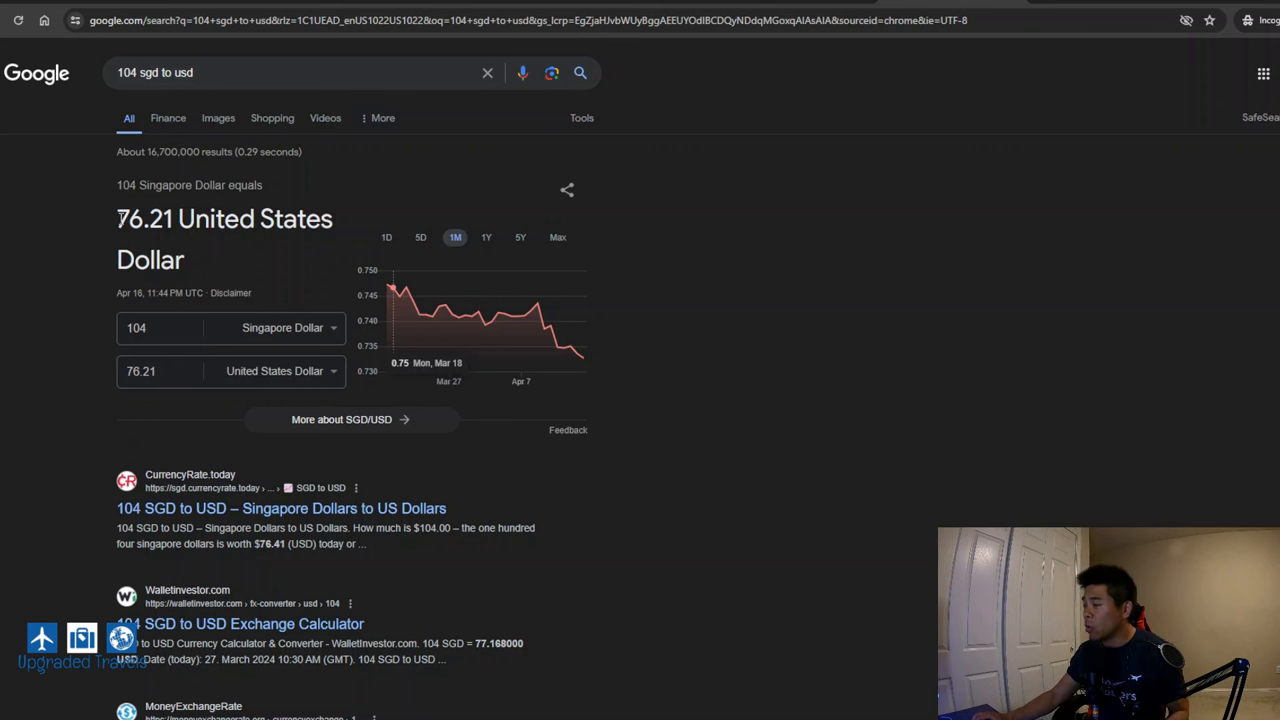
mouse_move(408, 296)
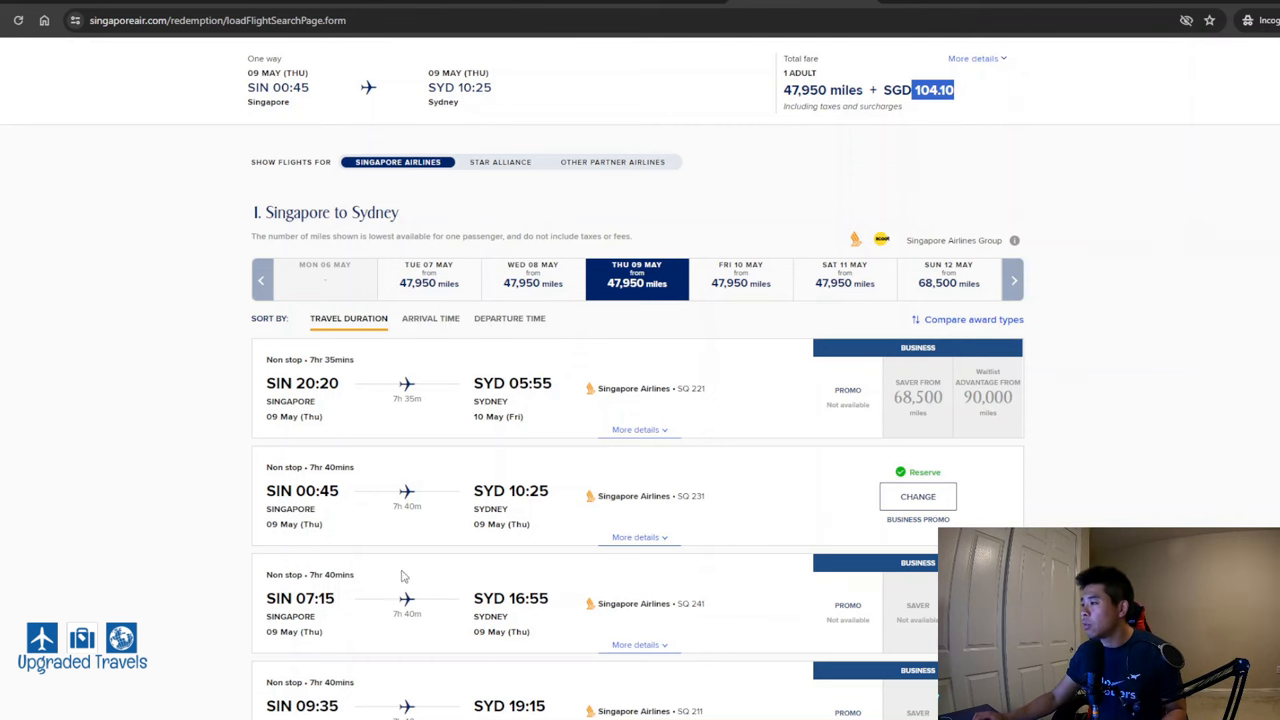
mouse_move(508, 504)
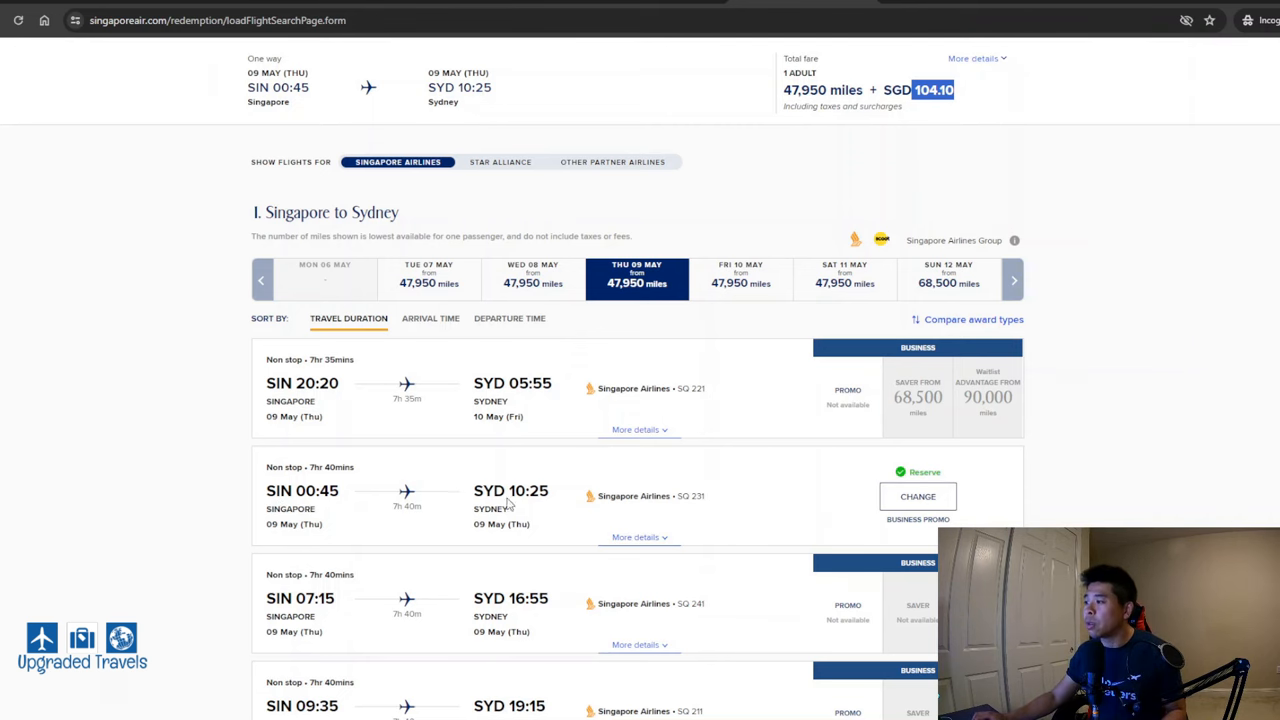
mouse_move(696, 504)
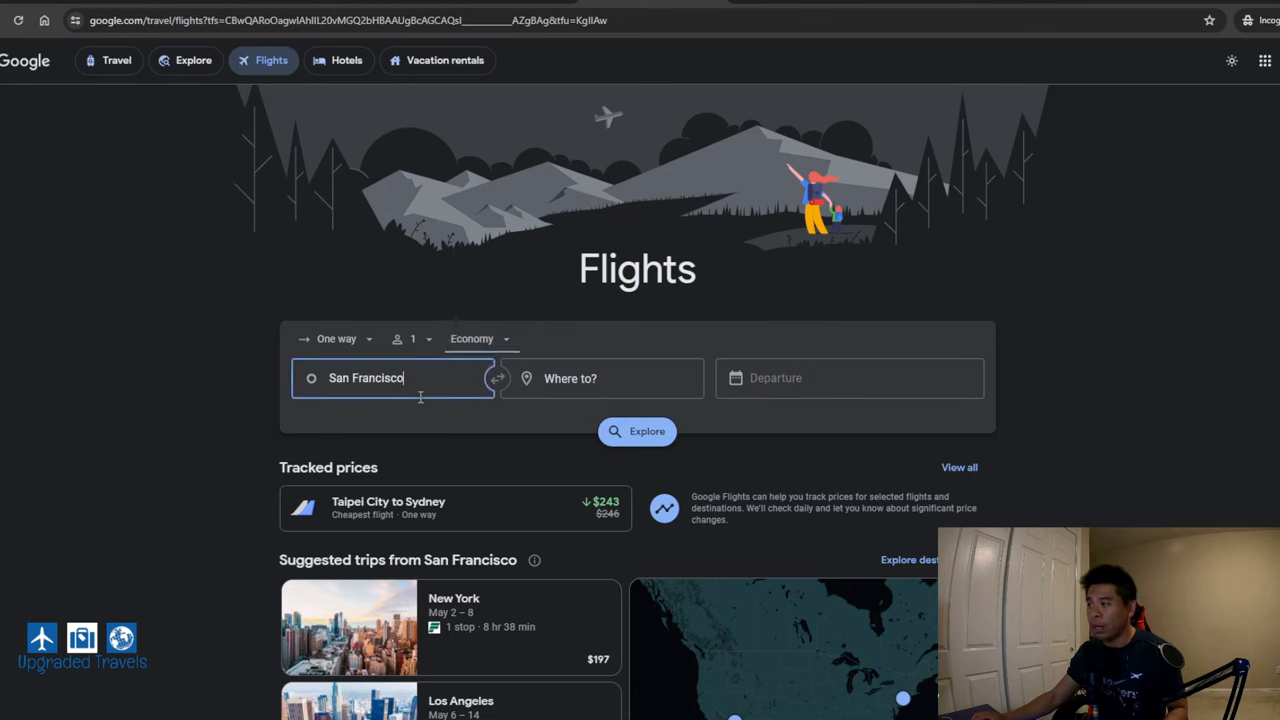
Search Google Flights for one-way Business Singapore to Sydney departing Thu, May 9
left_click(392, 378)
type("Singapore")
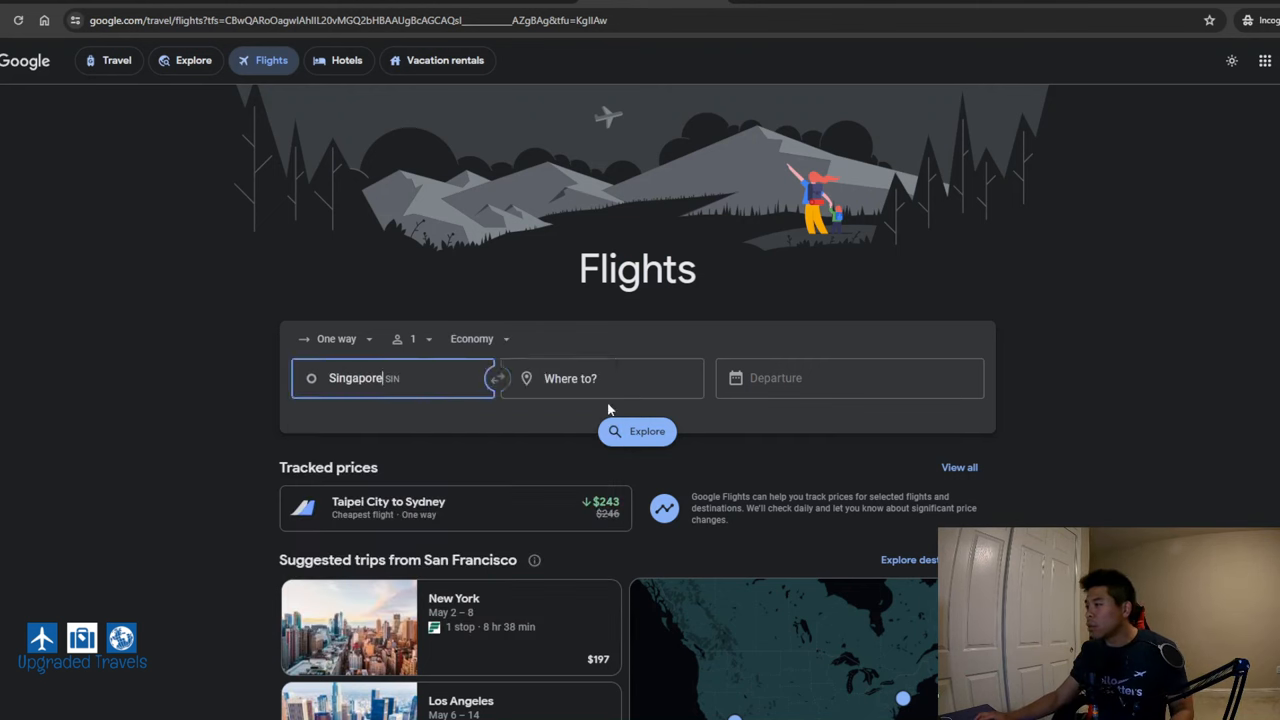
left_click(600, 378)
type("Sydney")
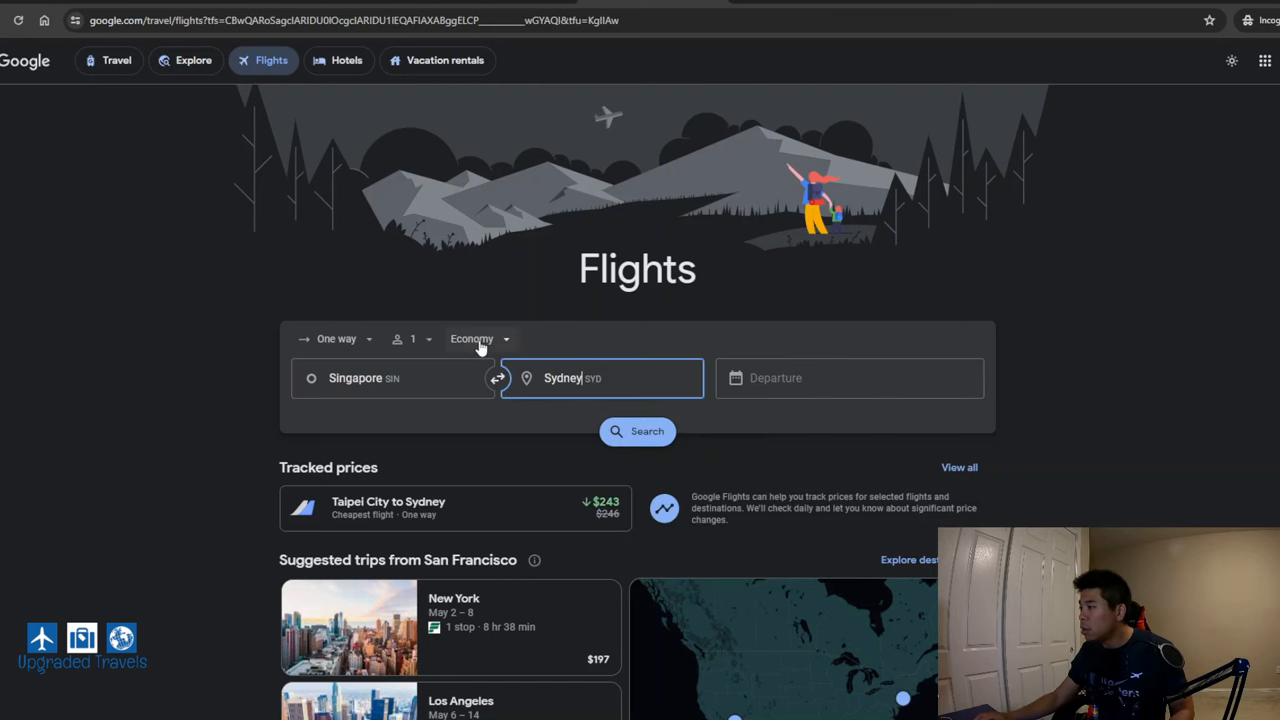
left_click(472, 340)
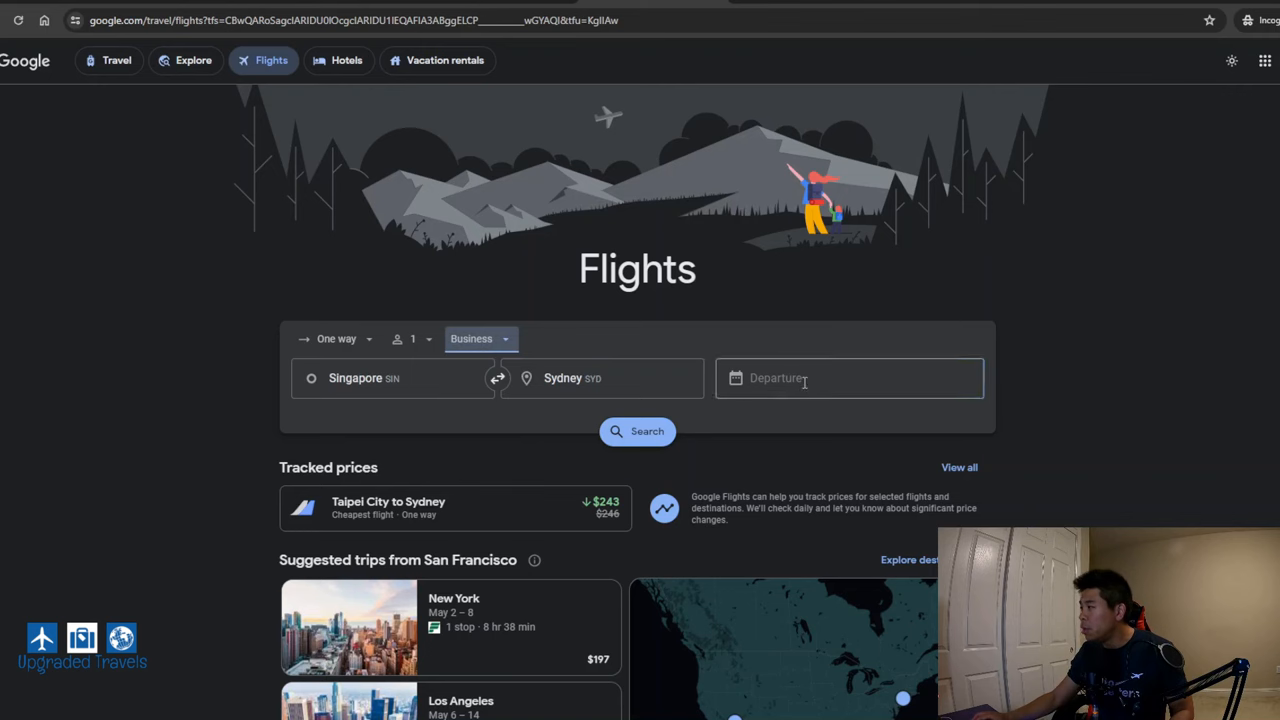
left_click(848, 378)
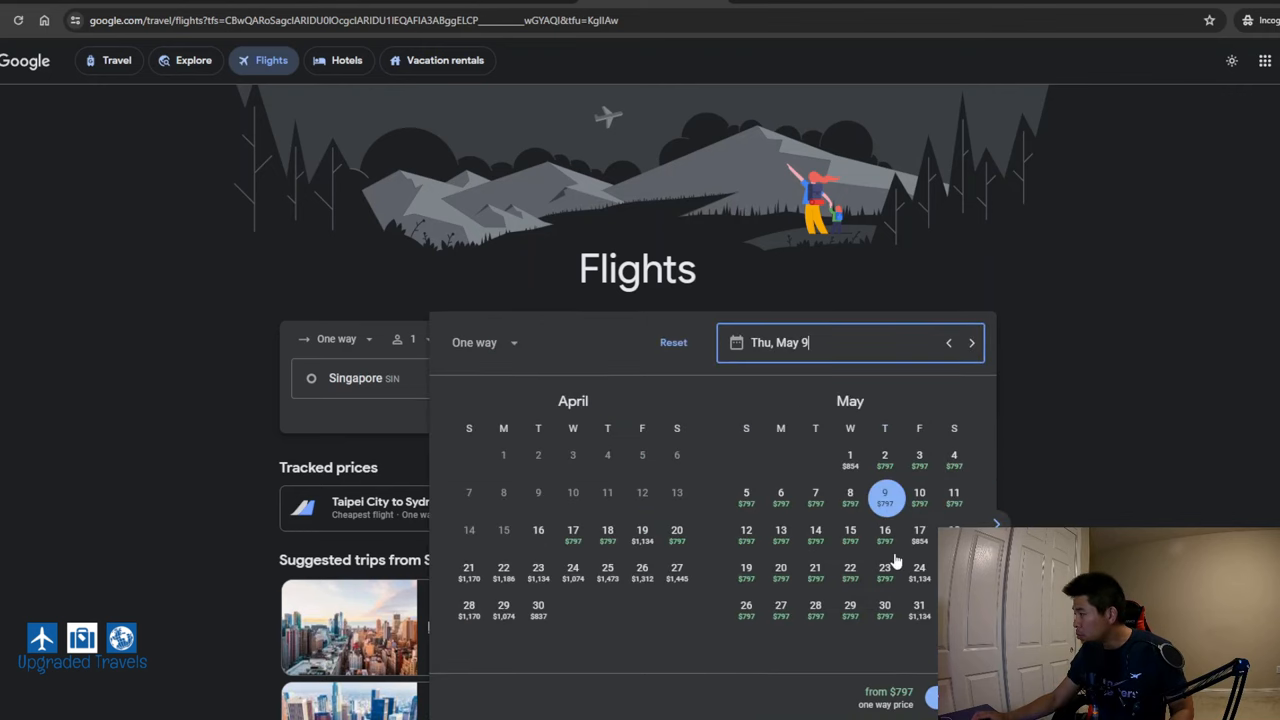
left_click(884, 496)
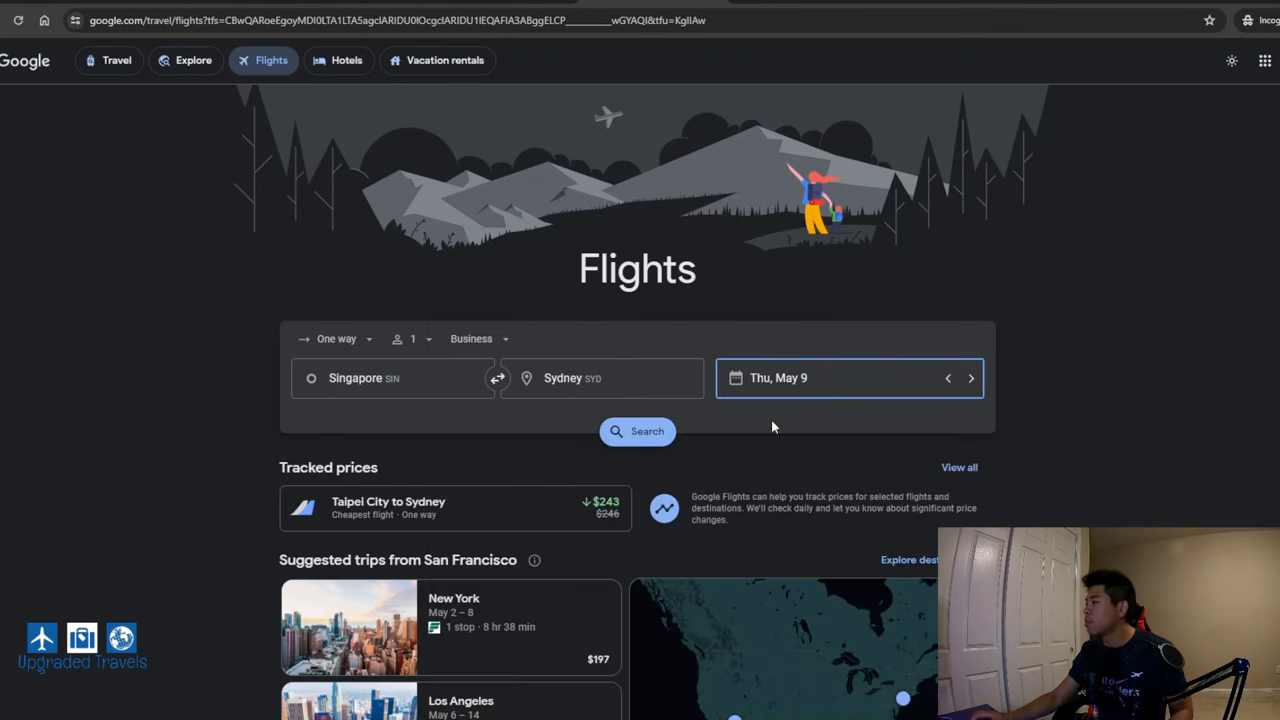
left_click(636, 432)
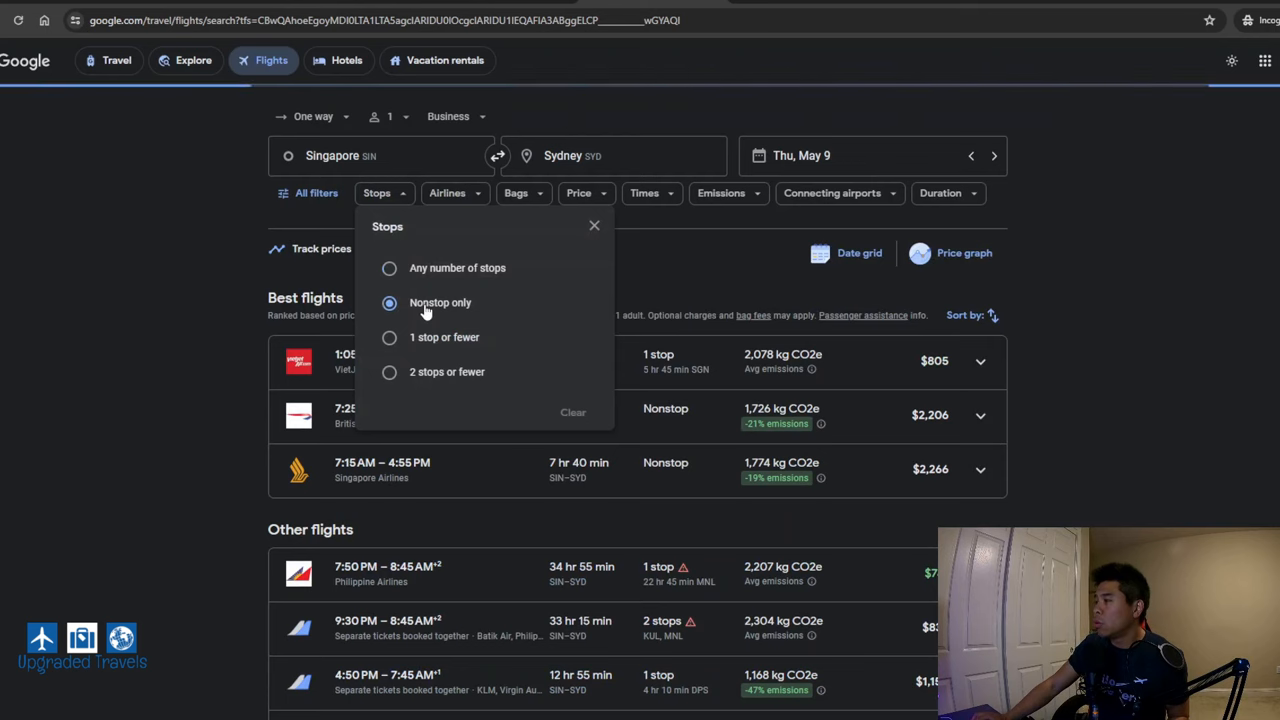
Filter to nonstop flights and expand the 12:45 AM Singapore Airlines SQ 231 business fare of $2,266
left_click(388, 302)
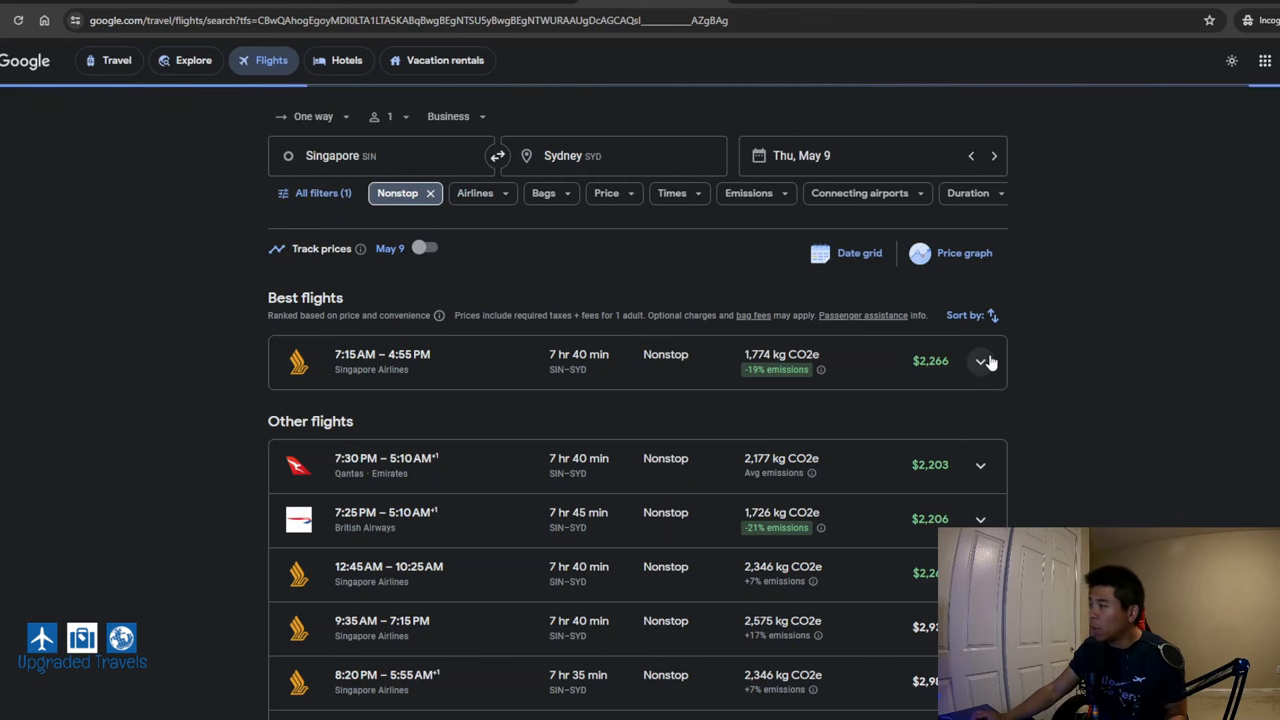
left_click(980, 360)
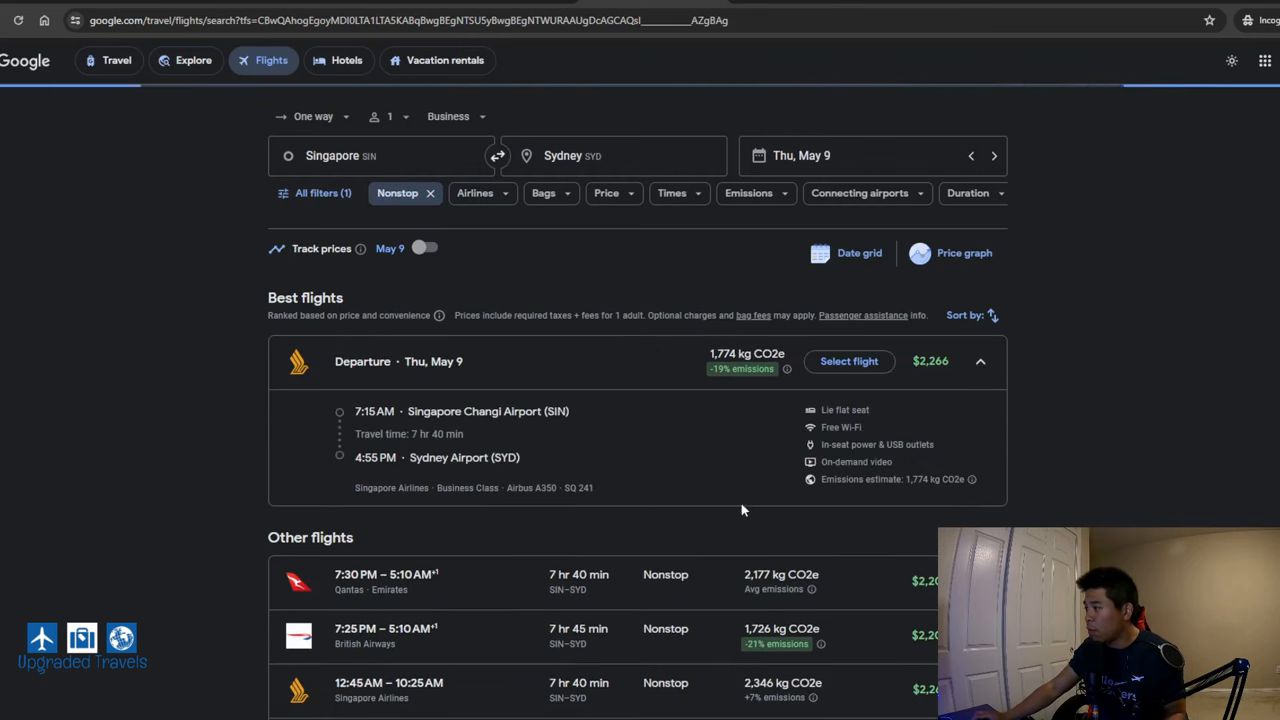
mouse_move(576, 504)
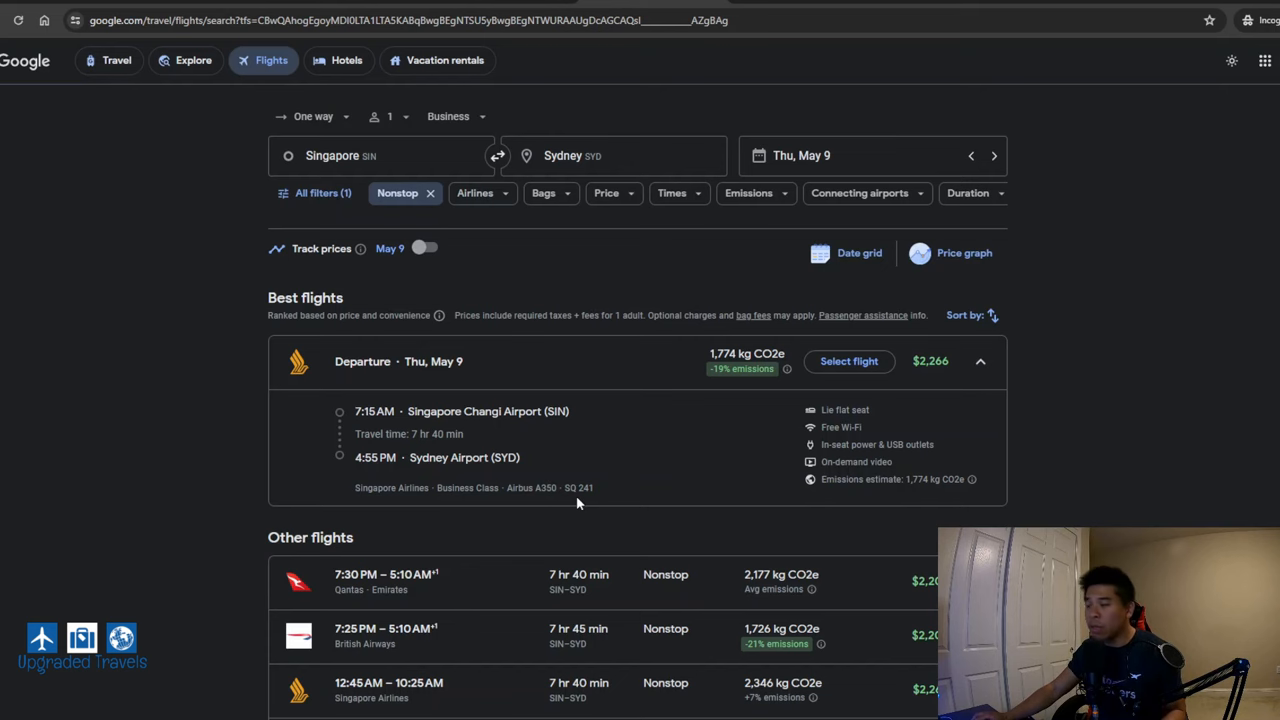
scroll("down", 3)
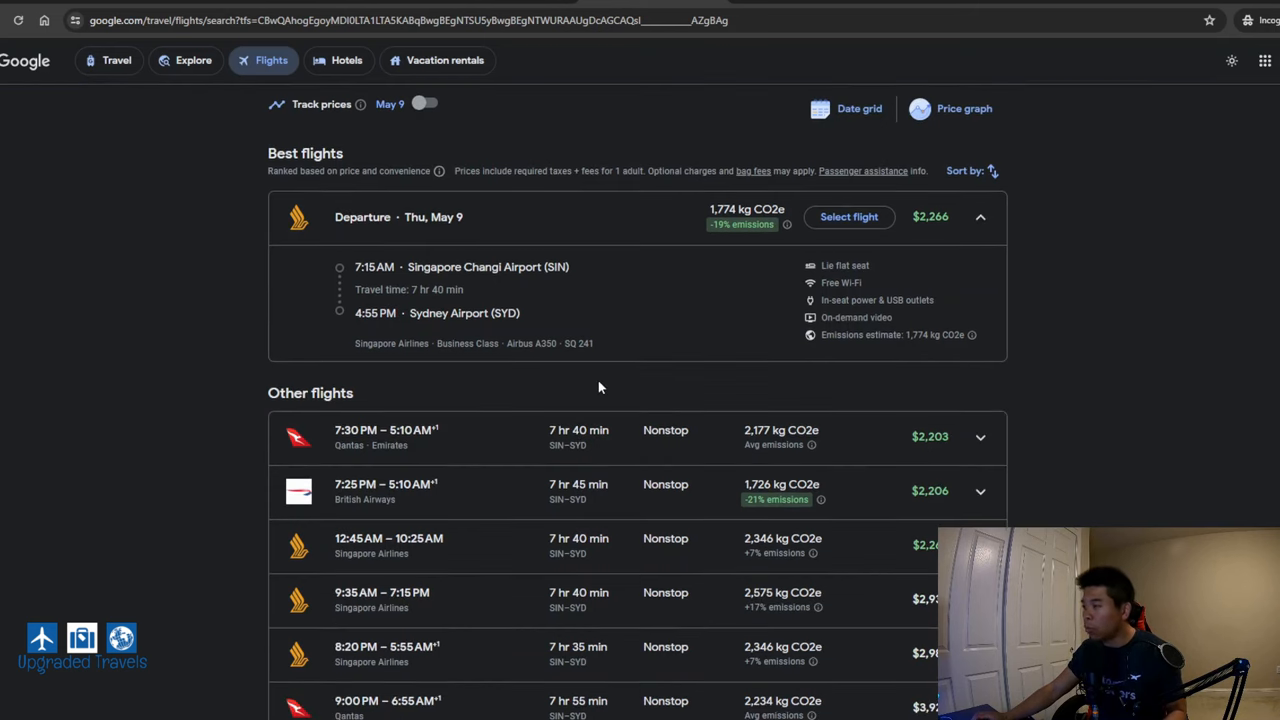
scroll("down", 3)
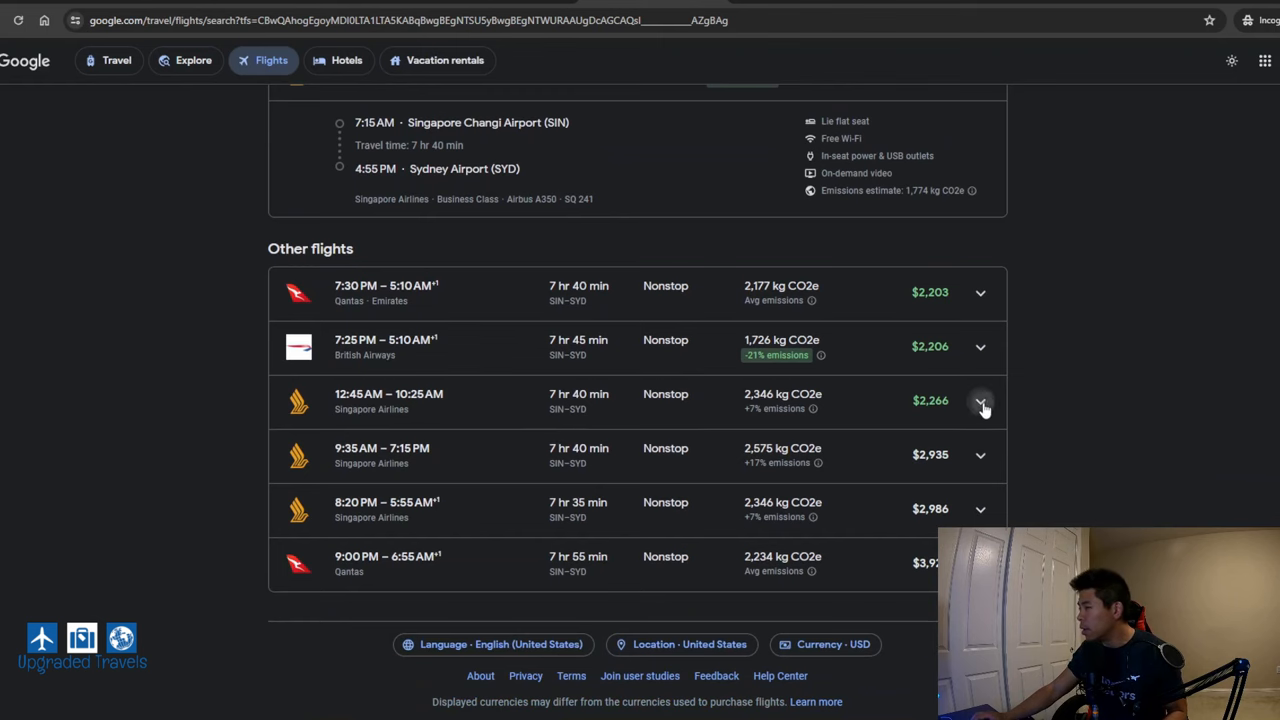
left_click(980, 402)
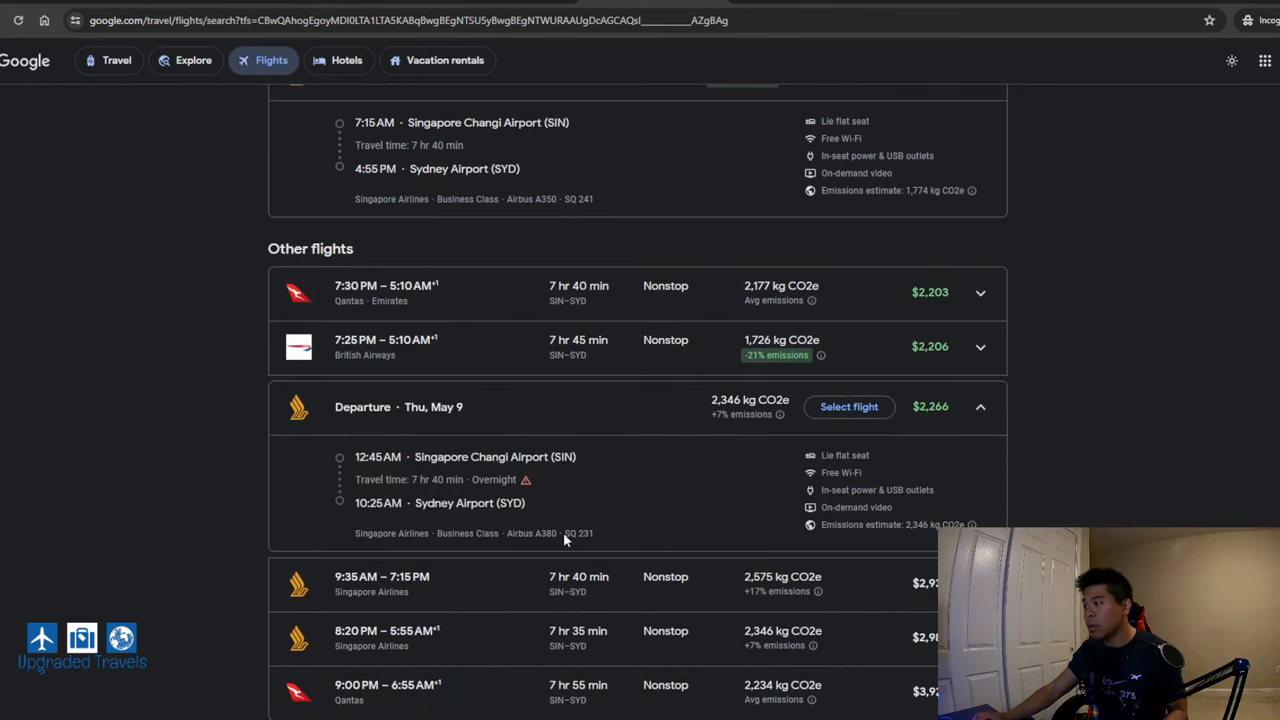
double_click(580, 532)
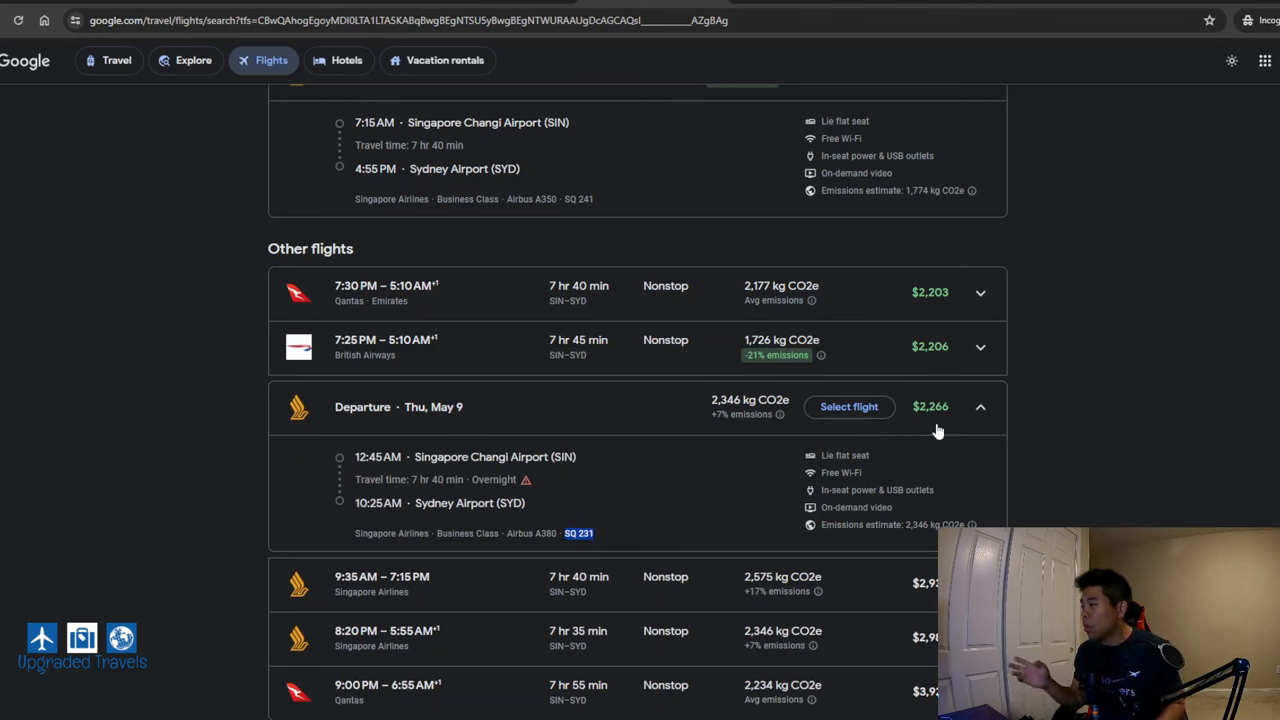
mouse_move(938, 432)
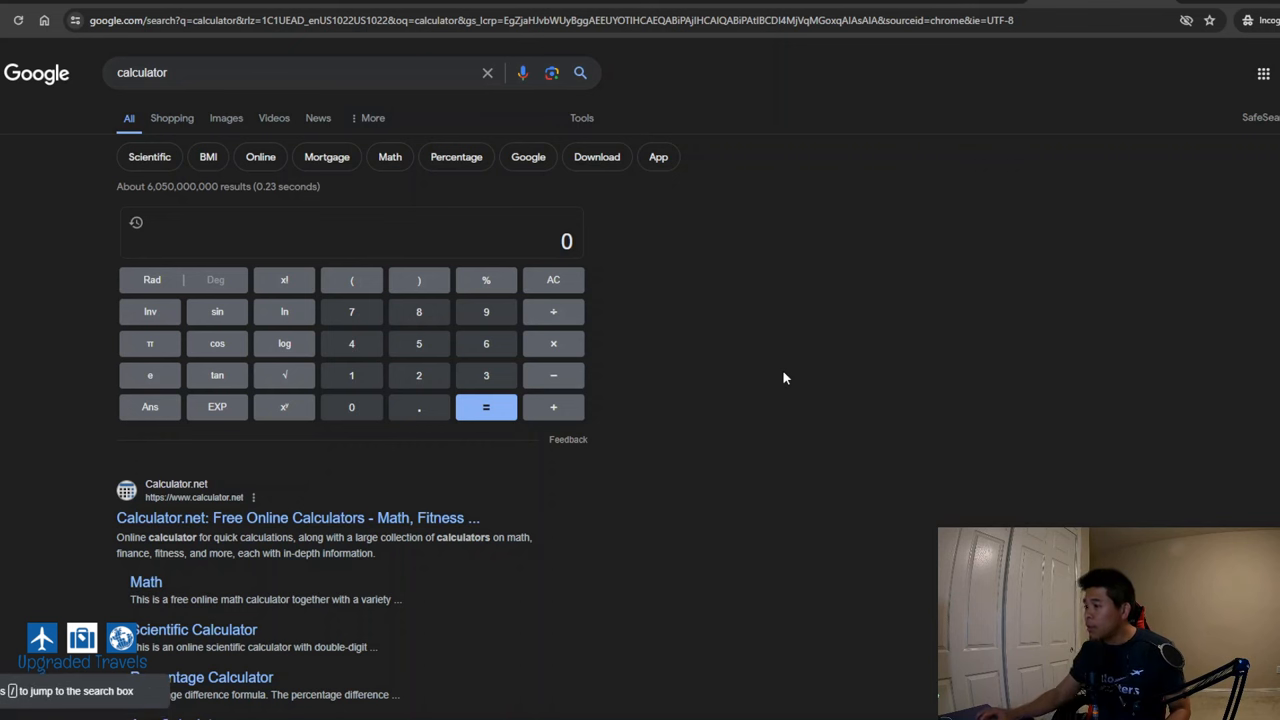
Compute 47950 × 0.02 = 959, then add 76 to total 1035
left_click(352, 344)
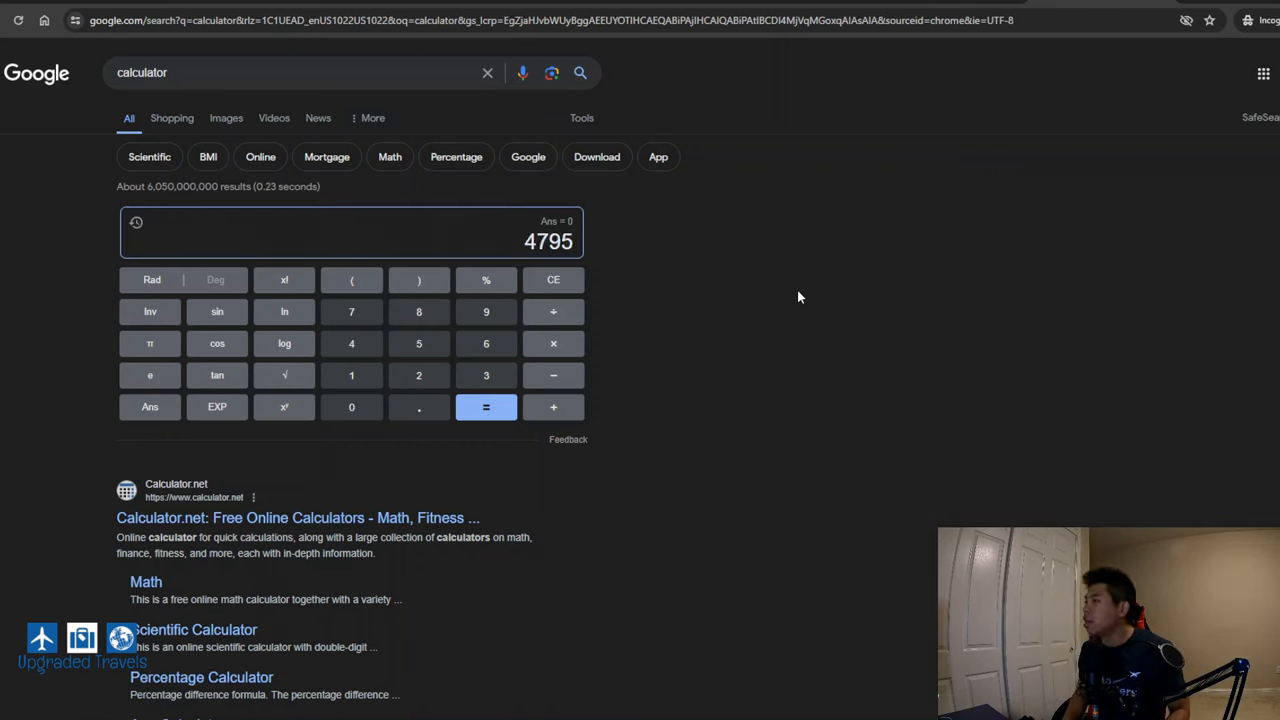
left_click(352, 406)
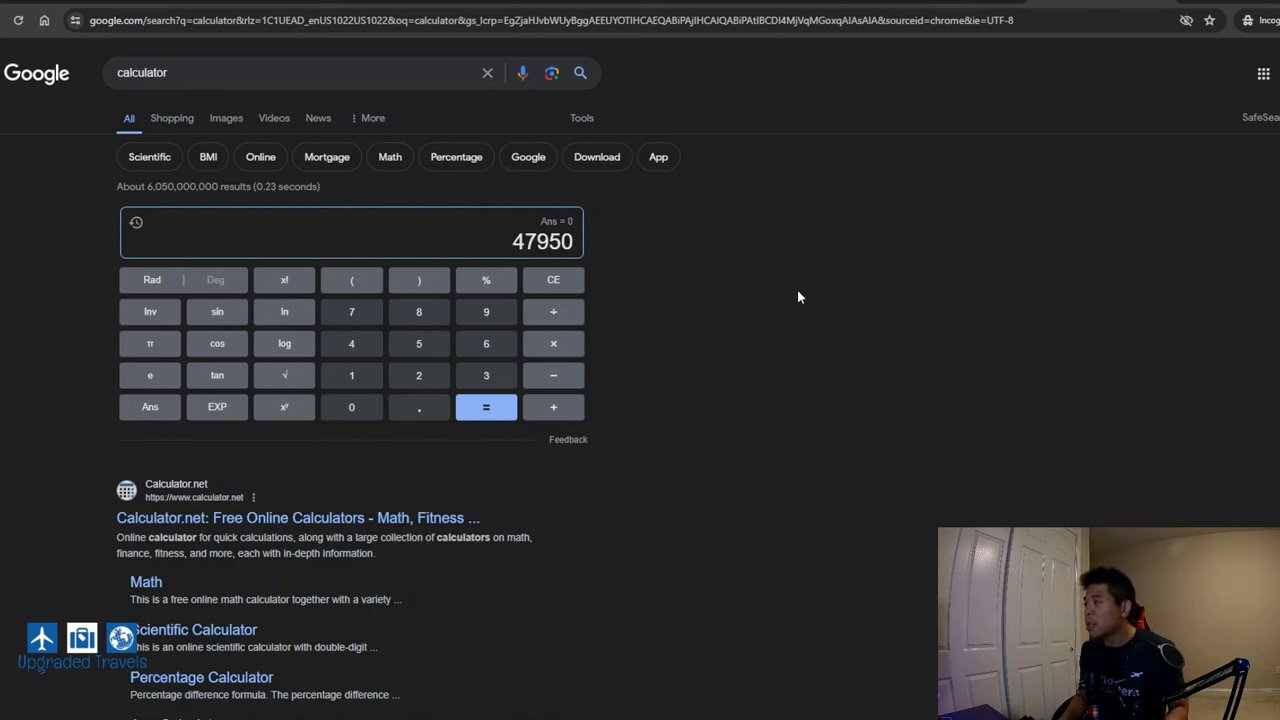
left_click(552, 344)
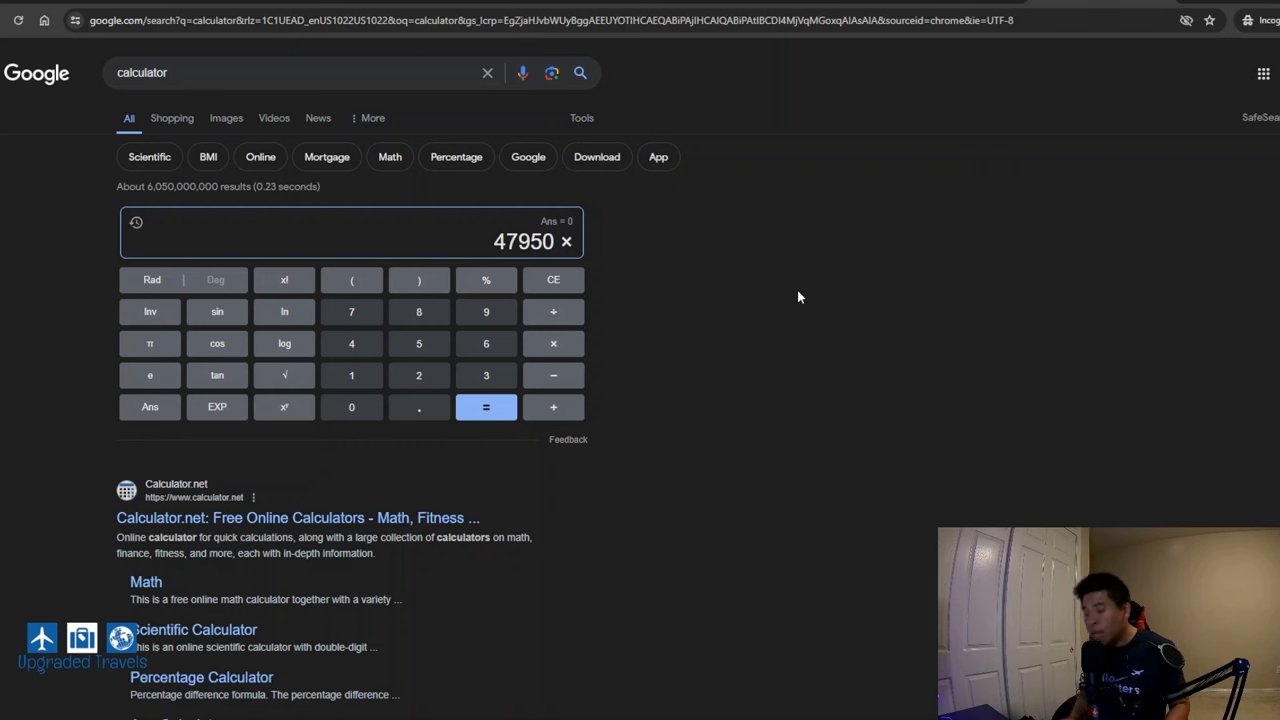
left_click(418, 408)
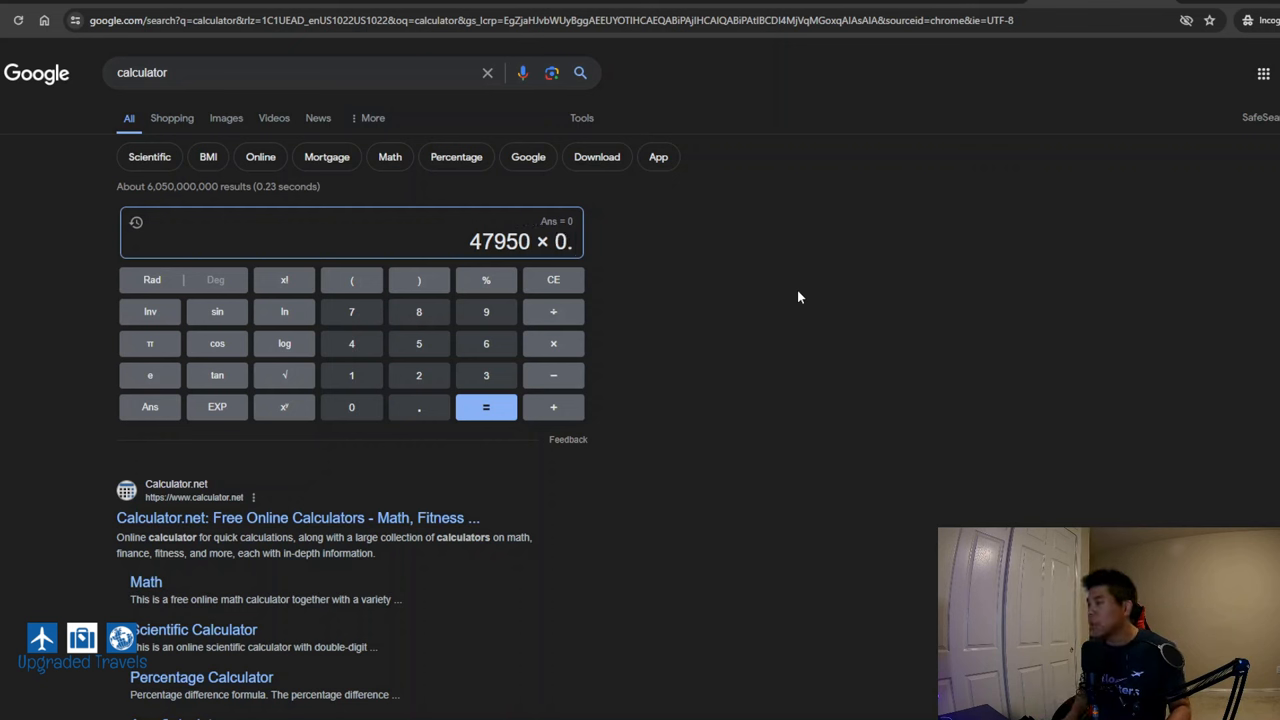
left_click(418, 376)
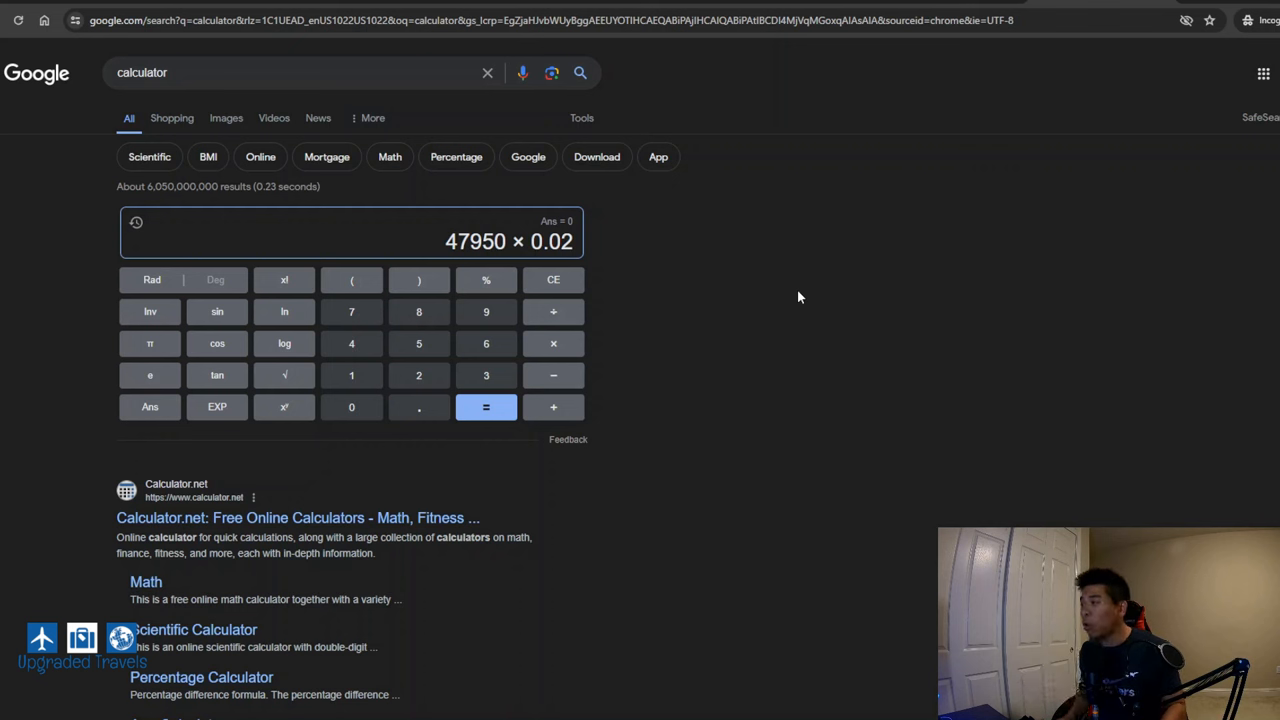
left_click(486, 408)
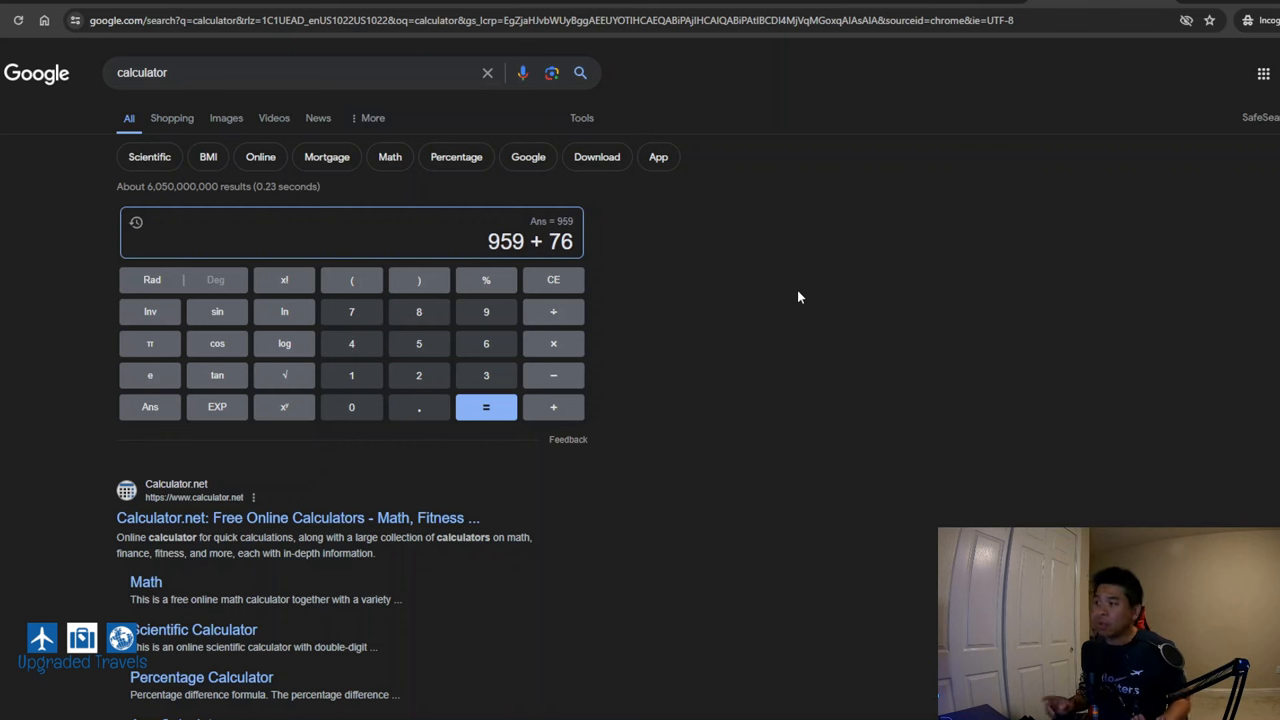
left_click(486, 406)
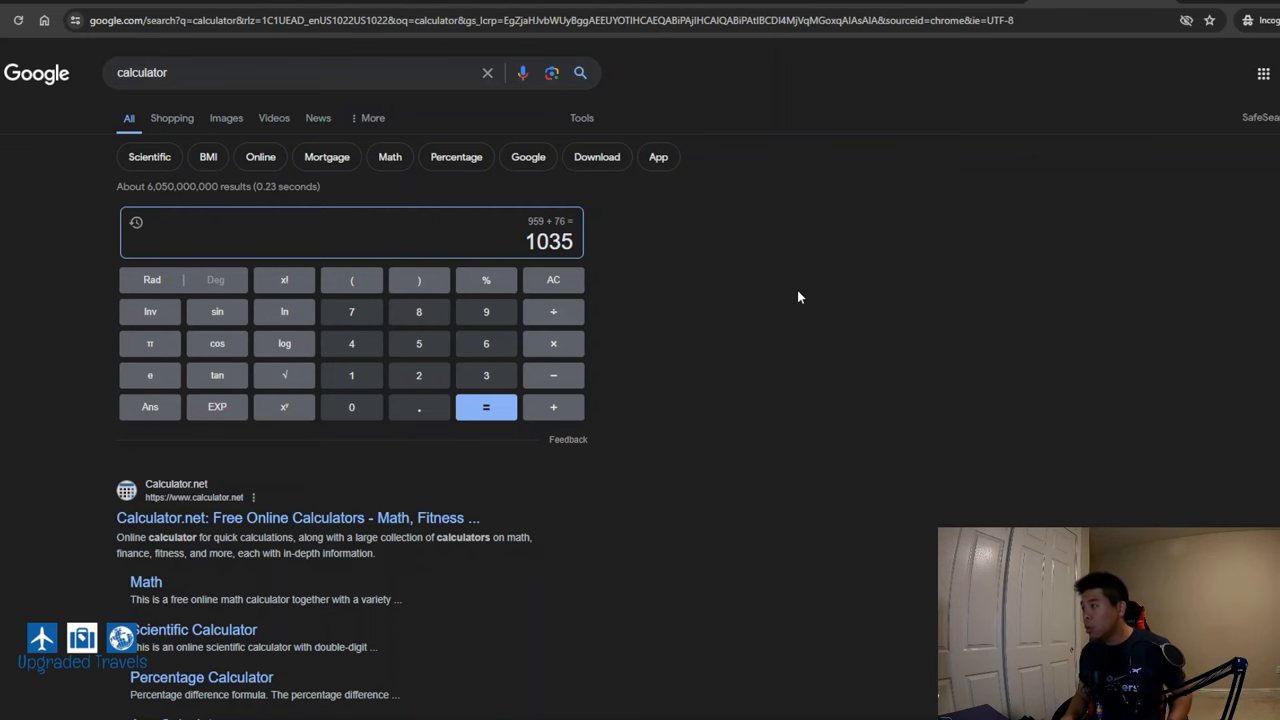
mouse_move(656, 4)
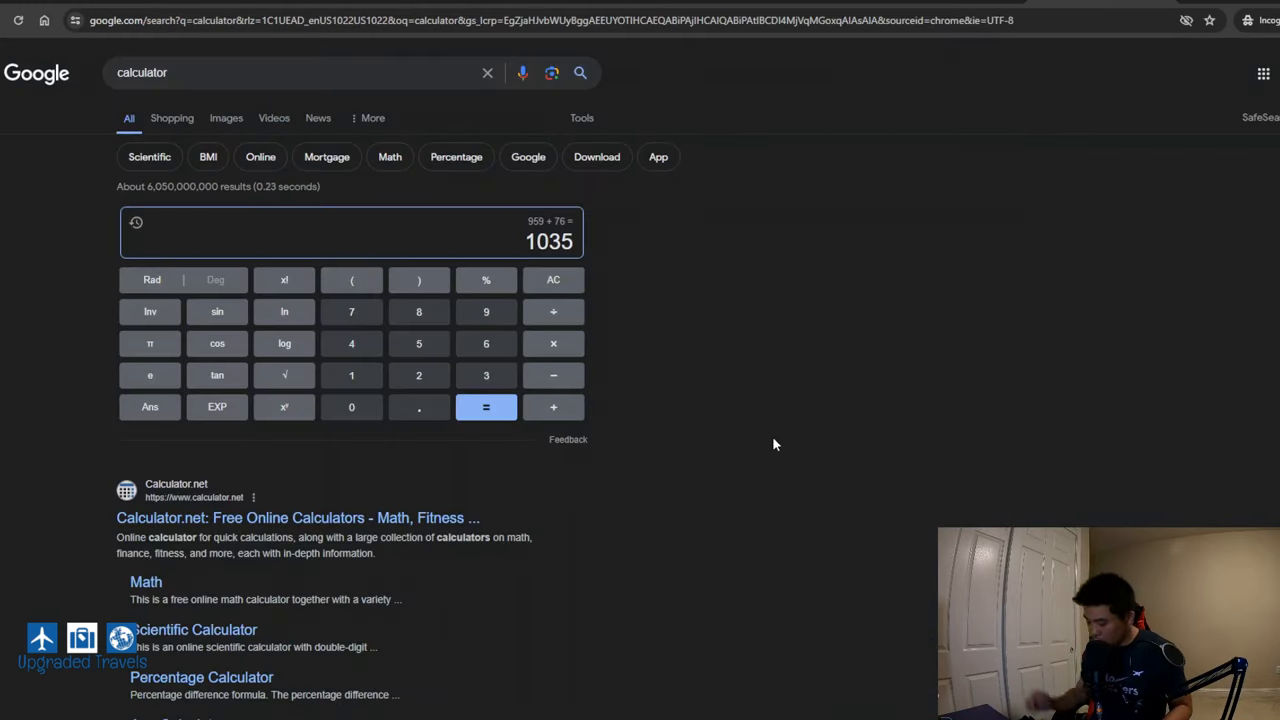
Divide 1035 by the cash fare for 0.45675198587, then subtract 1 to get -0.54324801412
left_click(552, 312)
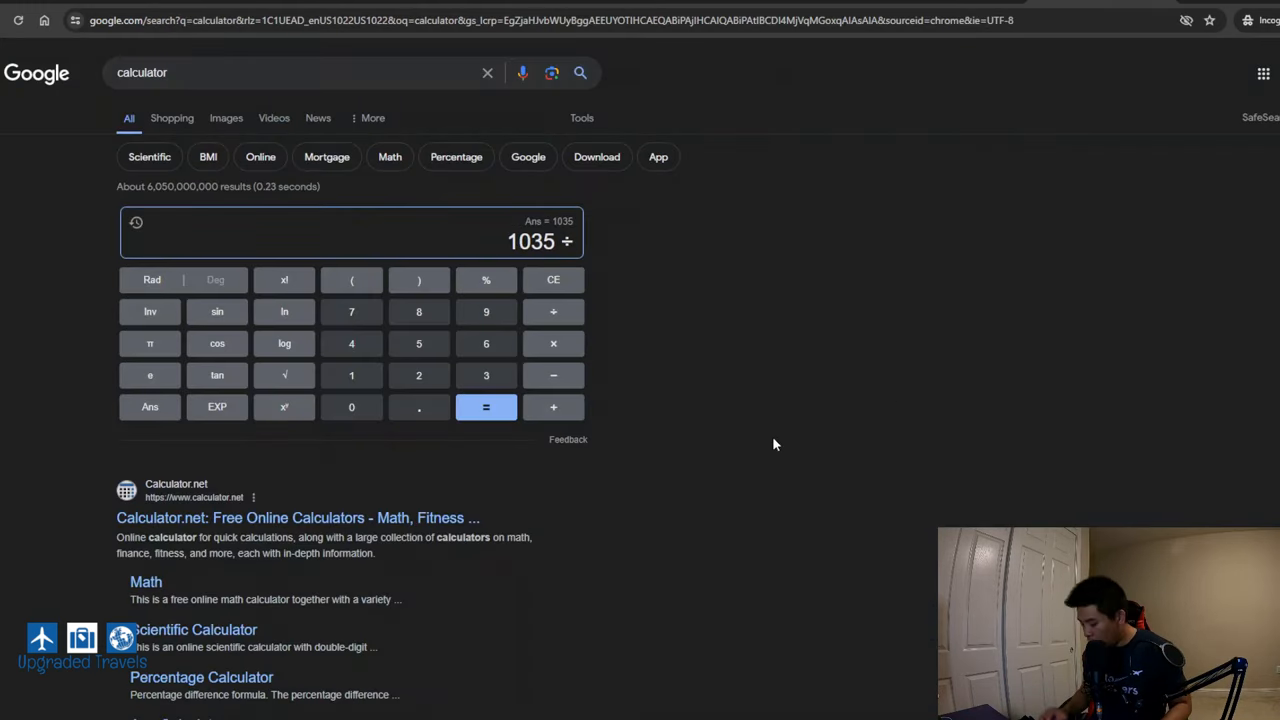
left_click(486, 406)
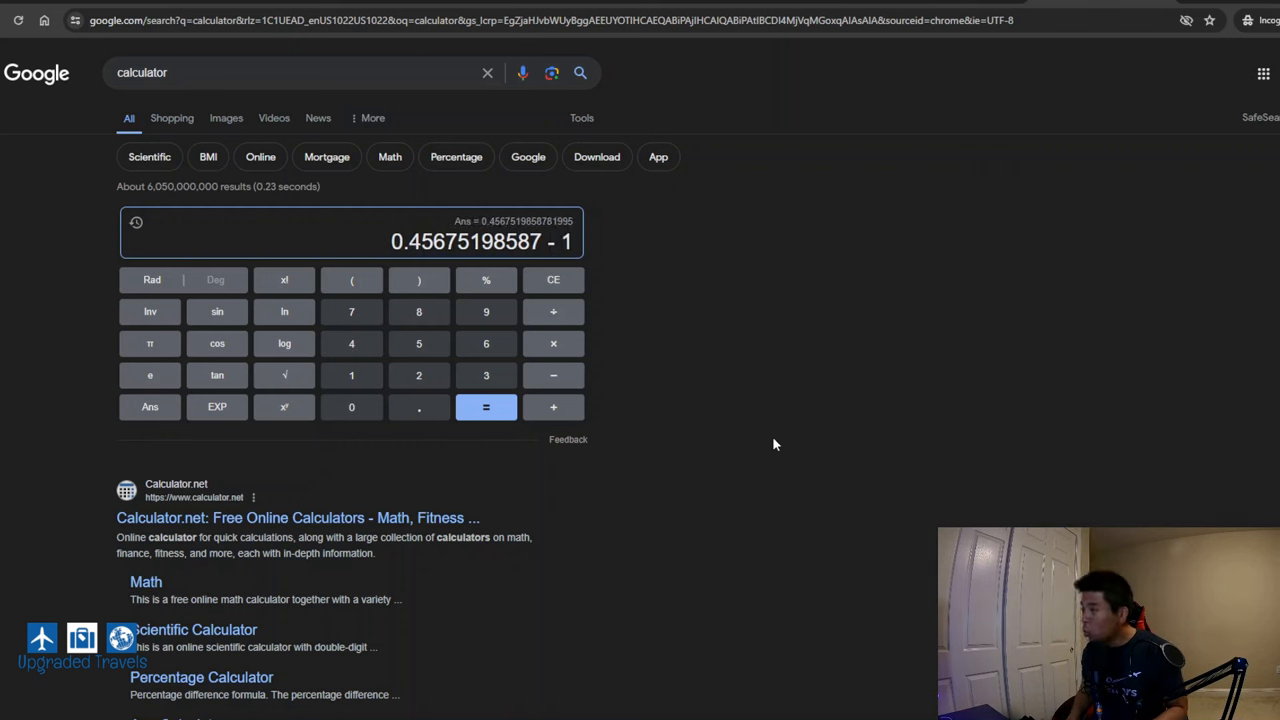
left_click(486, 408)
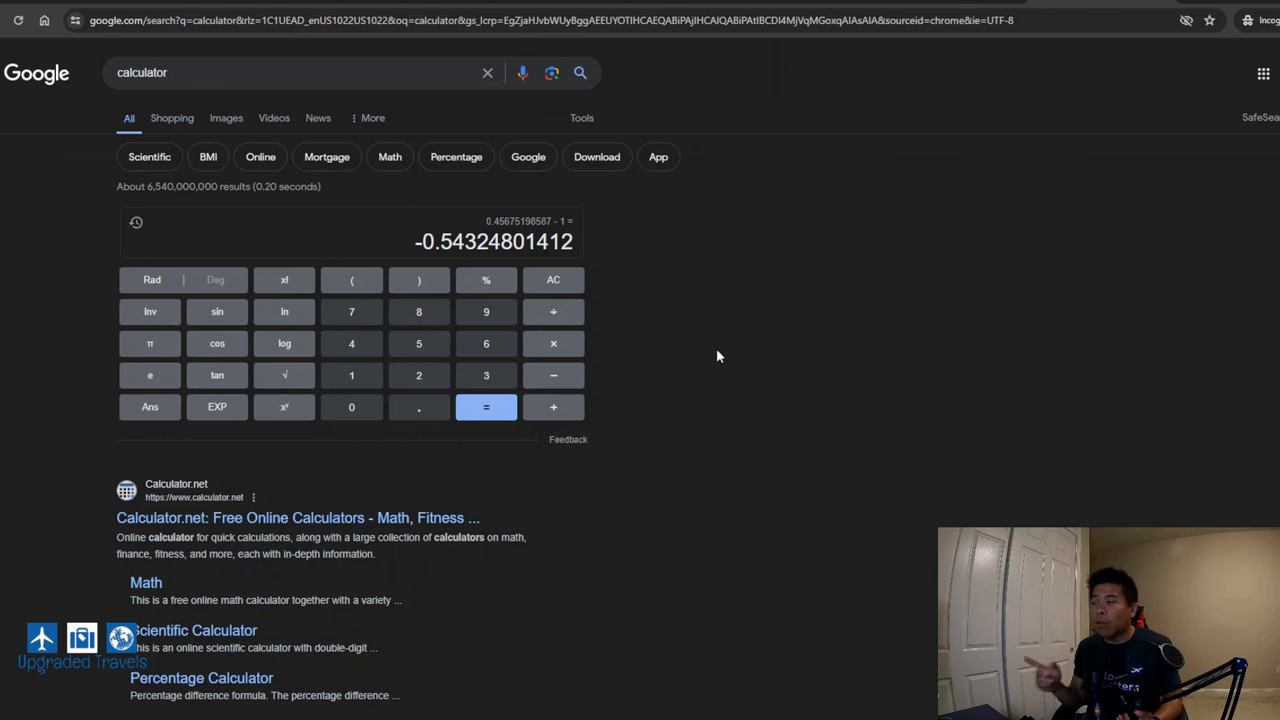
Clear the calculator and recompute 47950 × .02 = 959 plus 76, again totalling 1035
left_click(552, 280)
type("47950 ×")
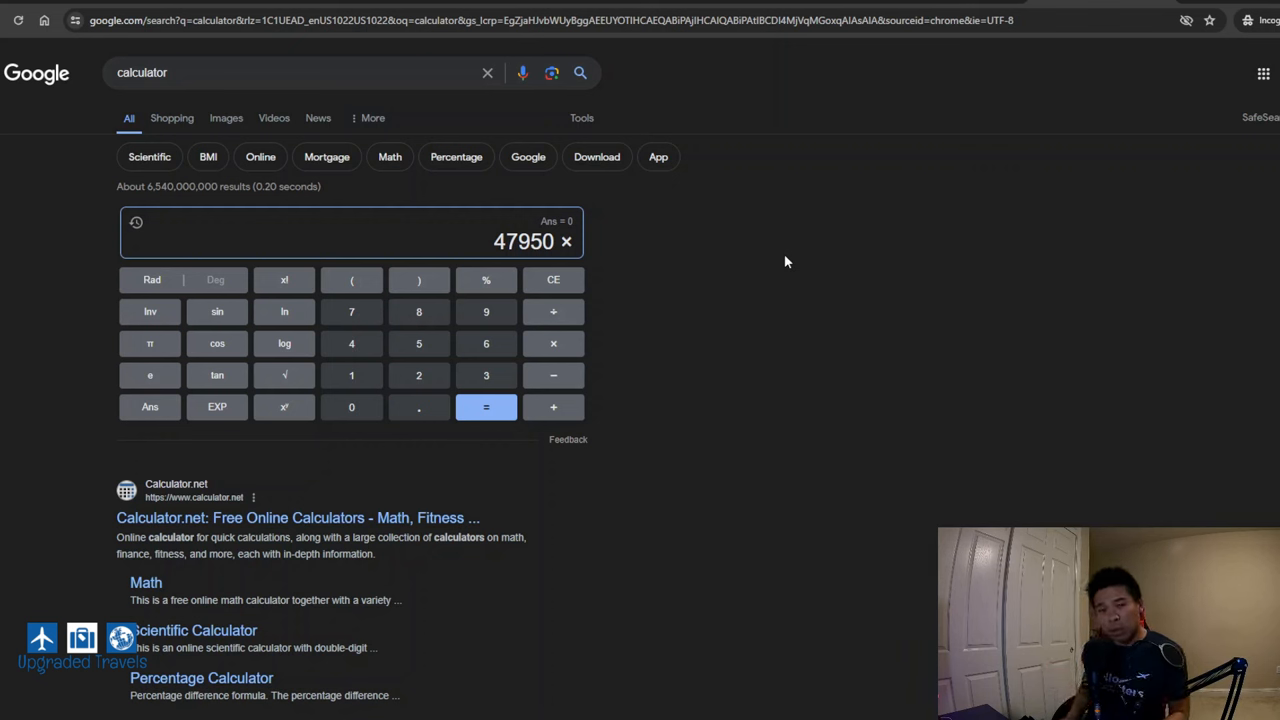
left_click(418, 406)
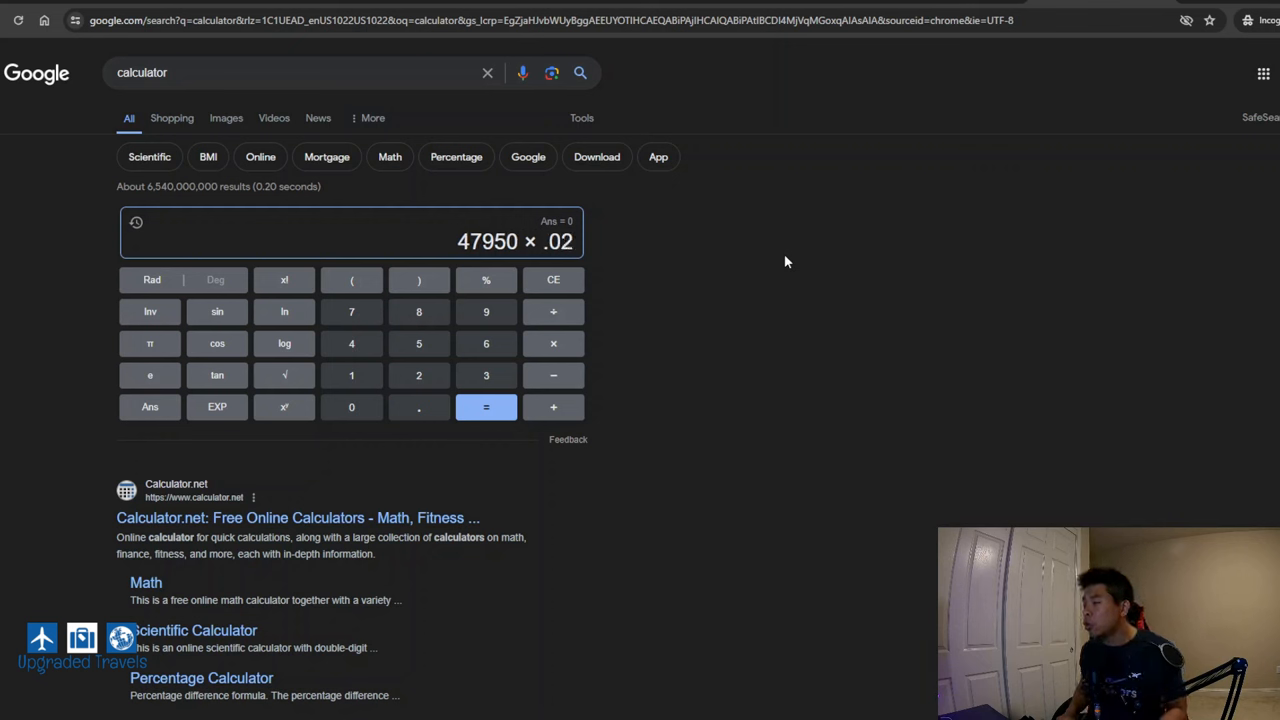
left_click(486, 408)
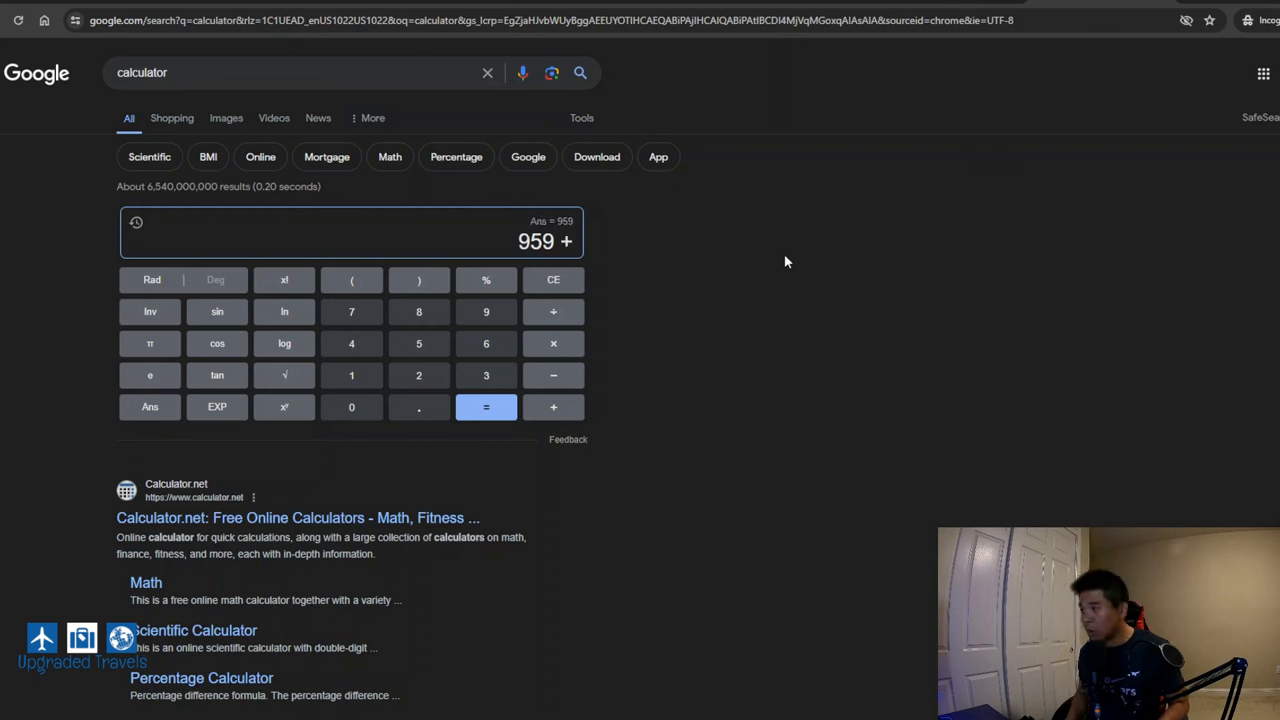
left_click(486, 344)
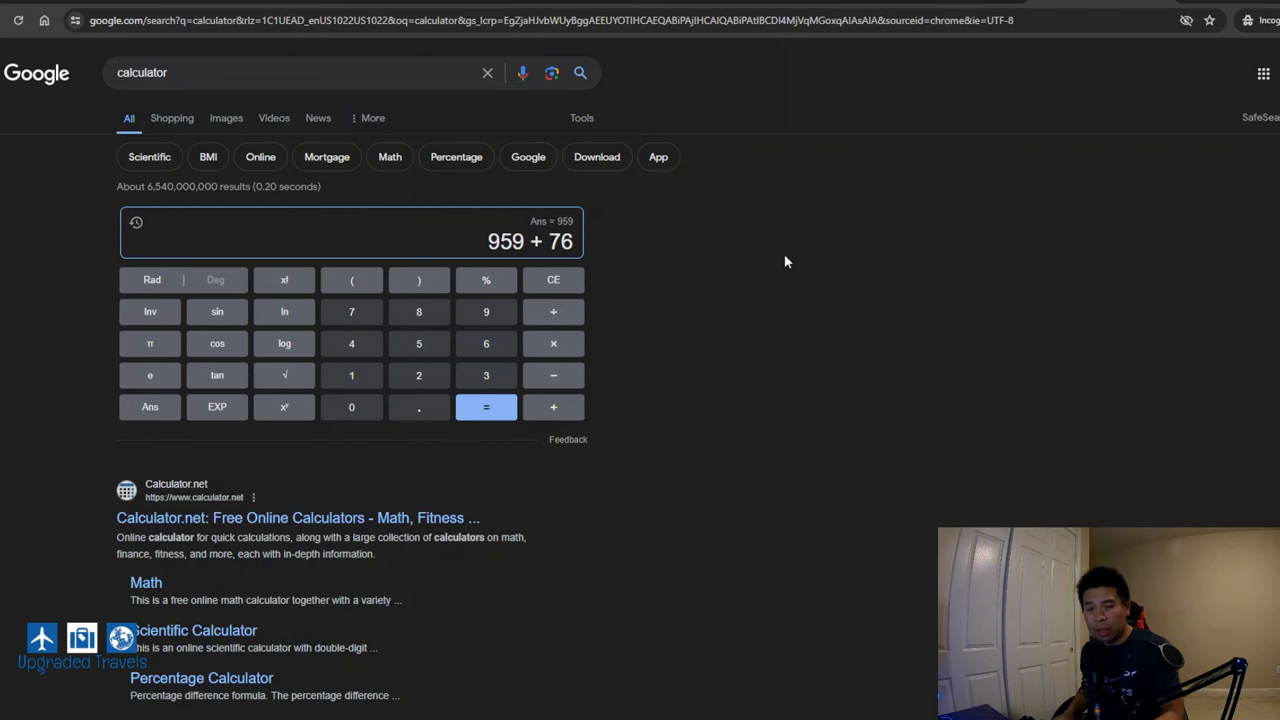
left_click(486, 408)
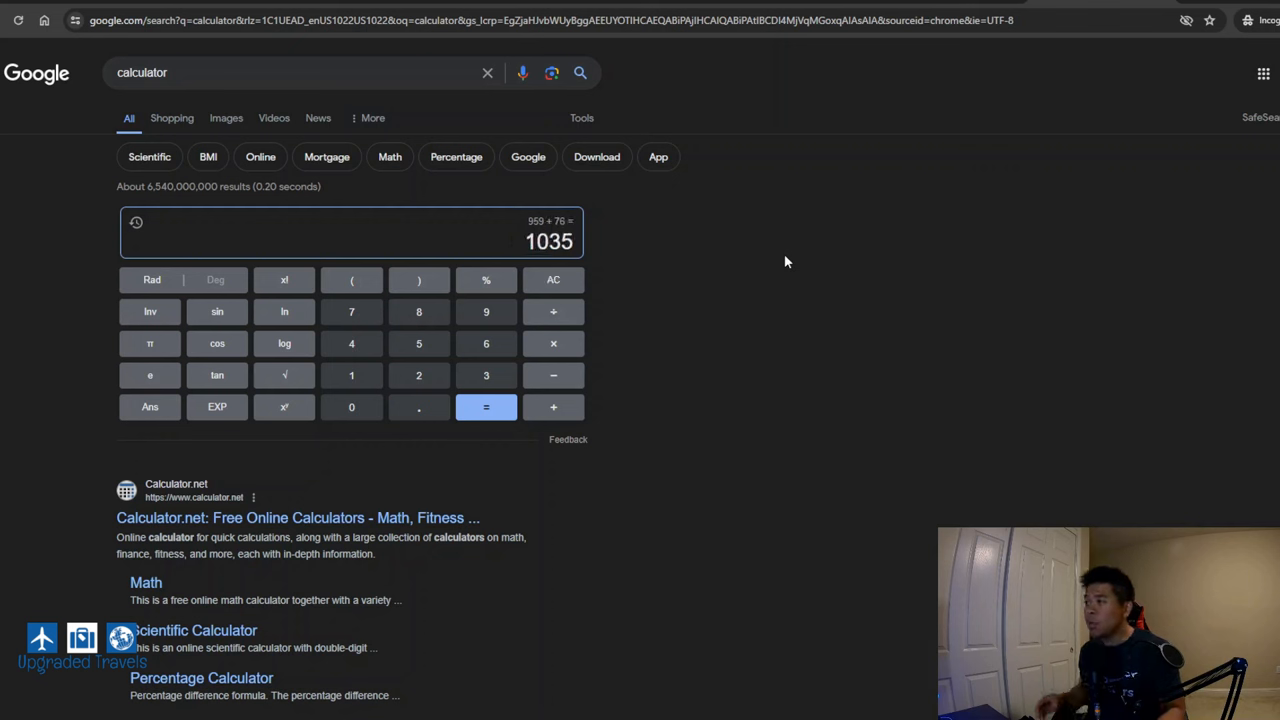